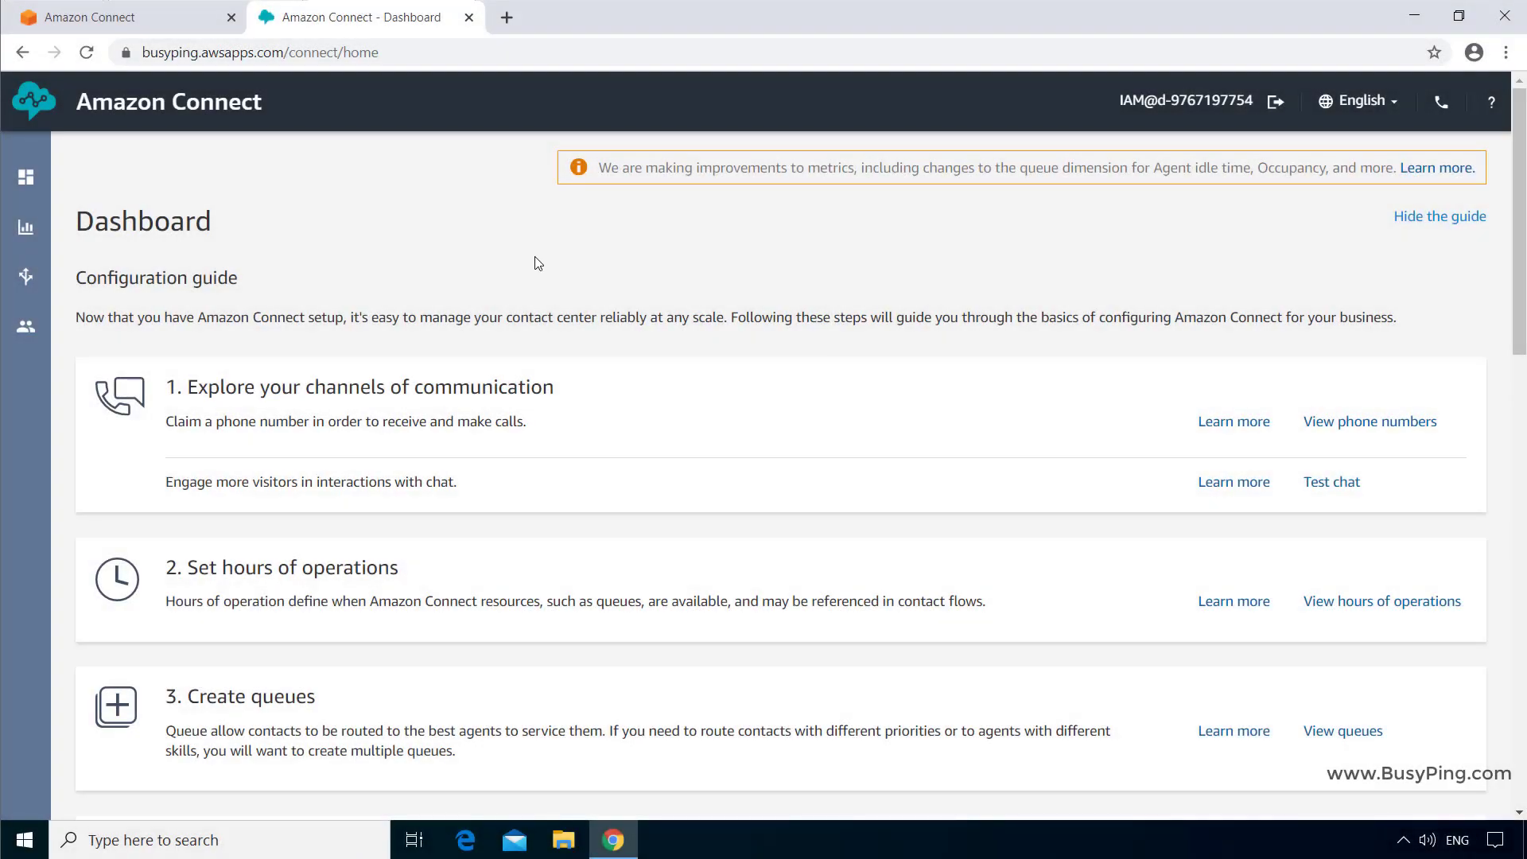
{"action": "mouse_move", "coordinate": [506, 261]}
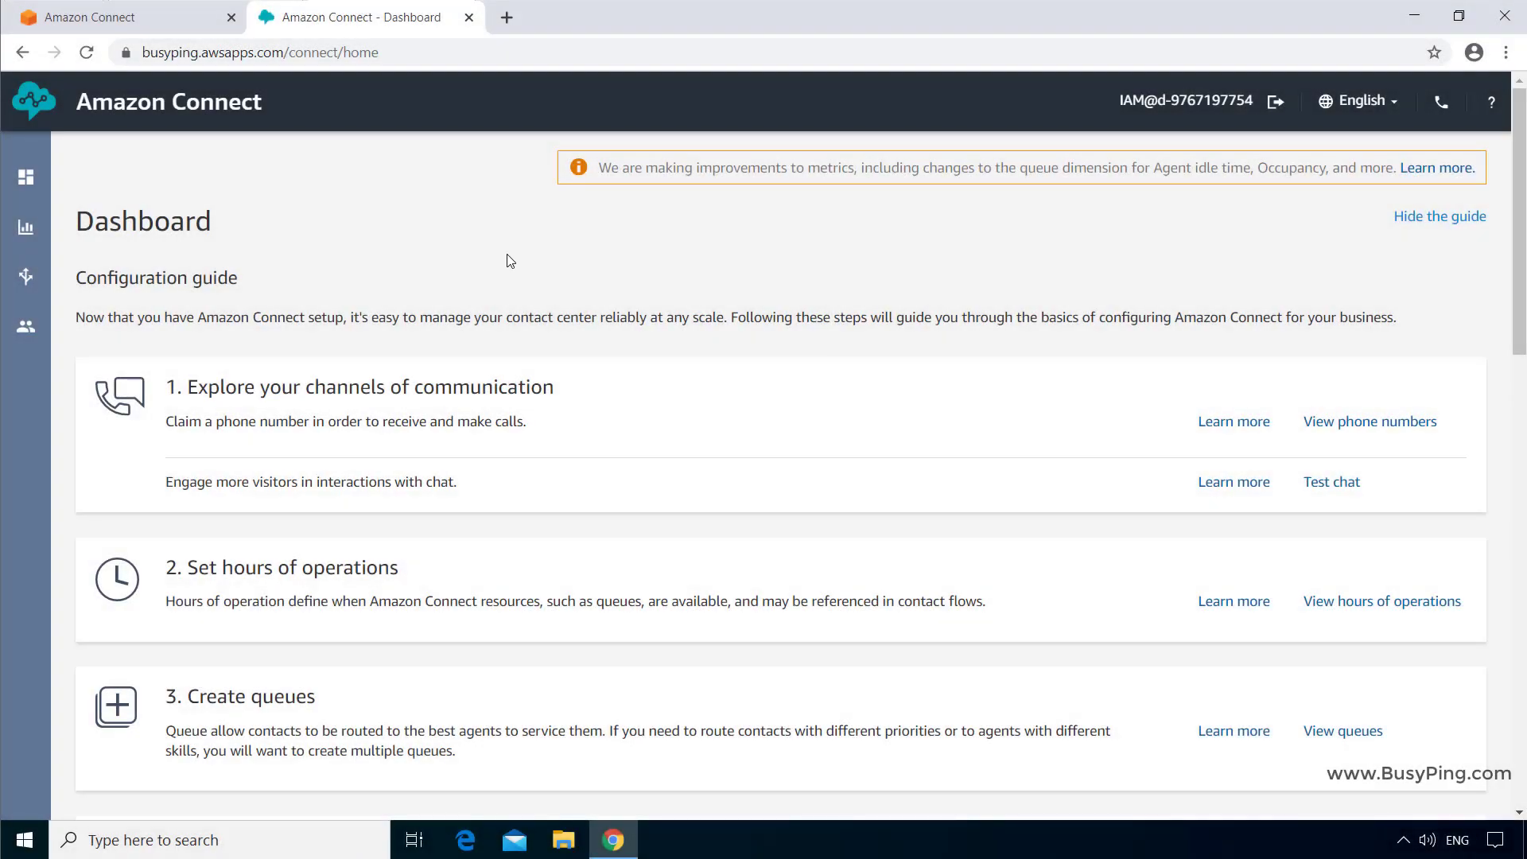
{"action": "mouse_move", "coordinate": [53, 335]}
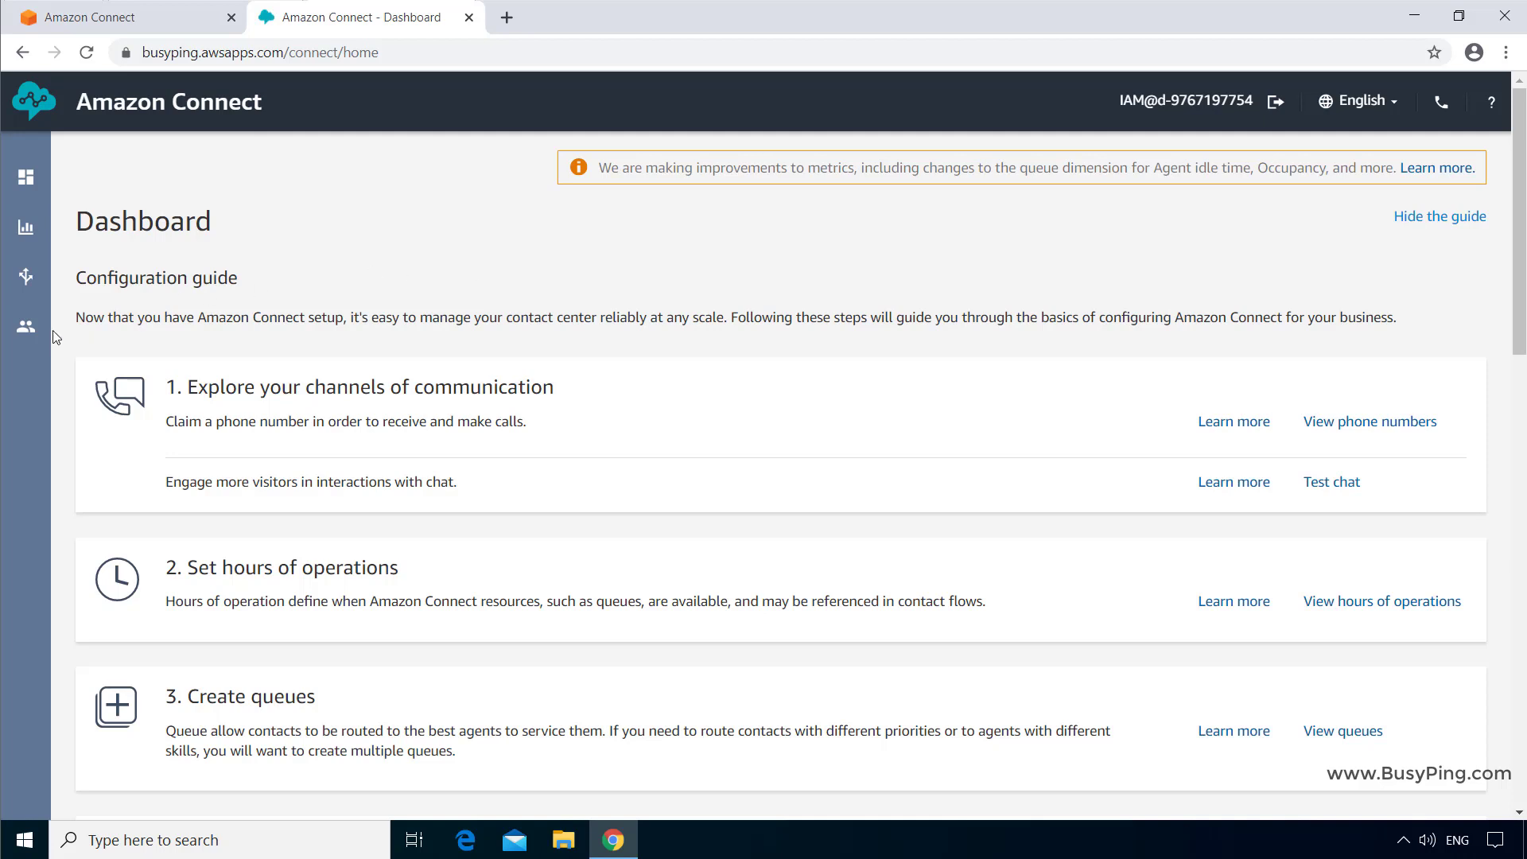
Reveal the Routing submenu from the left sidebar on the dashboard
{"action": "left_click", "coordinate": [25, 276]}
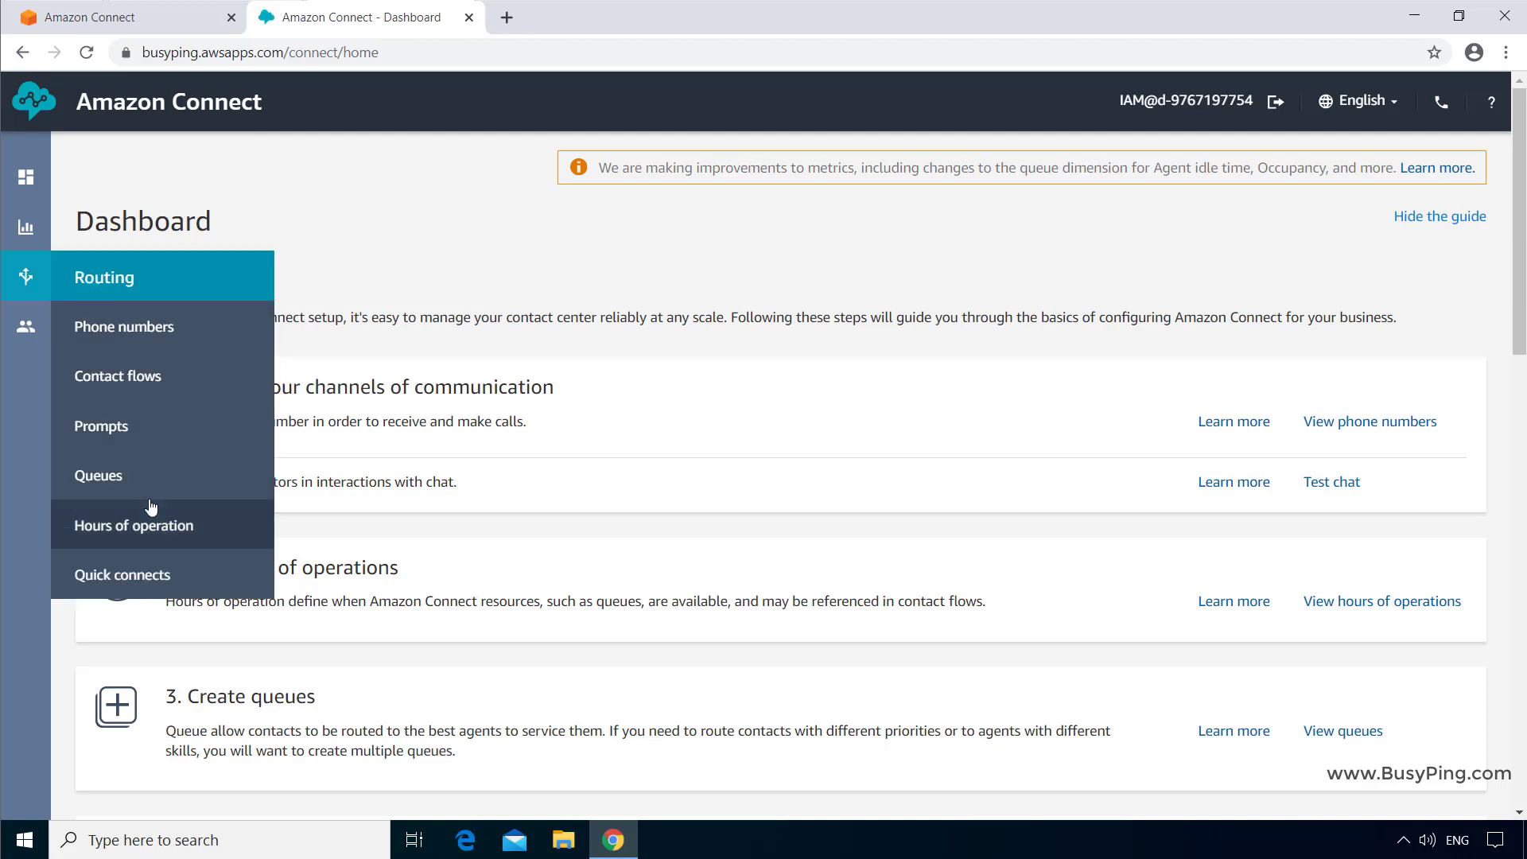
Open the Queues page, which lists only the enabled BasicQueue
{"action": "left_click", "coordinate": [98, 475]}
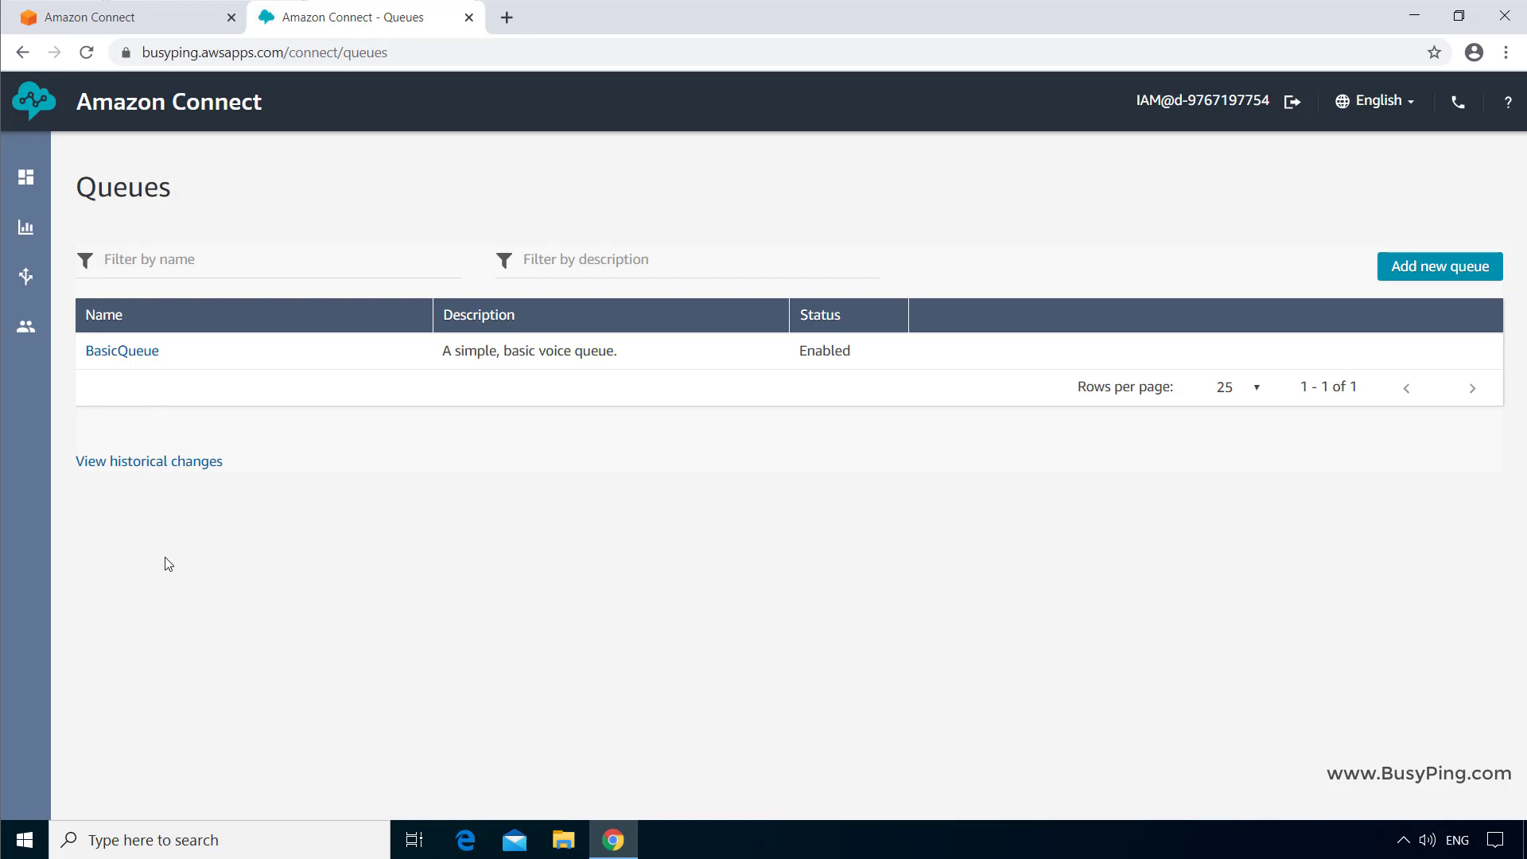
{"action": "mouse_move", "coordinate": [190, 385]}
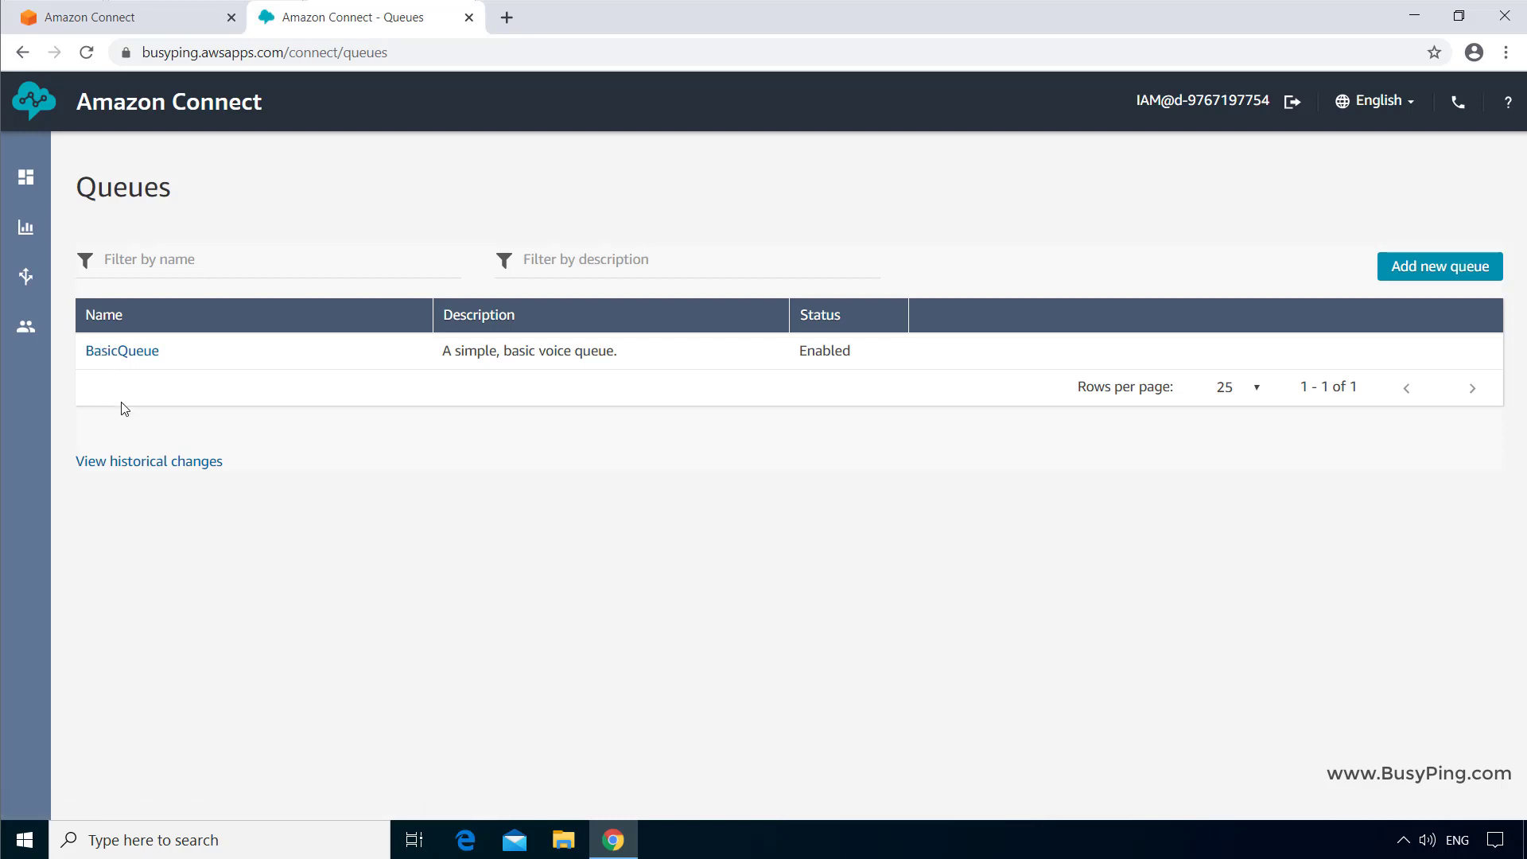
{"action": "mouse_move", "coordinate": [641, 186]}
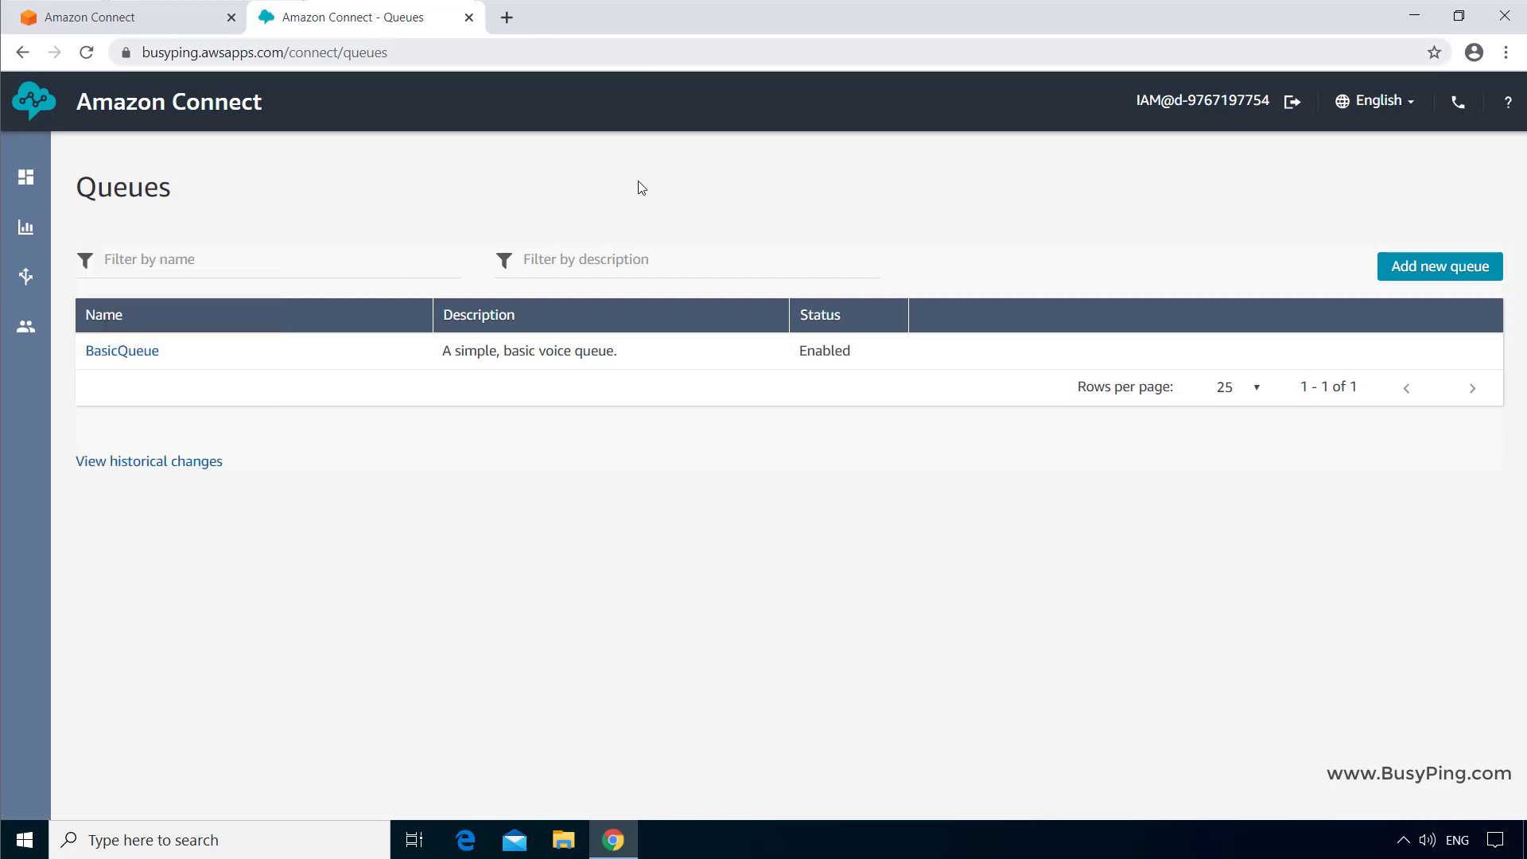
{"action": "mouse_move", "coordinate": [600, 512]}
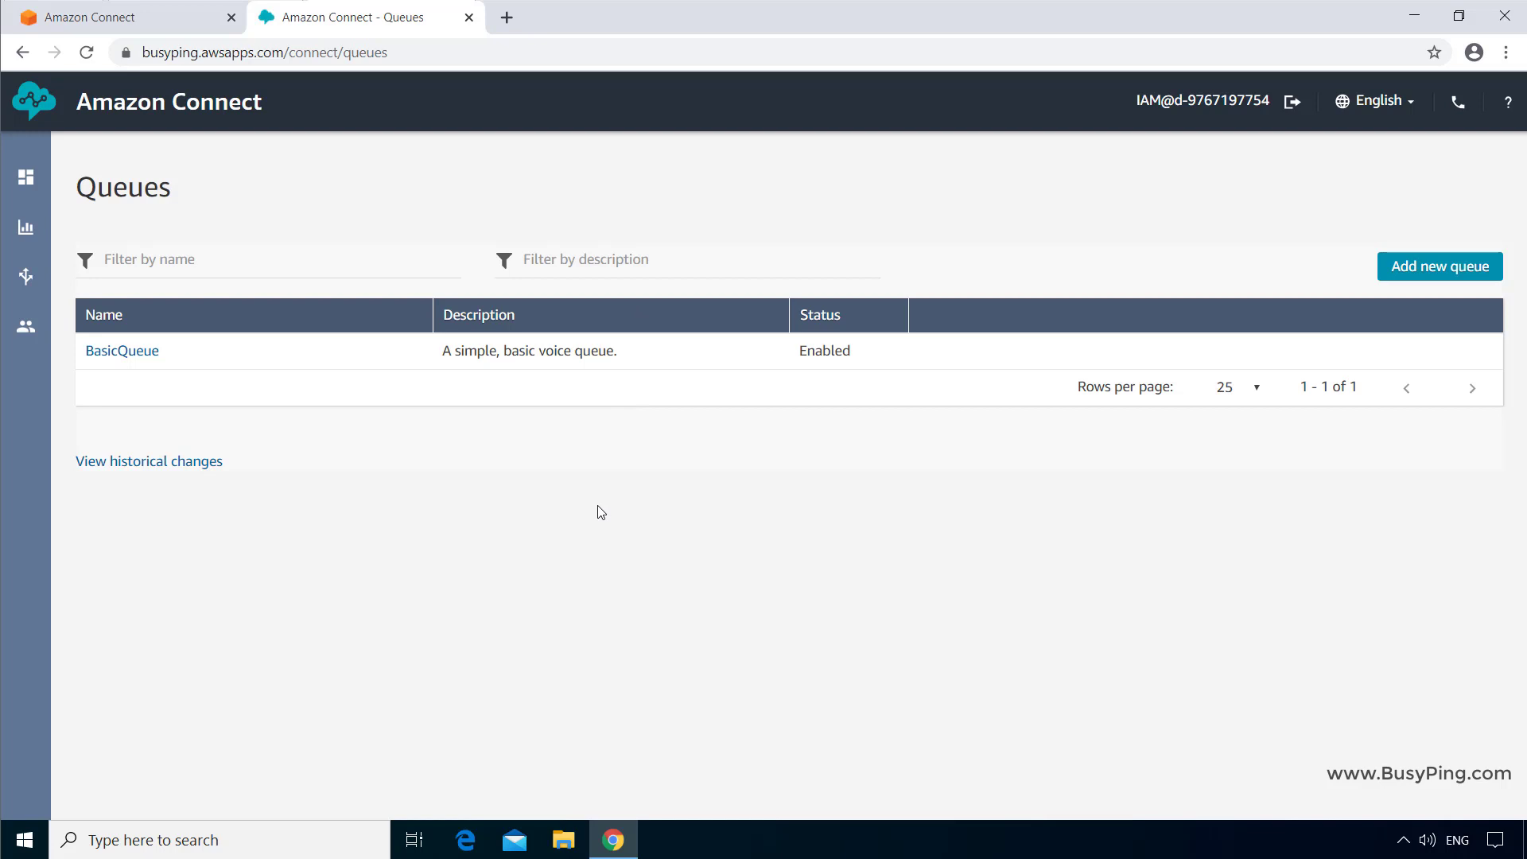
{"action": "mouse_move", "coordinate": [603, 503]}
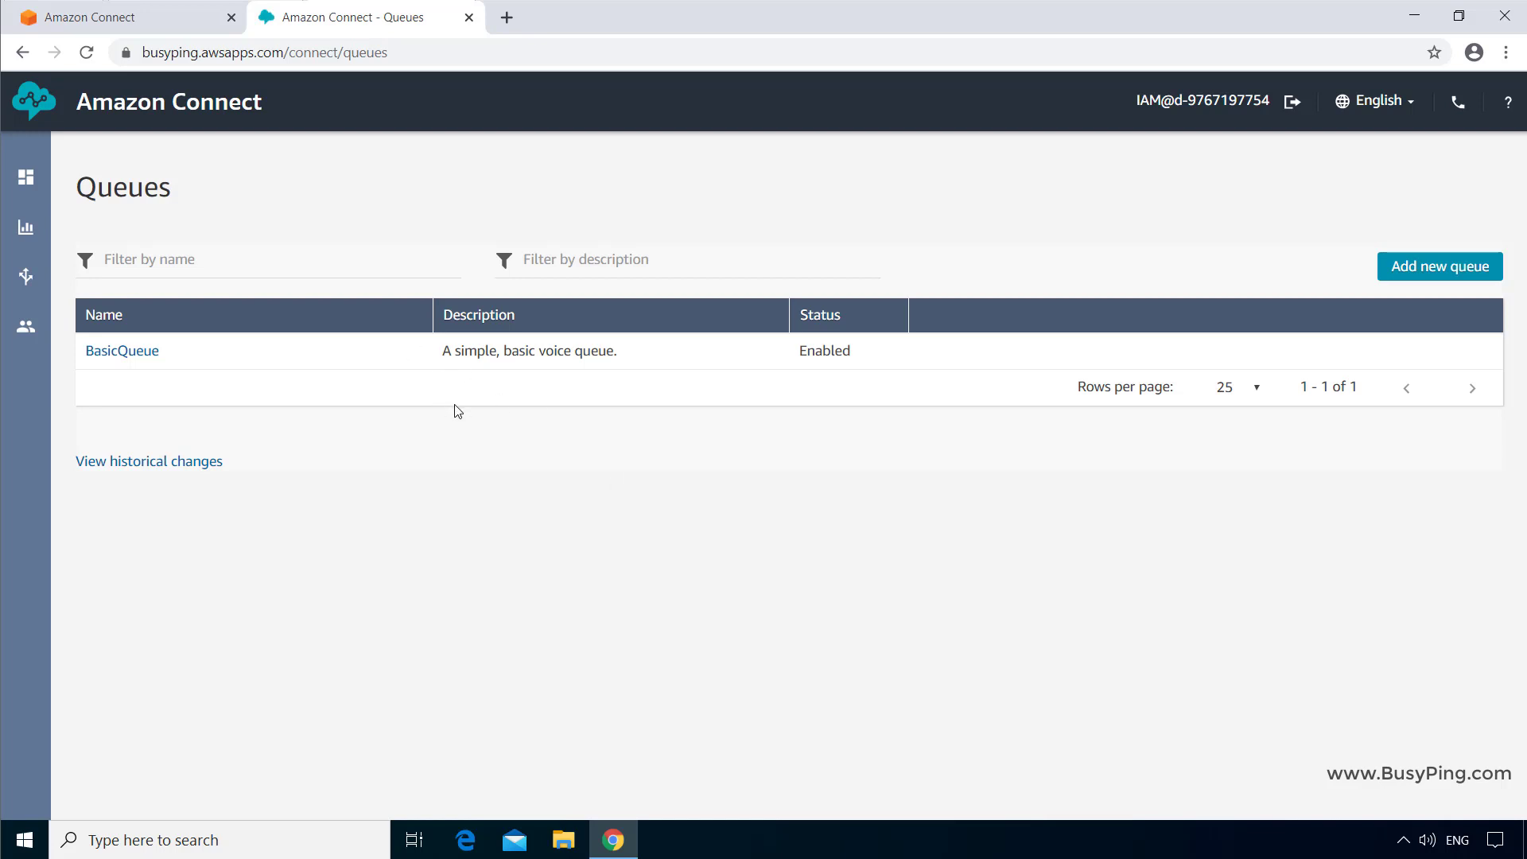
Add a new queue named 'Sales Queue' with description 'A Queue for Sales'
{"action": "left_click", "coordinate": [1439, 266]}
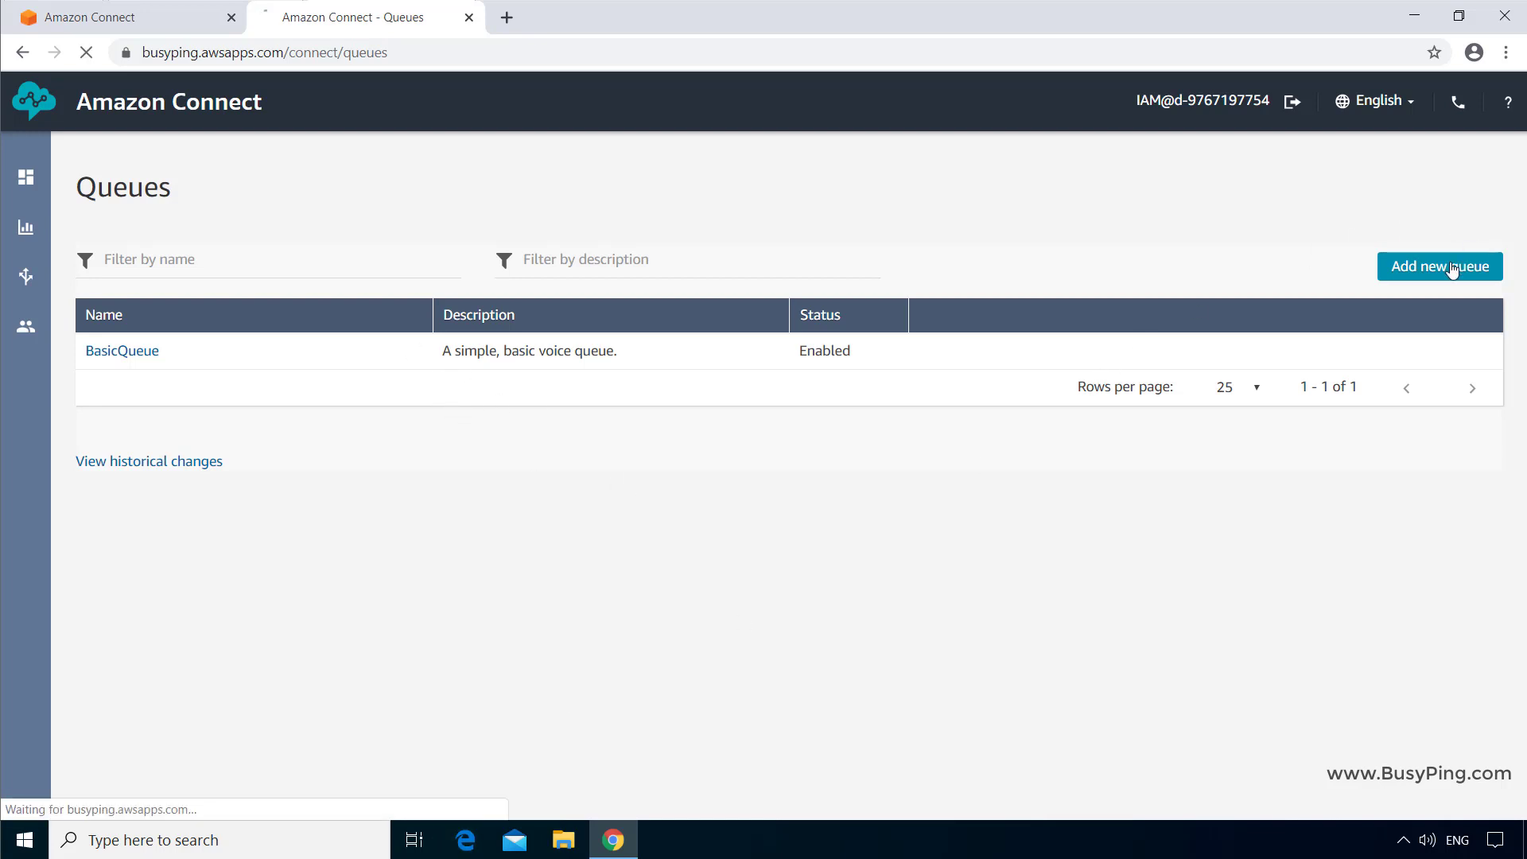
{"action": "left_click", "coordinate": [1440, 265]}
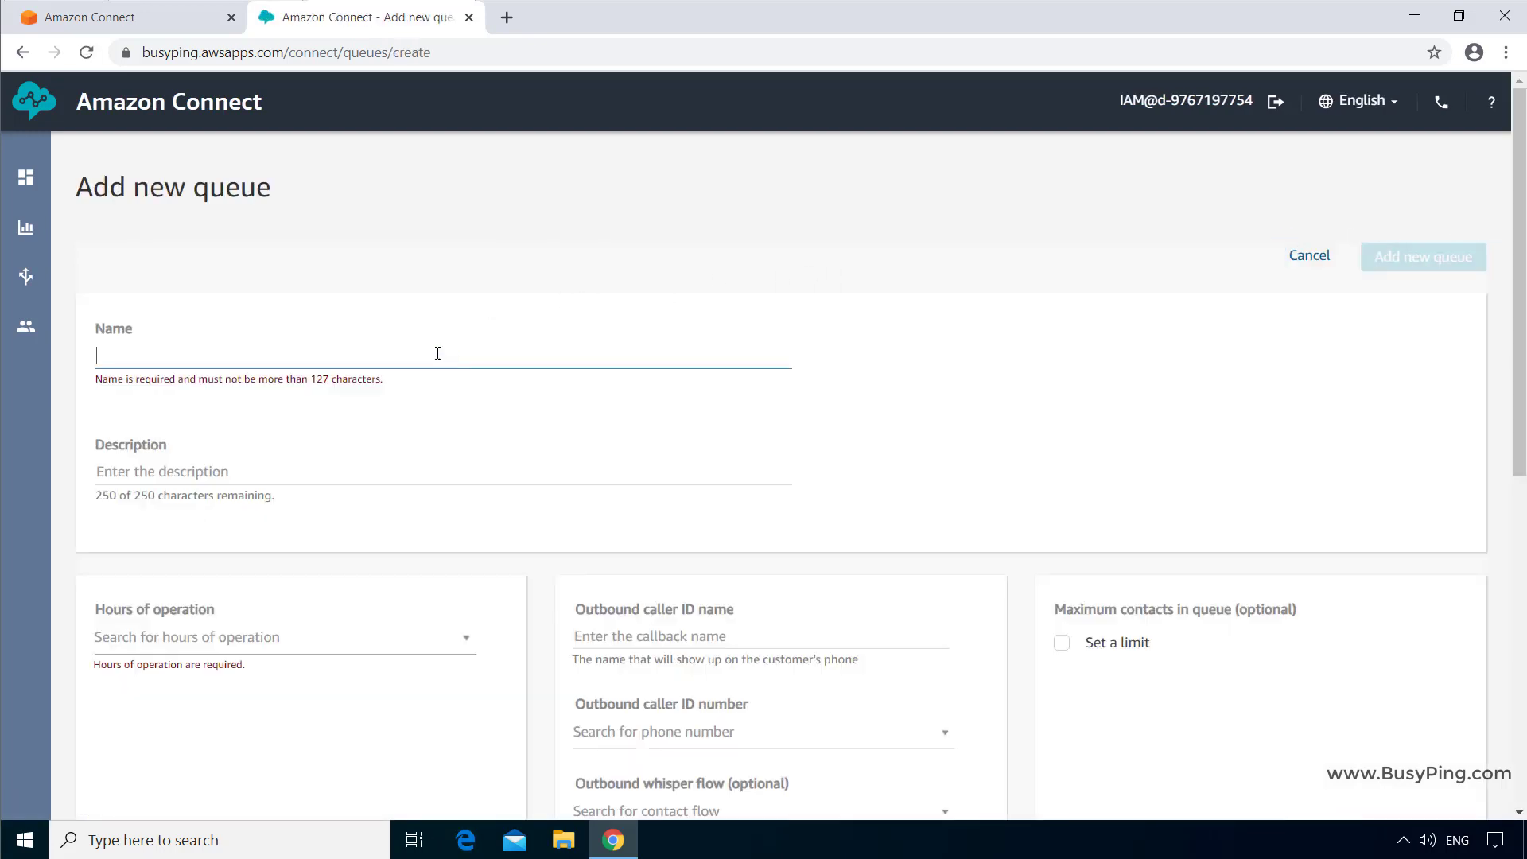
{"action": "type", "text": "Sales Queue"}
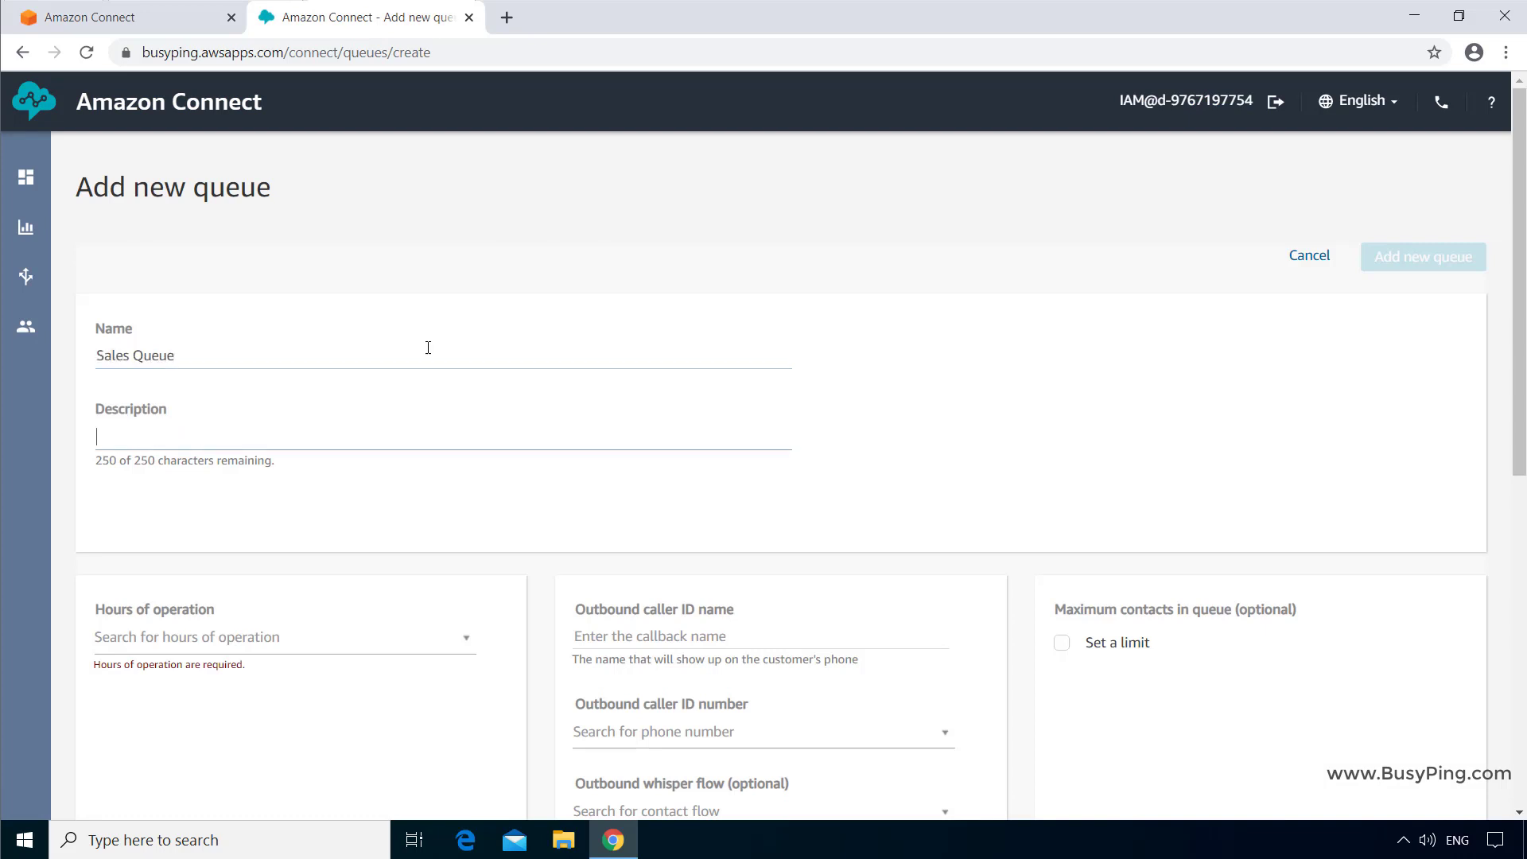
{"action": "type", "text": "A Queue for Sales"}
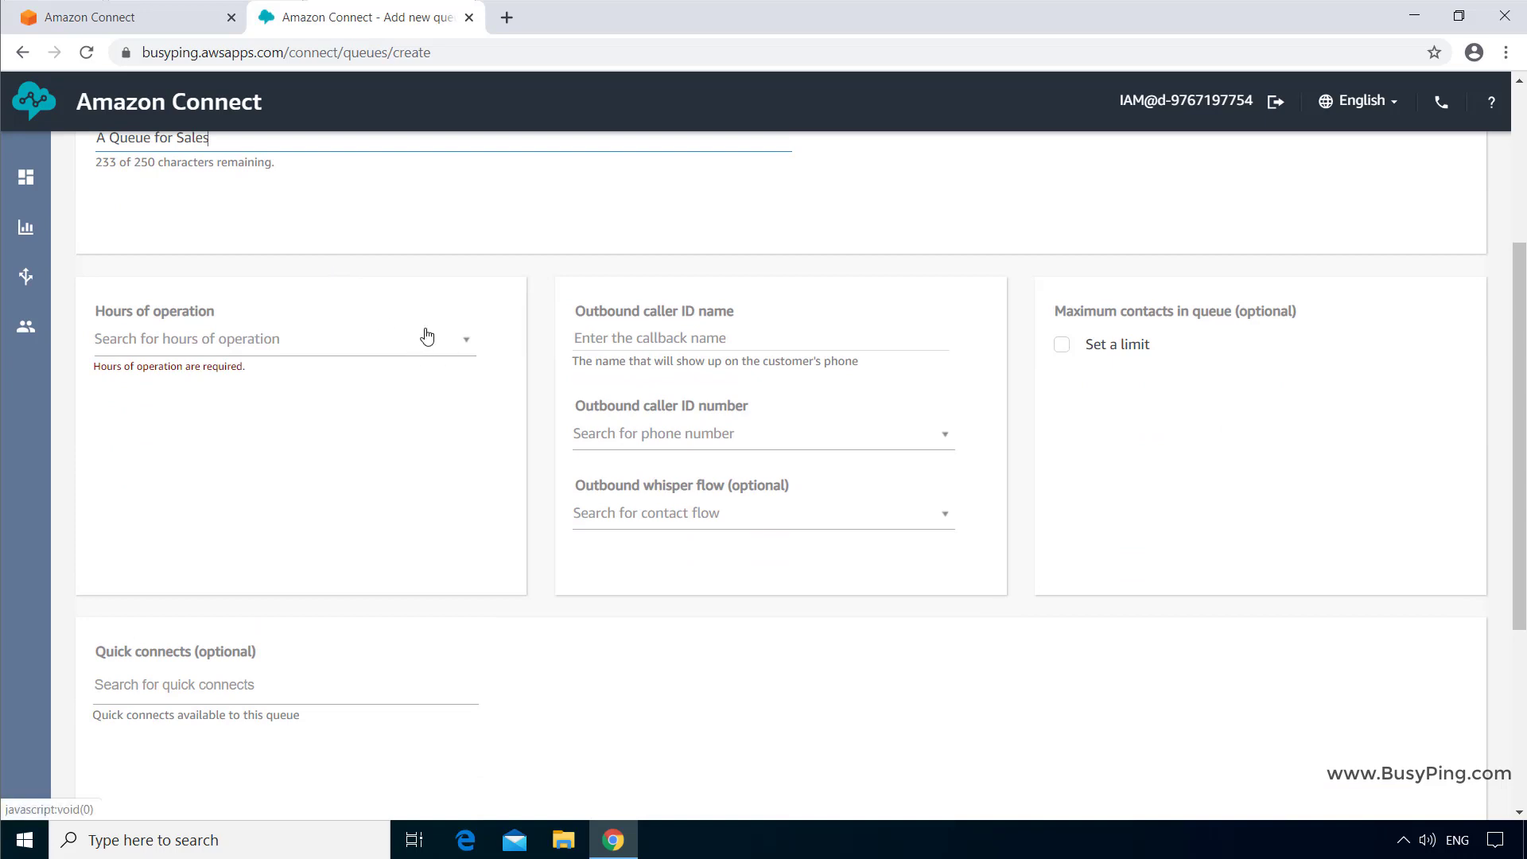
{"action": "mouse_move", "coordinate": [345, 268]}
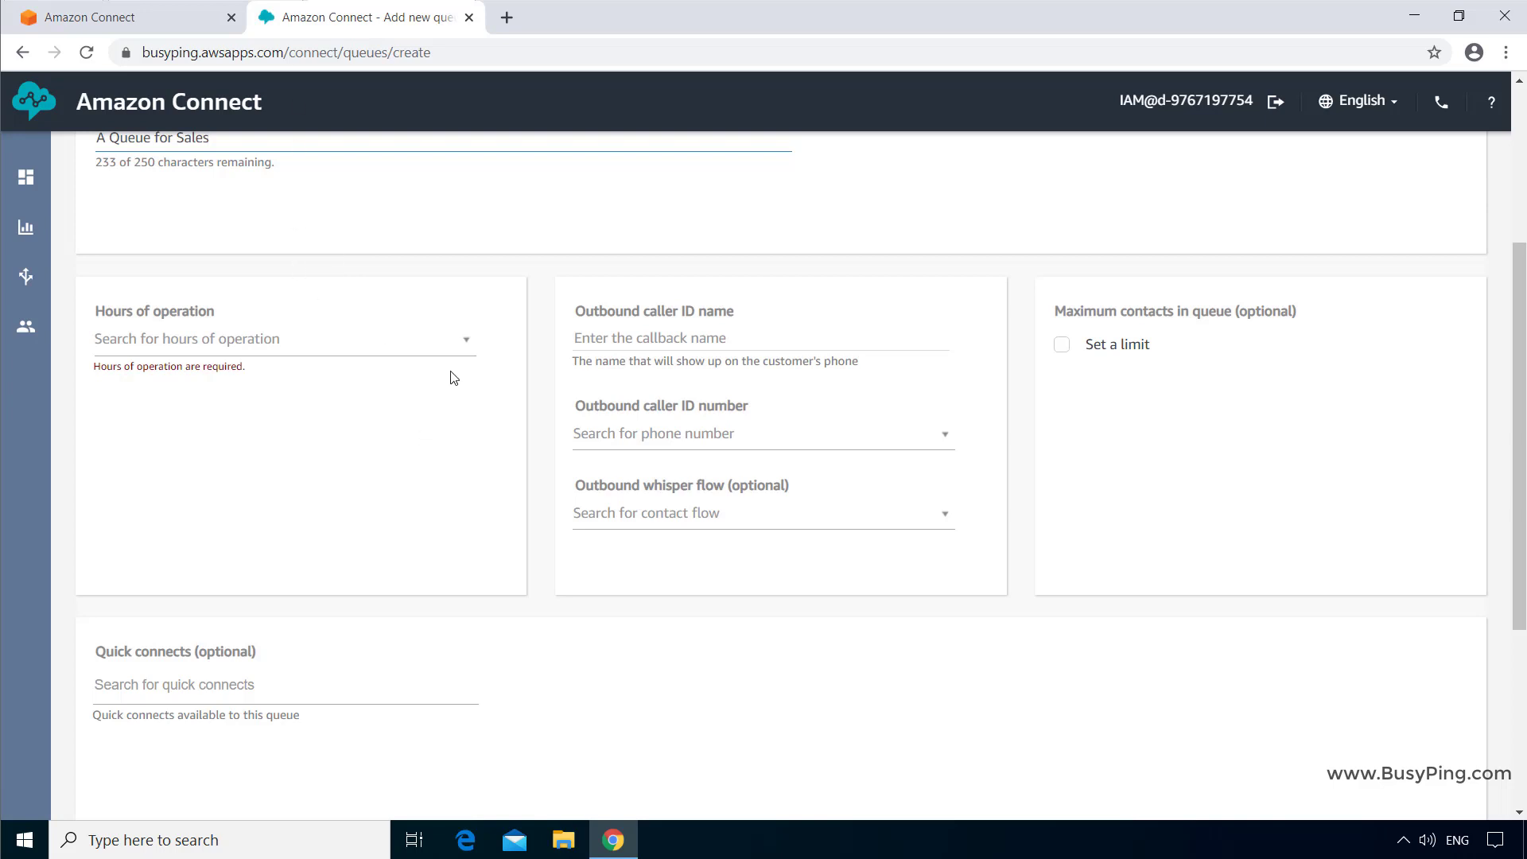
{"action": "mouse_move", "coordinate": [439, 391]}
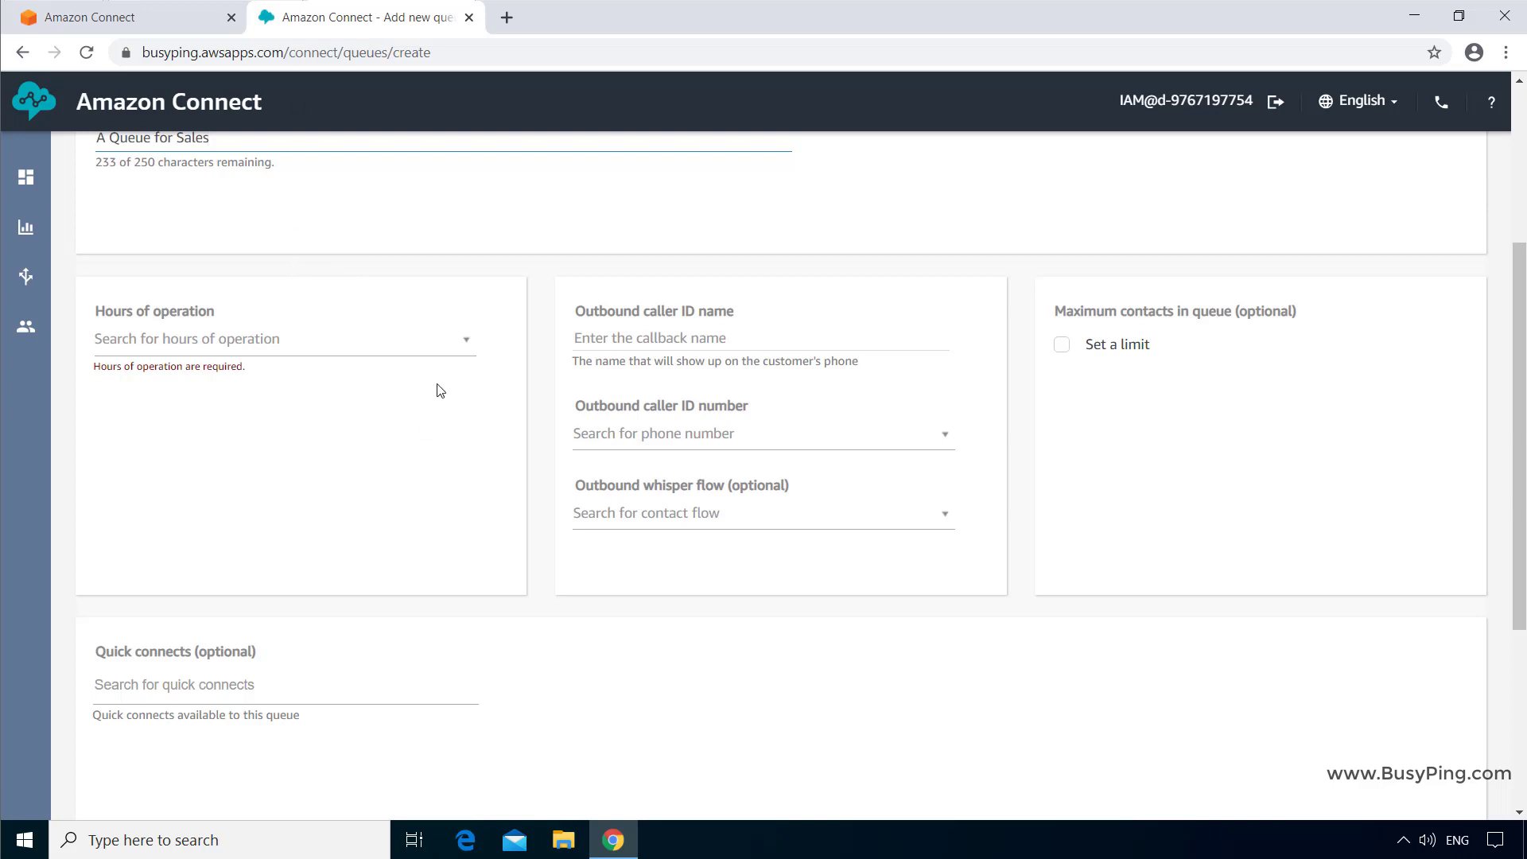
{"action": "mouse_move", "coordinate": [452, 389]}
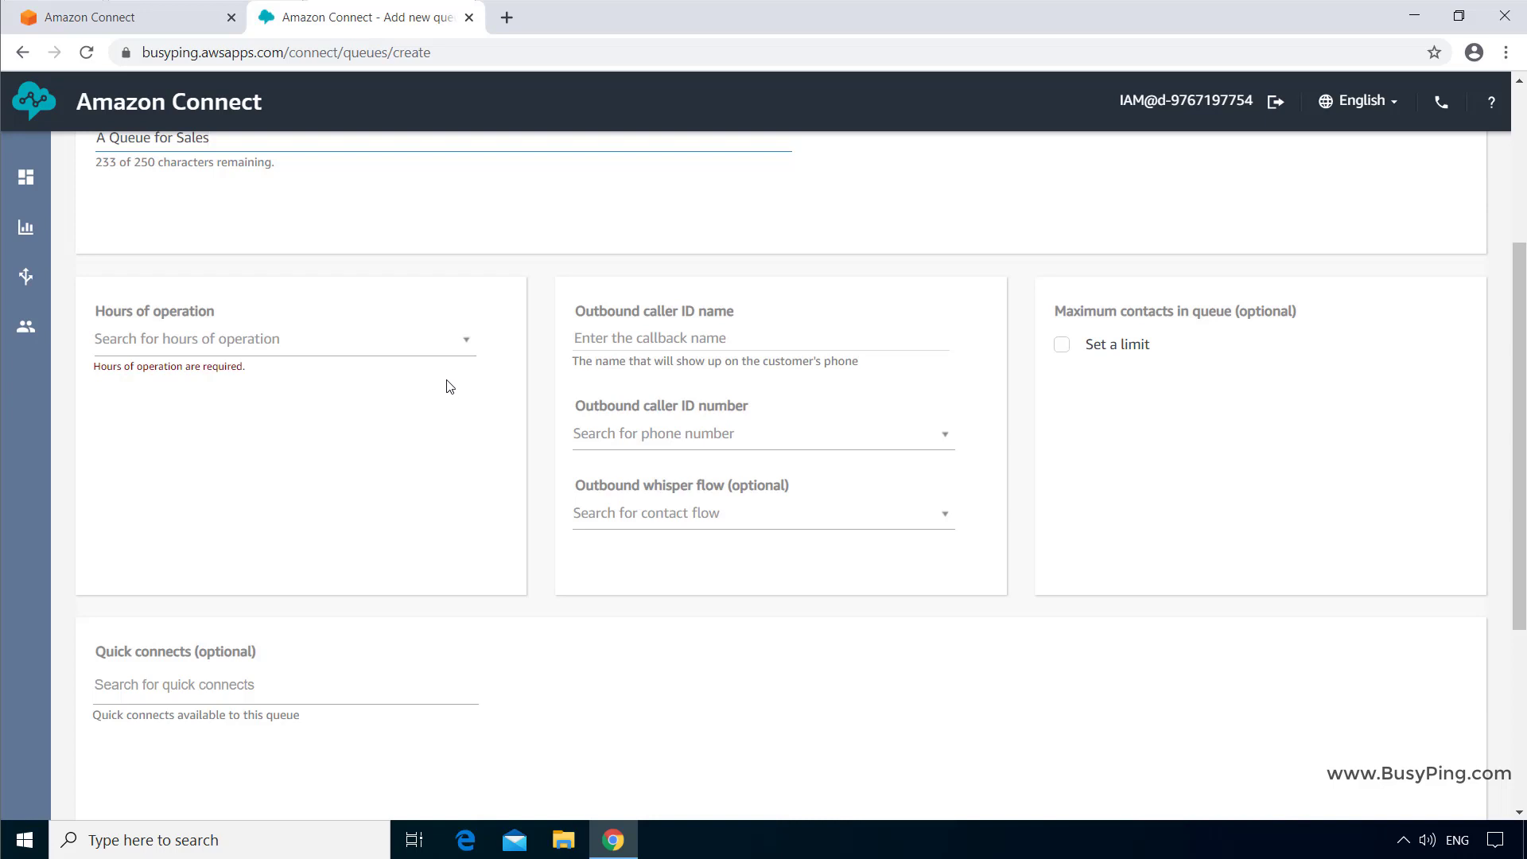
{"action": "left_click", "coordinate": [209, 137]}
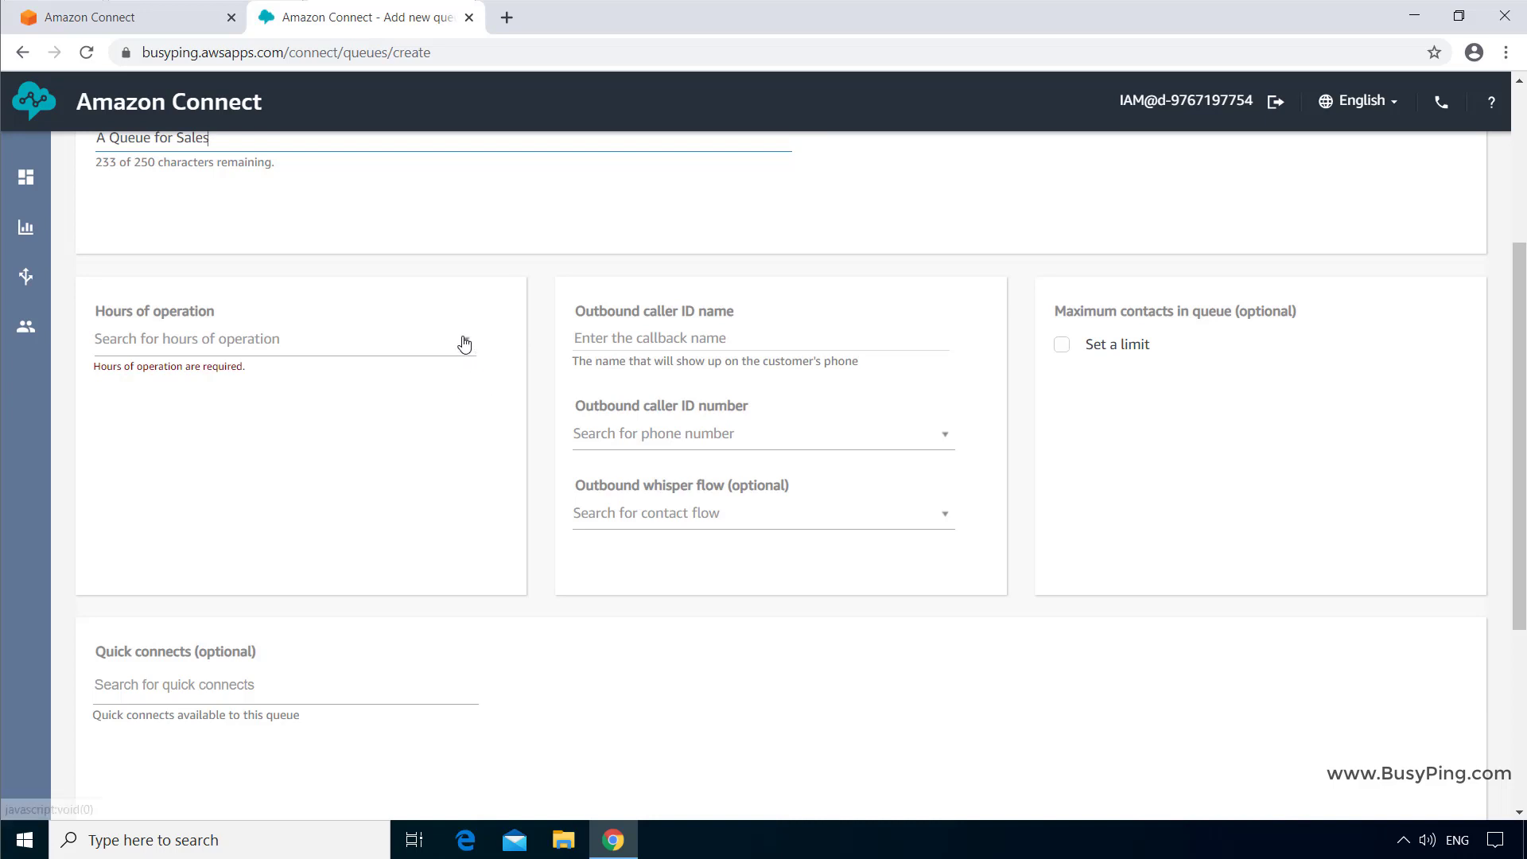
{"action": "left_click", "coordinate": [283, 338]}
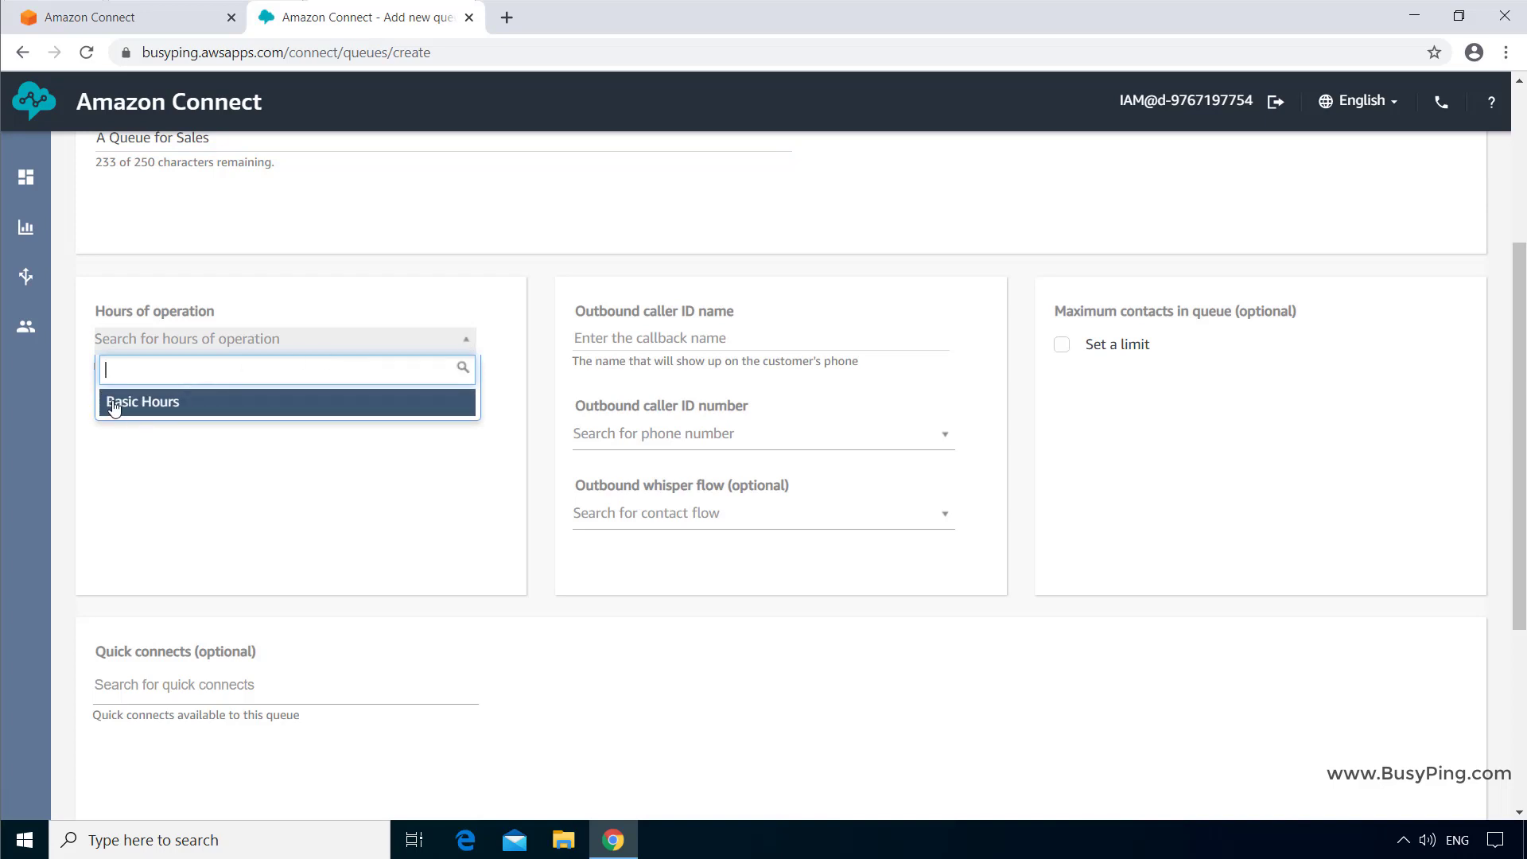
{"action": "mouse_move", "coordinate": [188, 415]}
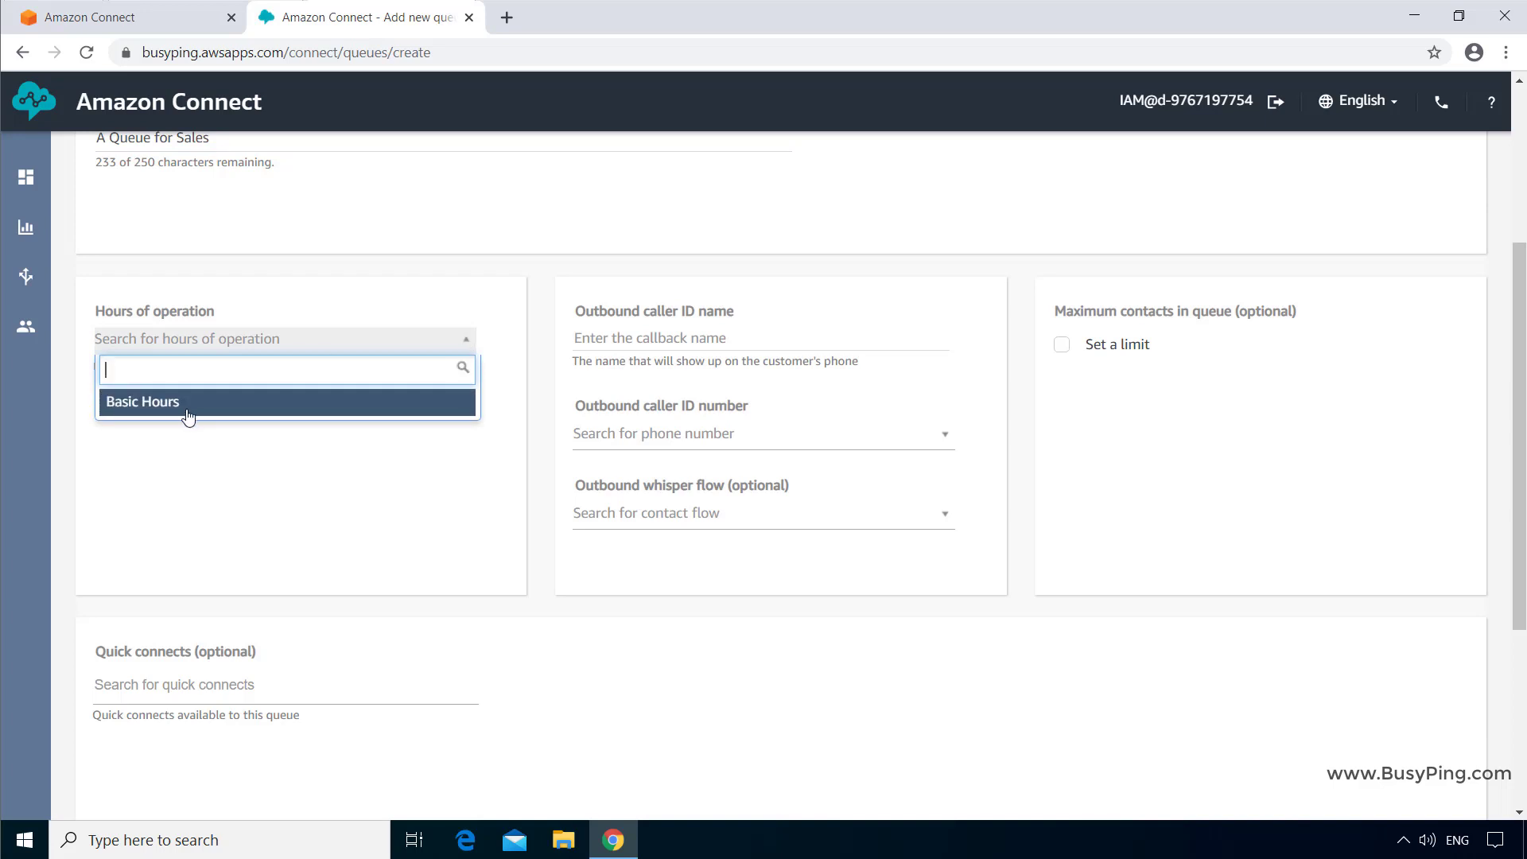
{"action": "mouse_move", "coordinate": [192, 411]}
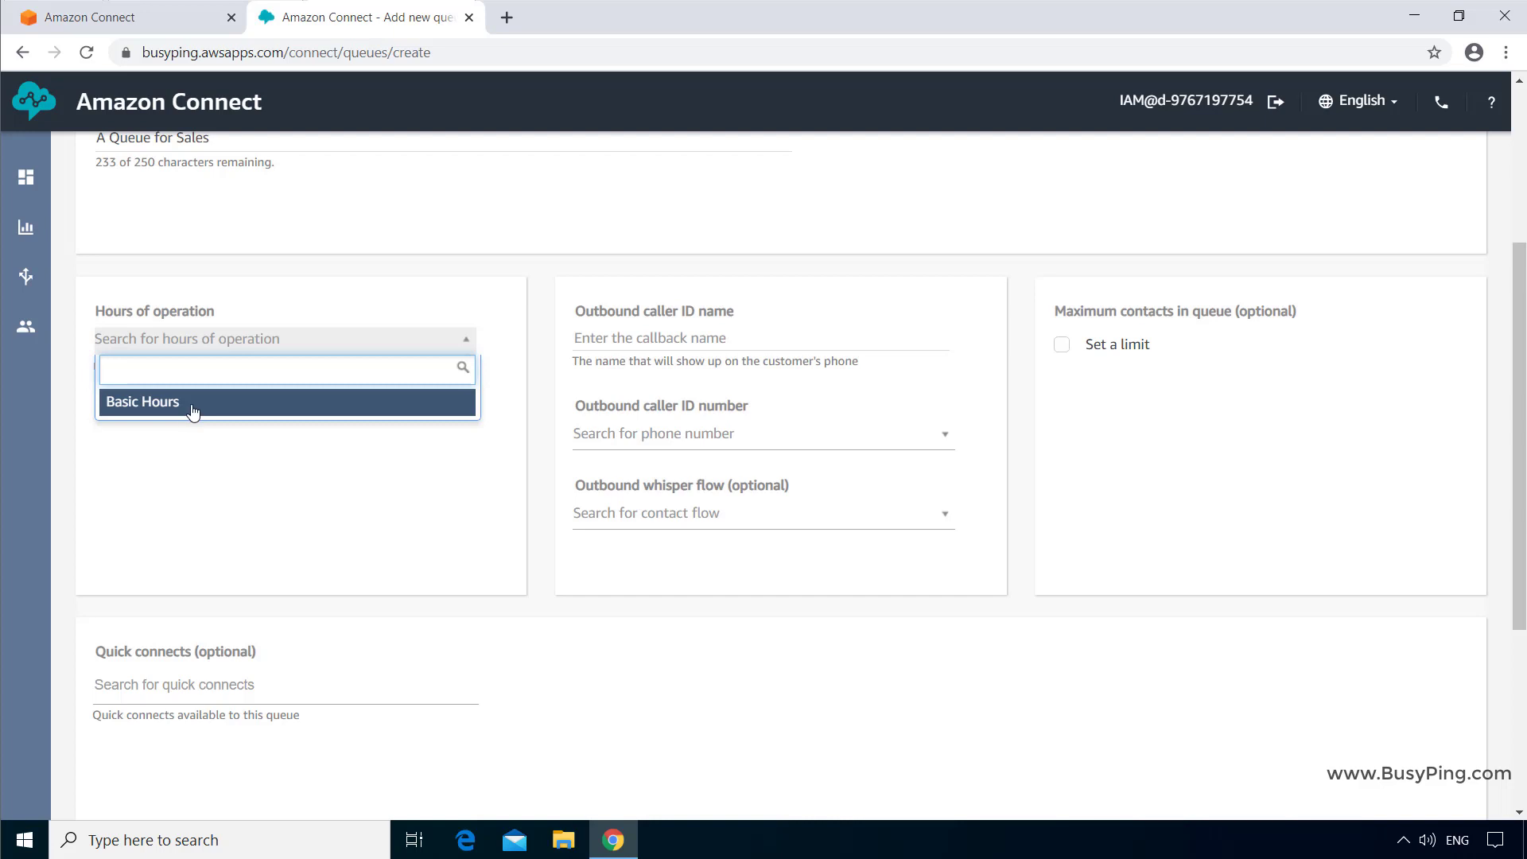
{"action": "mouse_move", "coordinate": [194, 400]}
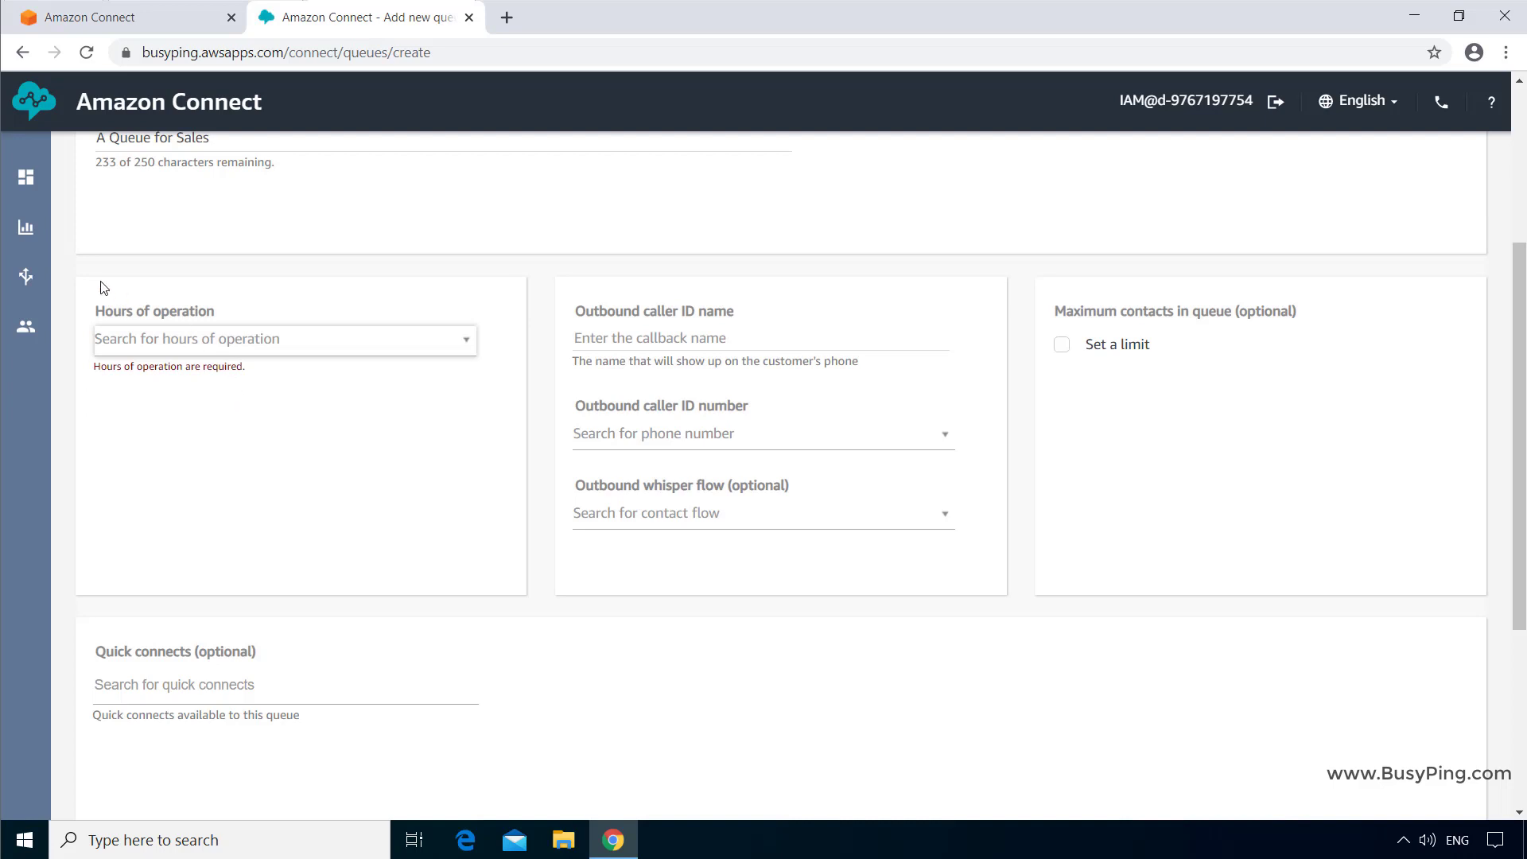
Open the Hours of operation page from the Routing menu in a new tab
{"action": "left_click", "coordinate": [26, 277]}
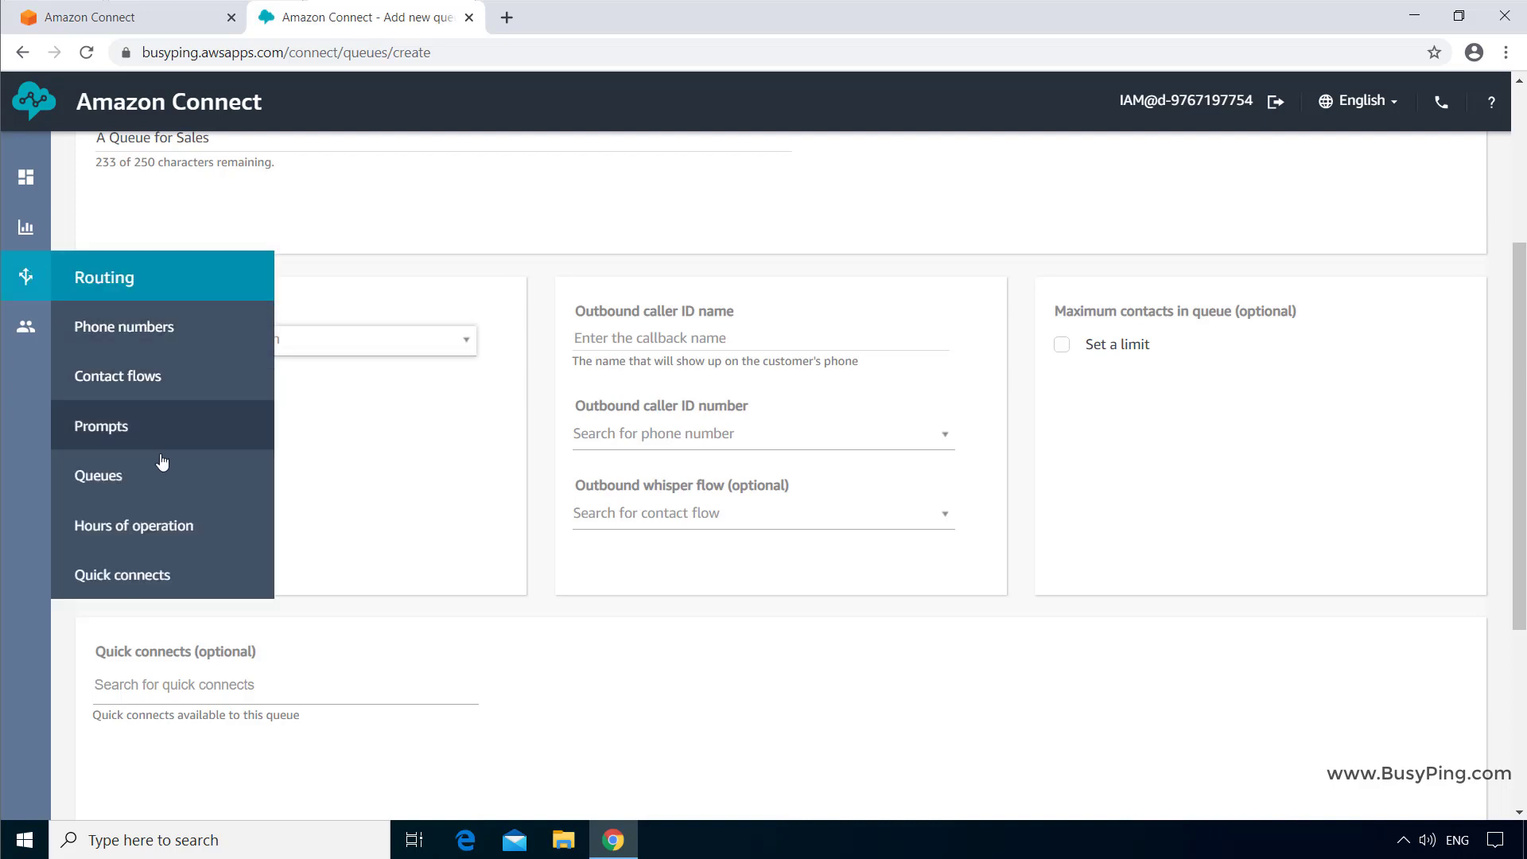
{"action": "right_click", "coordinate": [133, 525]}
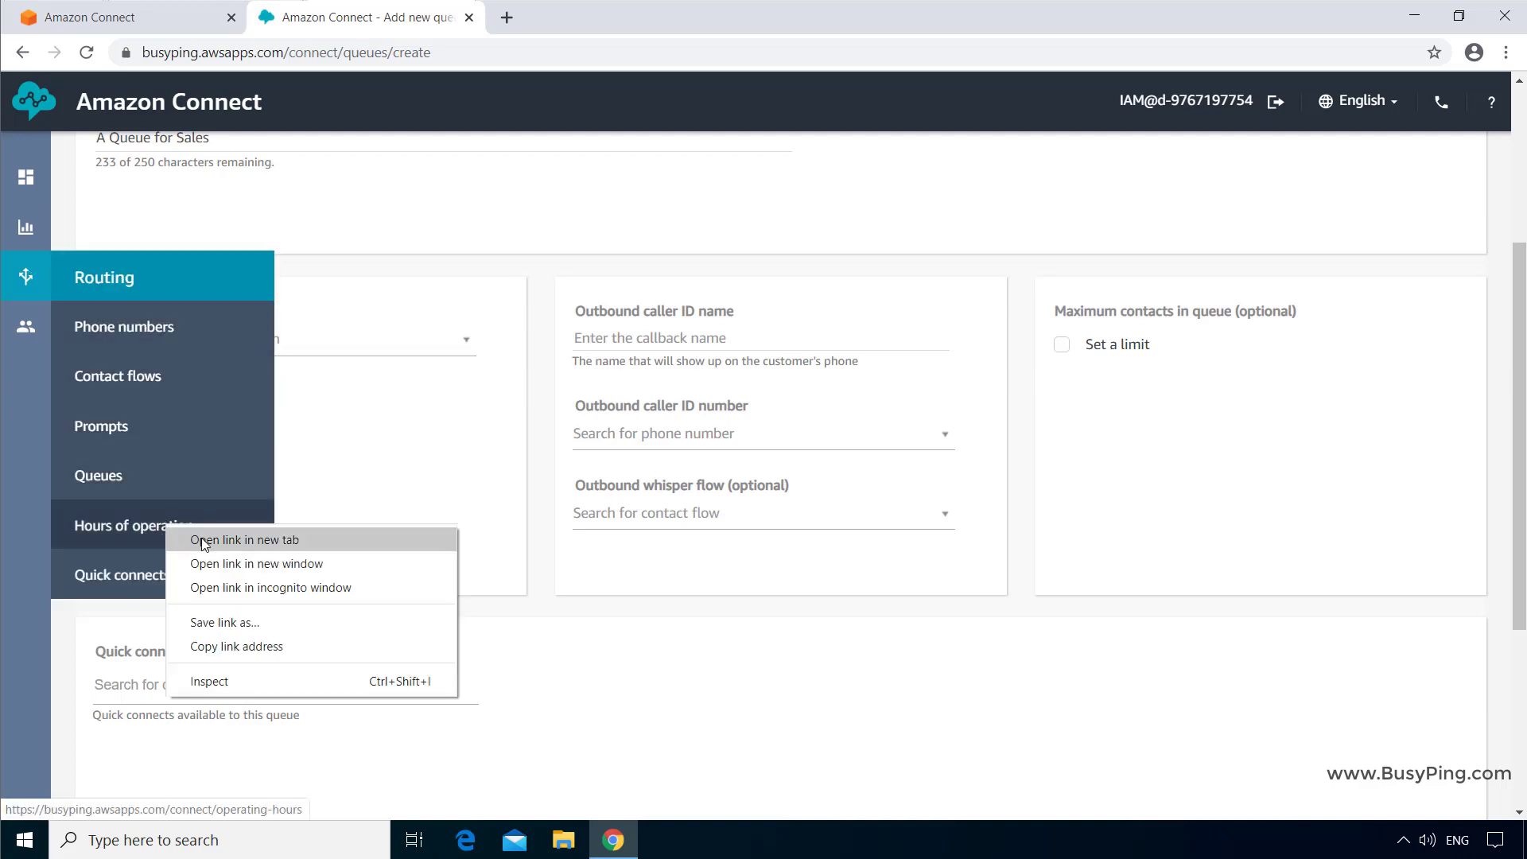
{"action": "left_click", "coordinate": [244, 539]}
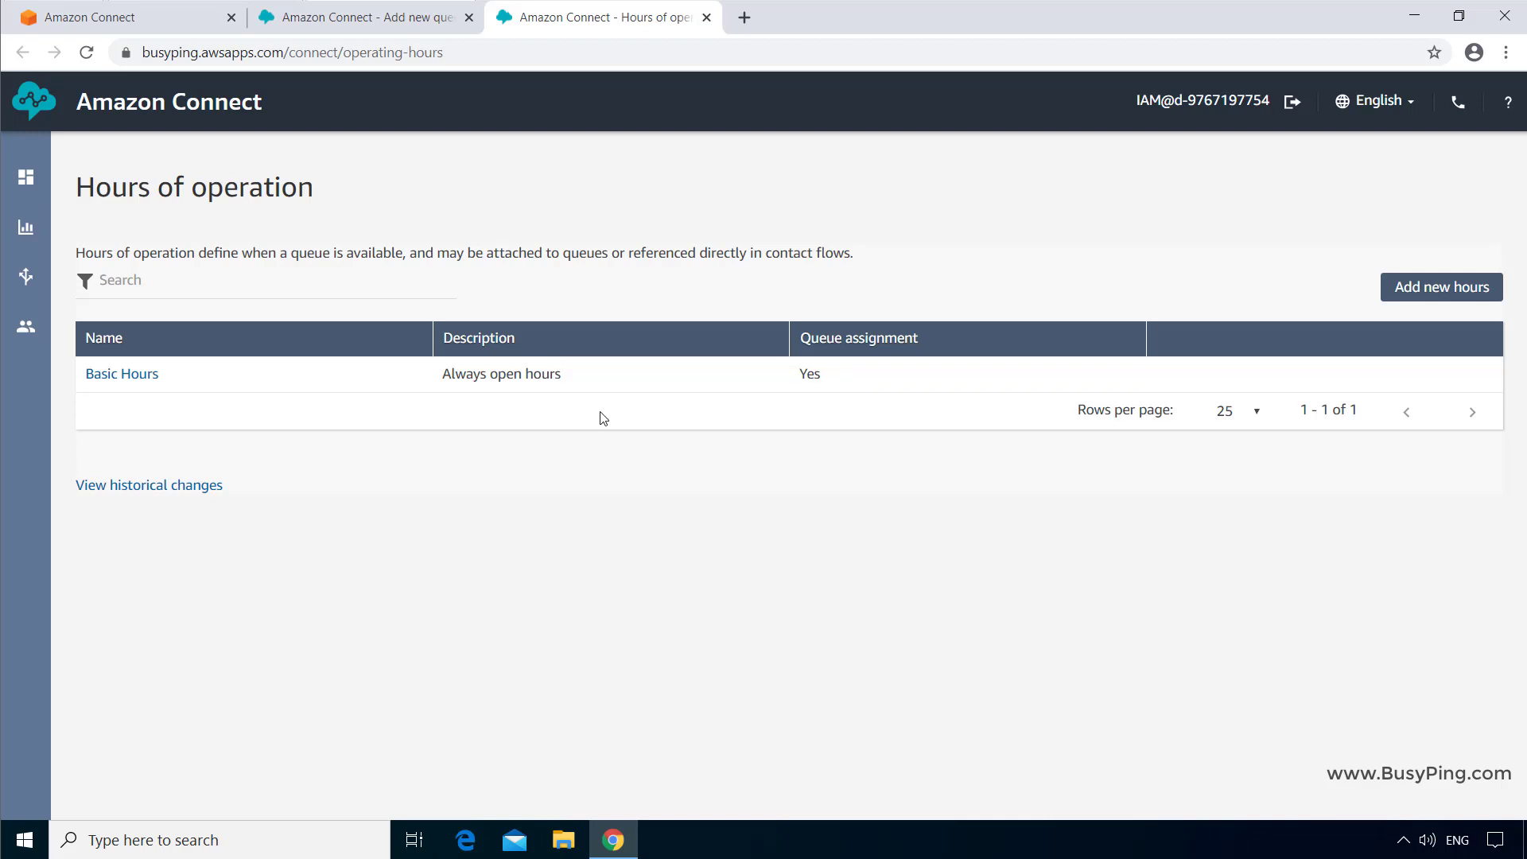
{"action": "mouse_move", "coordinate": [641, 478]}
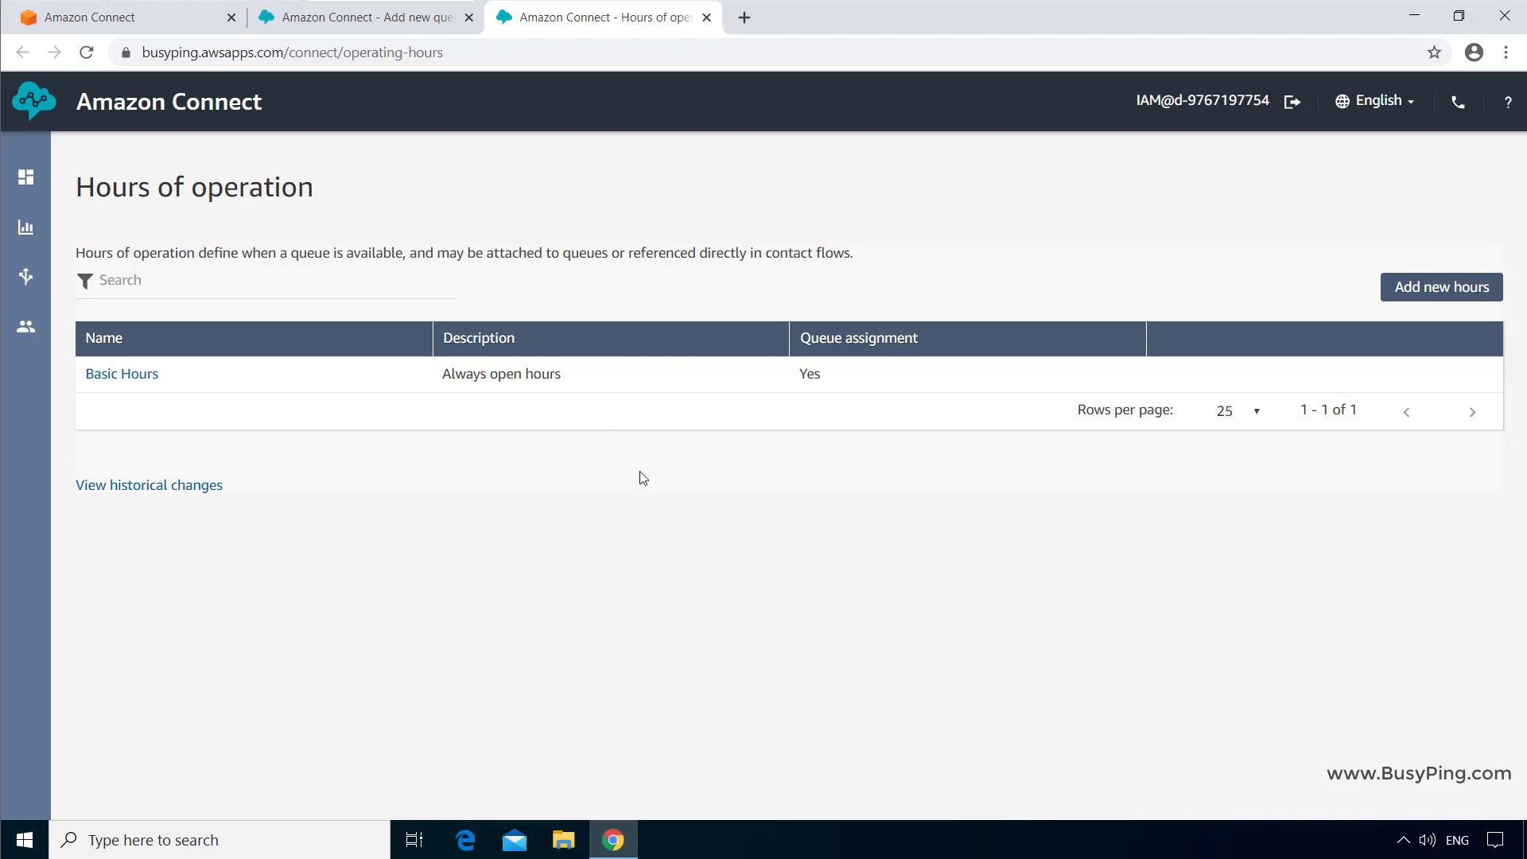
Create new hours named 'Business Hours', described 'Monday to Friday 9am to 5pm'
{"action": "left_click", "coordinate": [1440, 286]}
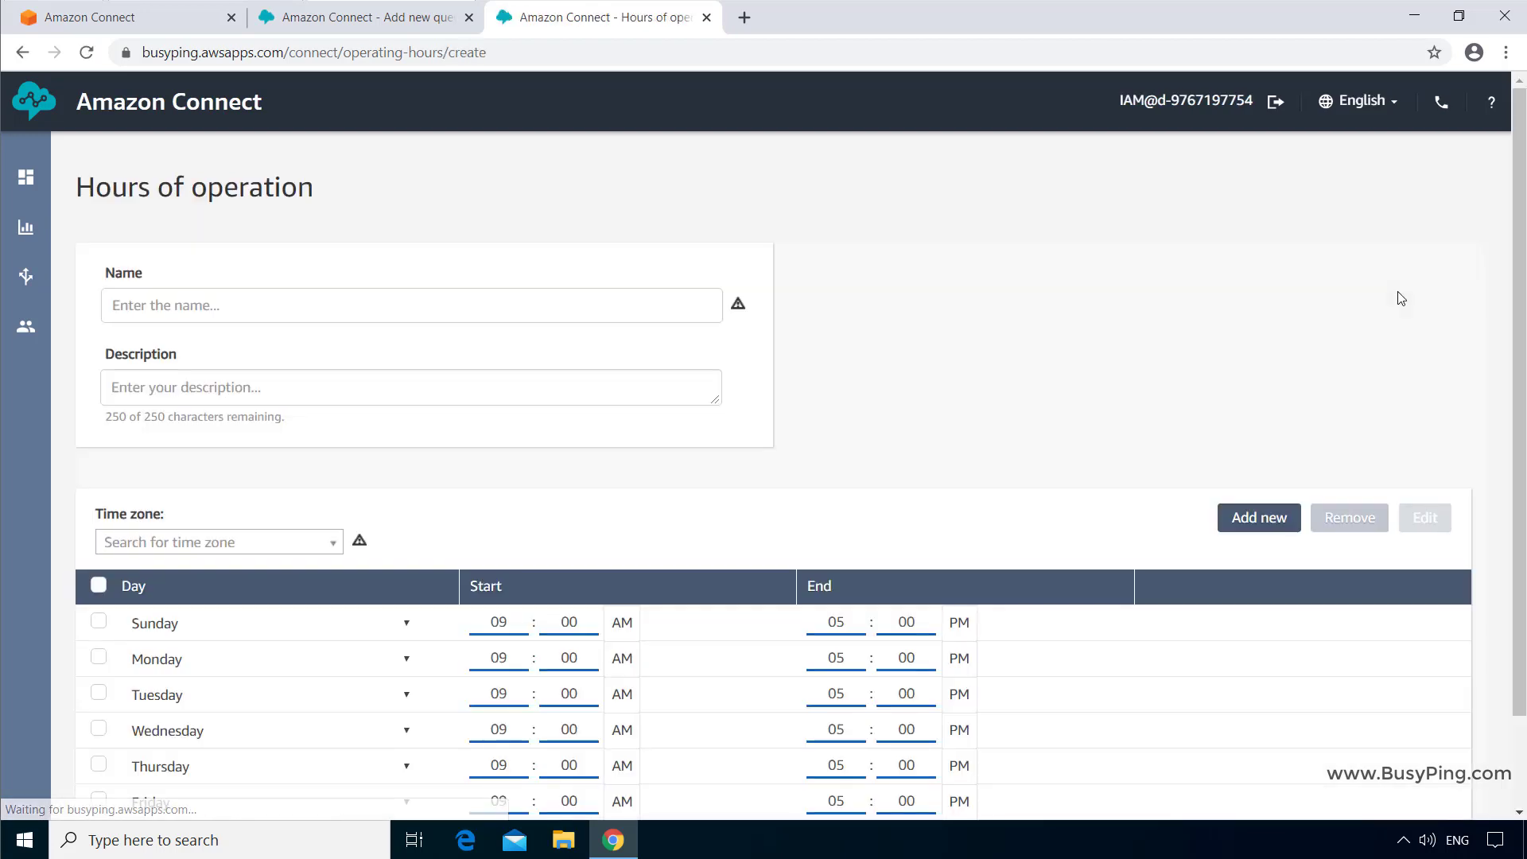
{"action": "left_click", "coordinate": [410, 304]}
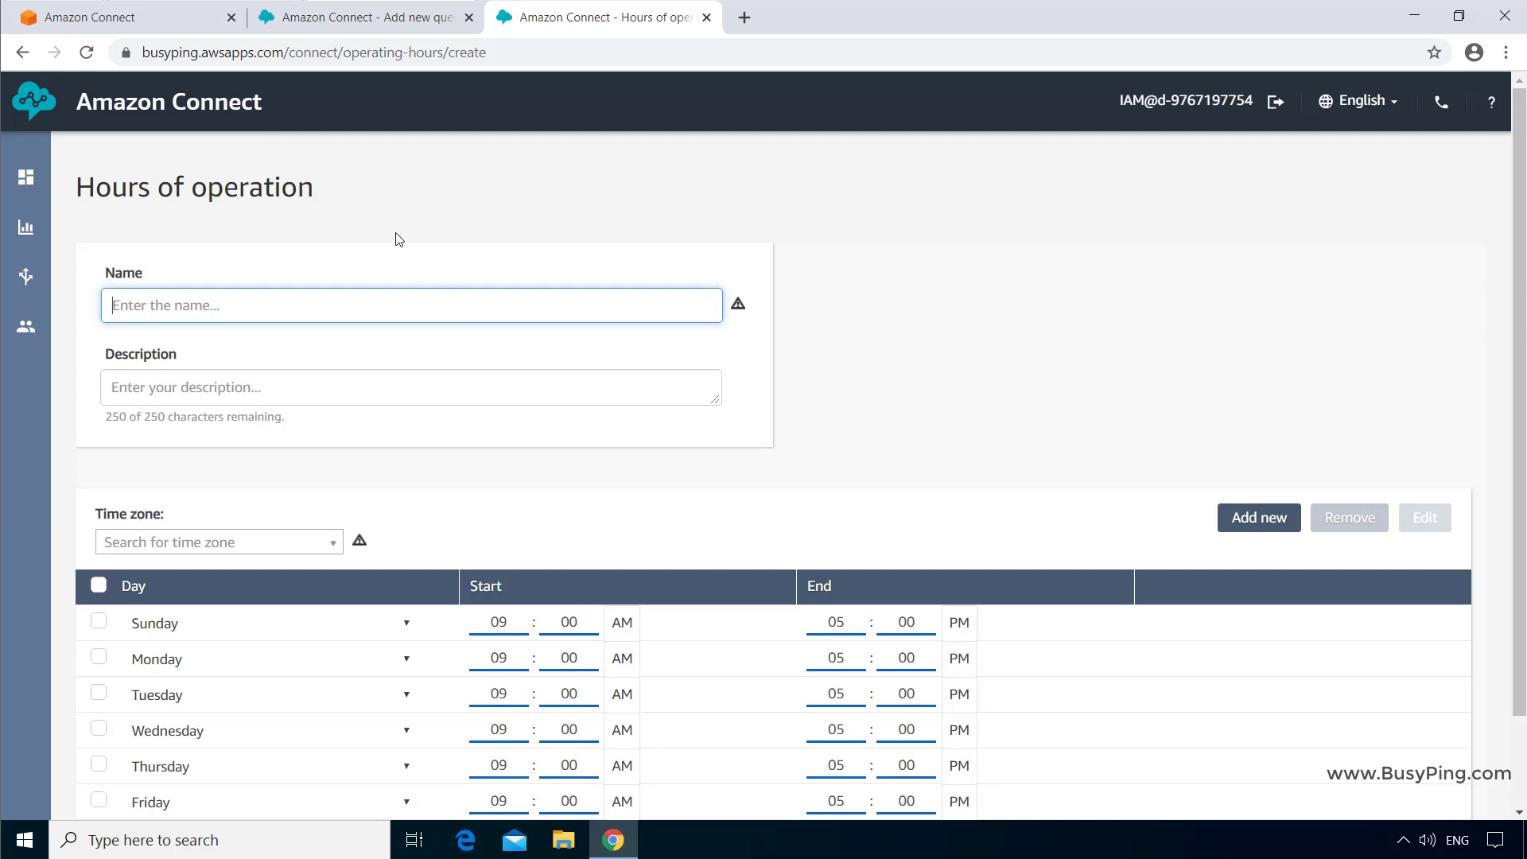
{"action": "type", "text": "Business Hou"}
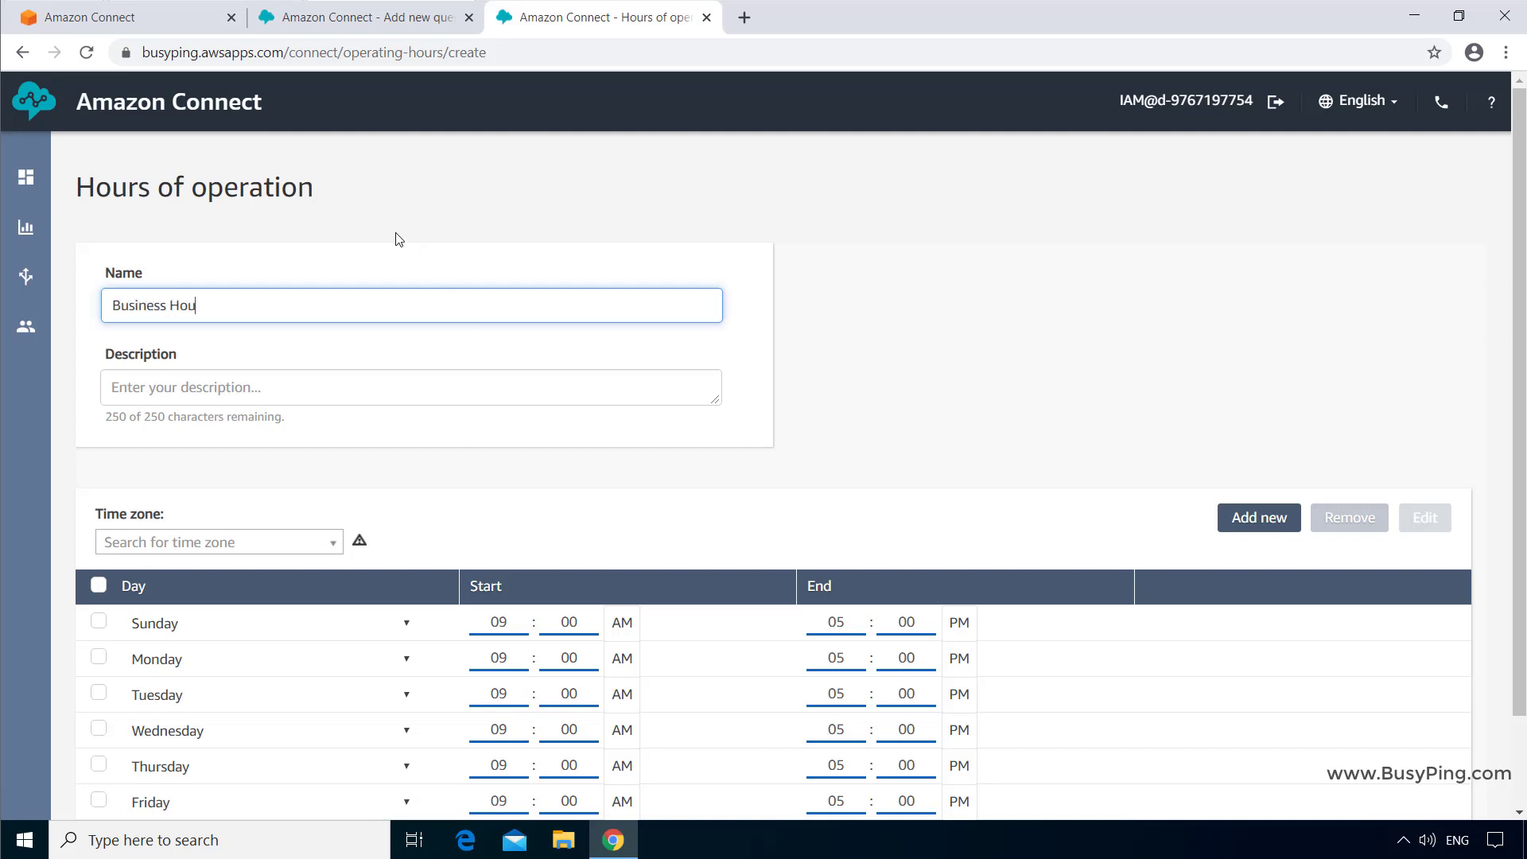
{"action": "type", "text": "Monday to Friday 9am to 5pm"}
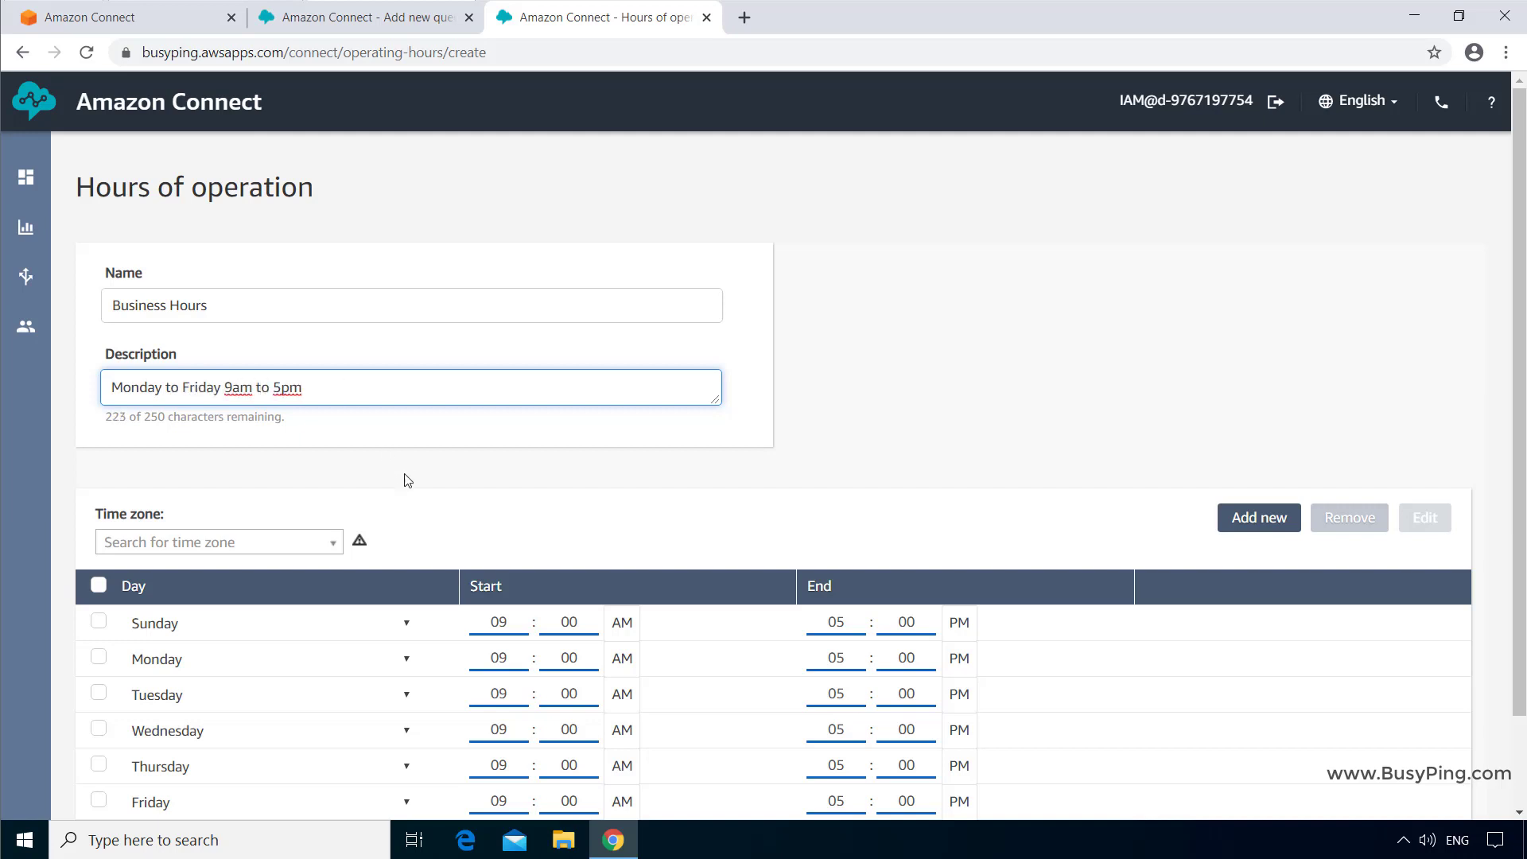
Set Business Hours to Pacific/Auckland, Monday–Friday 9 AM–5 PM, and save
{"action": "left_click", "coordinate": [218, 541]}
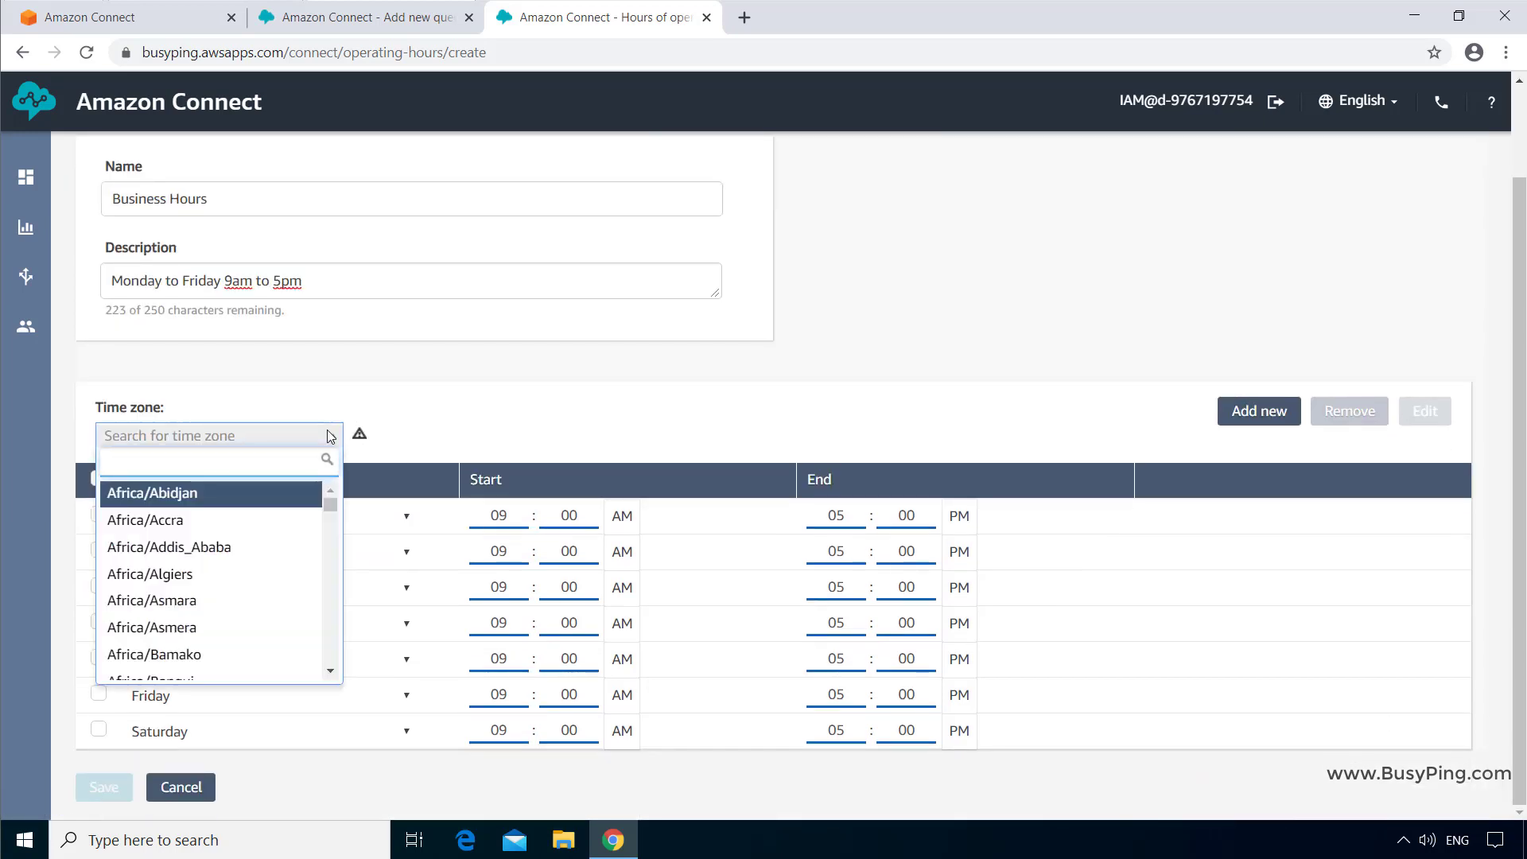
{"action": "type", "text": "Auckland"}
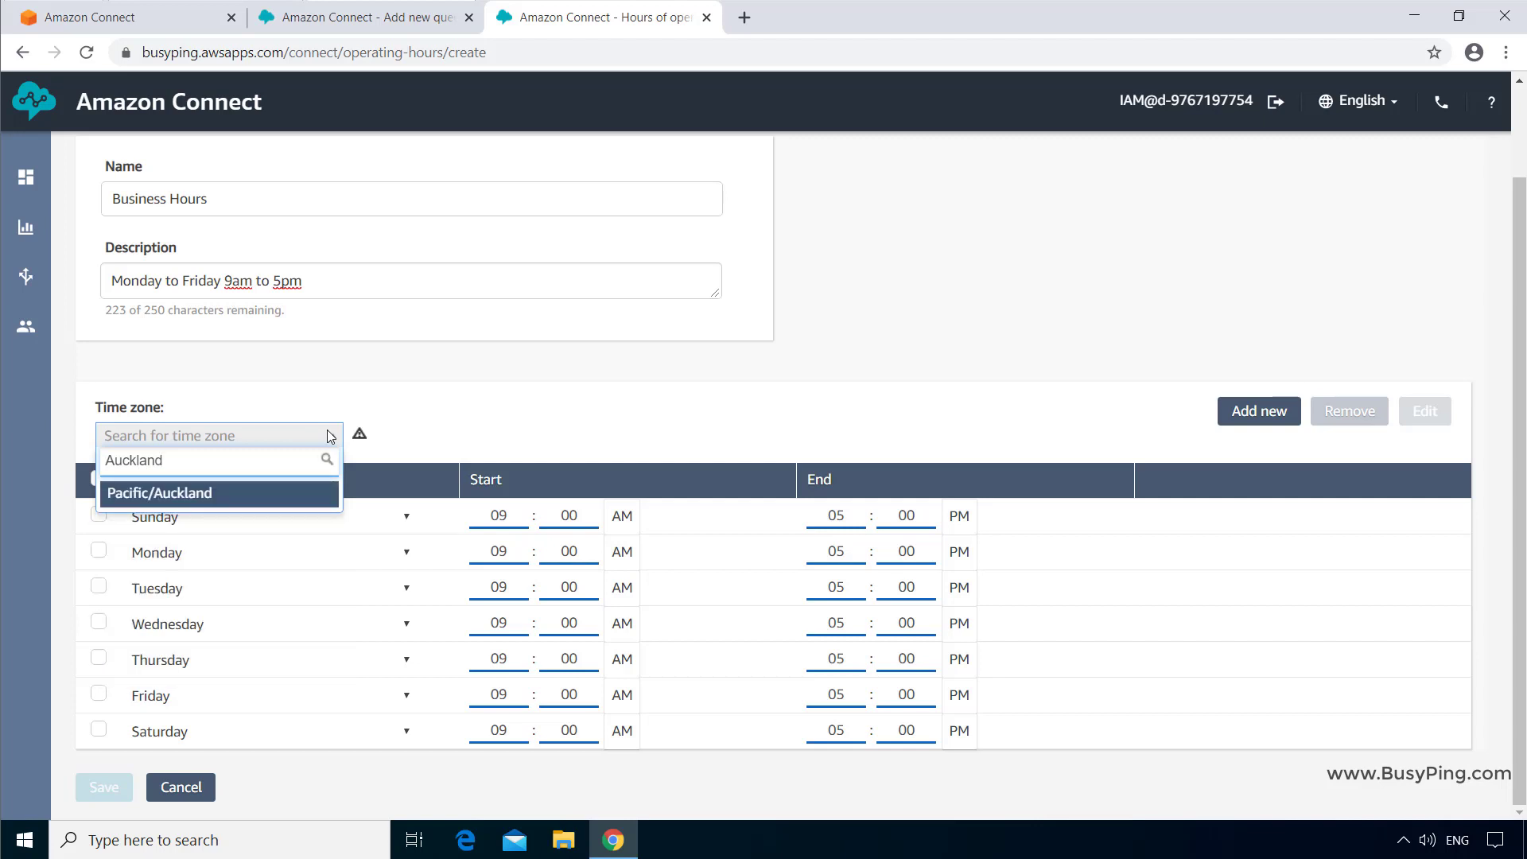
{"action": "left_click", "coordinate": [159, 493]}
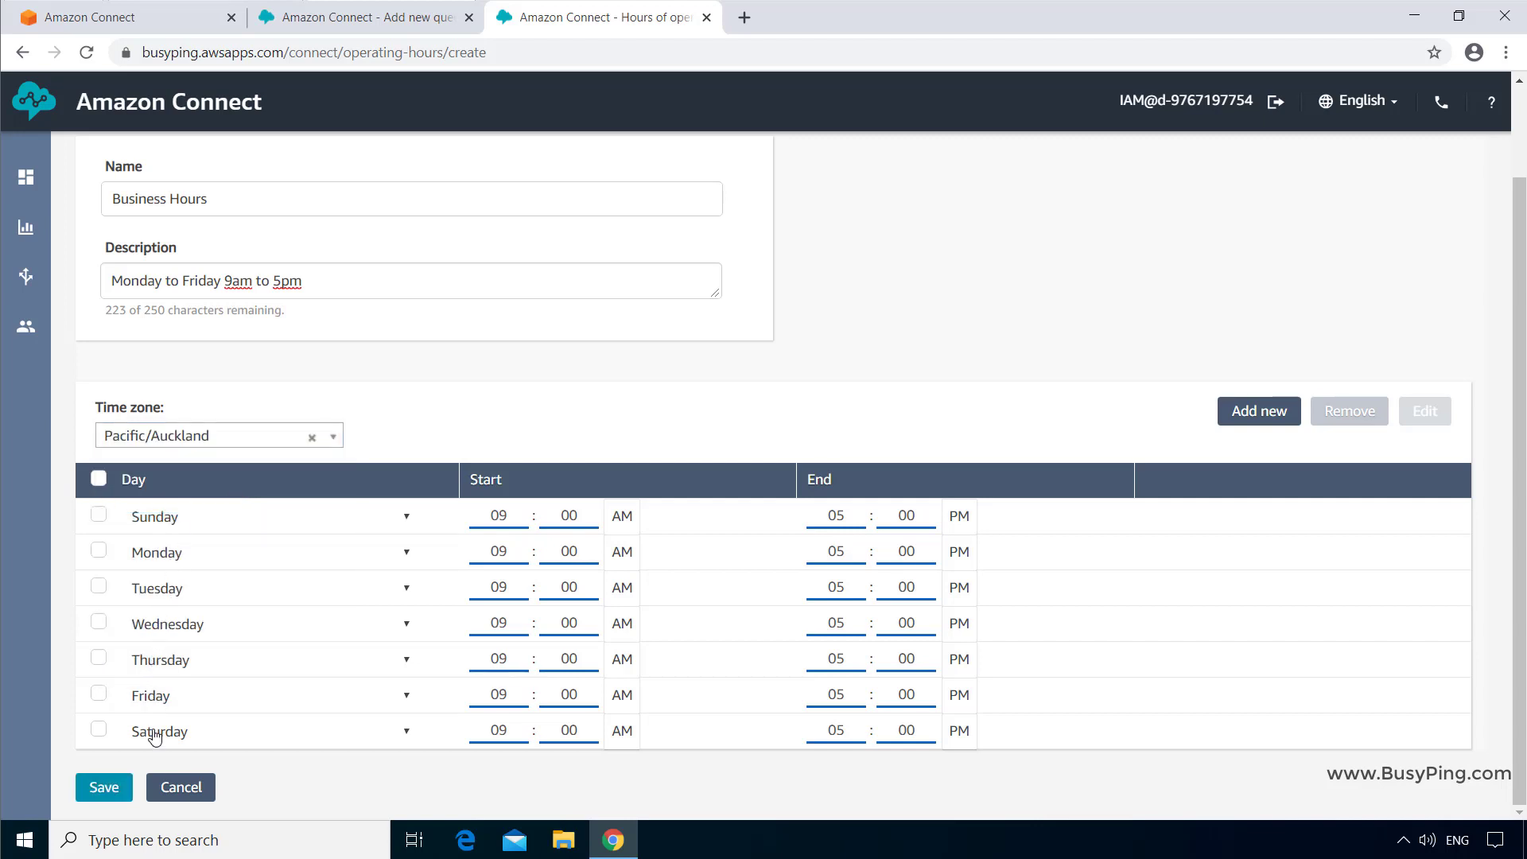
{"action": "mouse_move", "coordinate": [172, 753]}
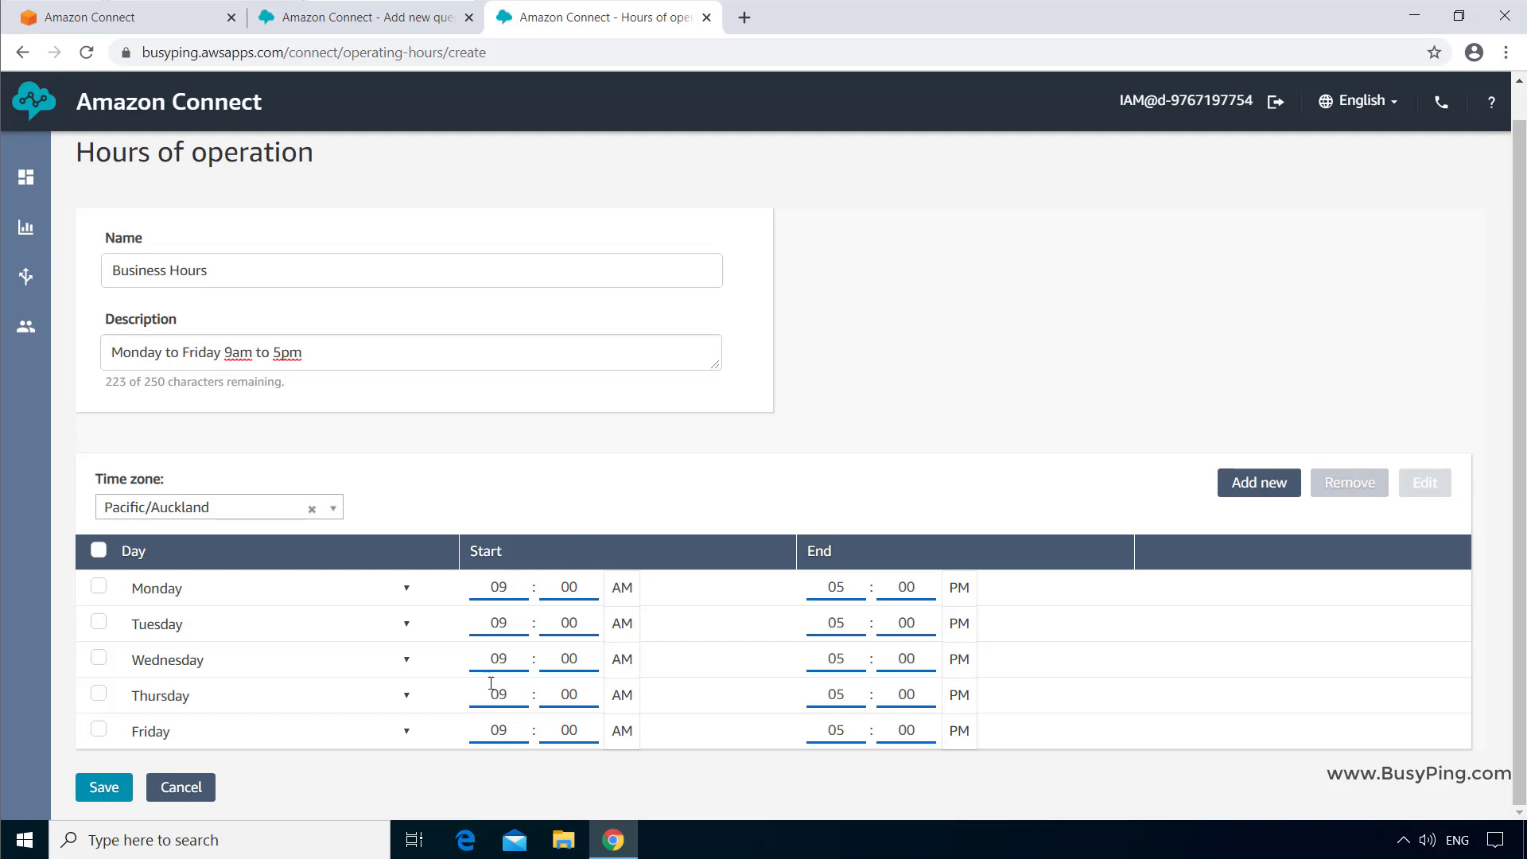
{"action": "left_click", "coordinate": [103, 787]}
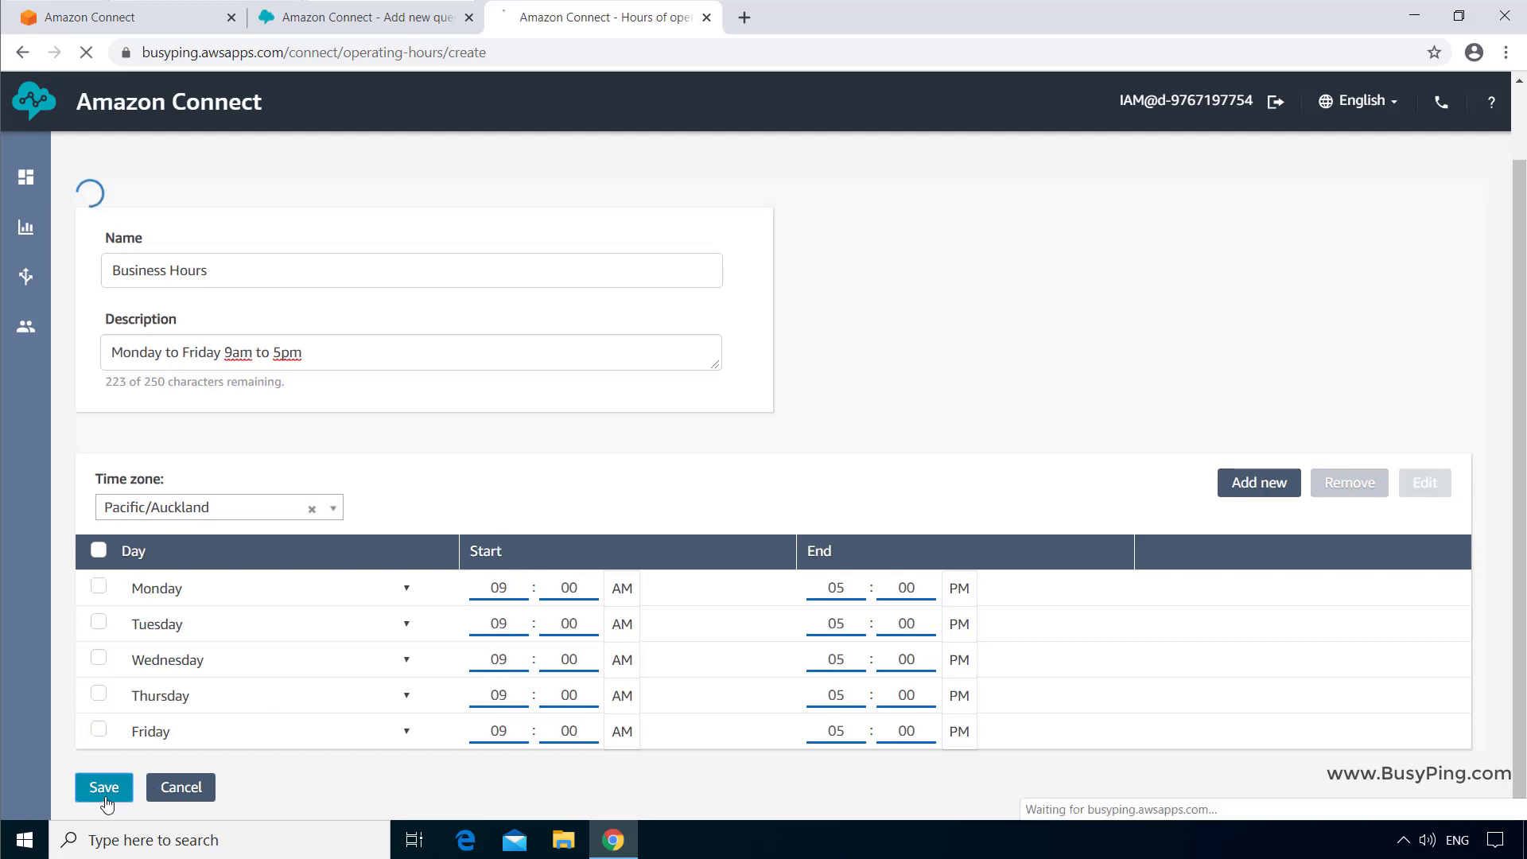
{"action": "left_click", "coordinate": [104, 786]}
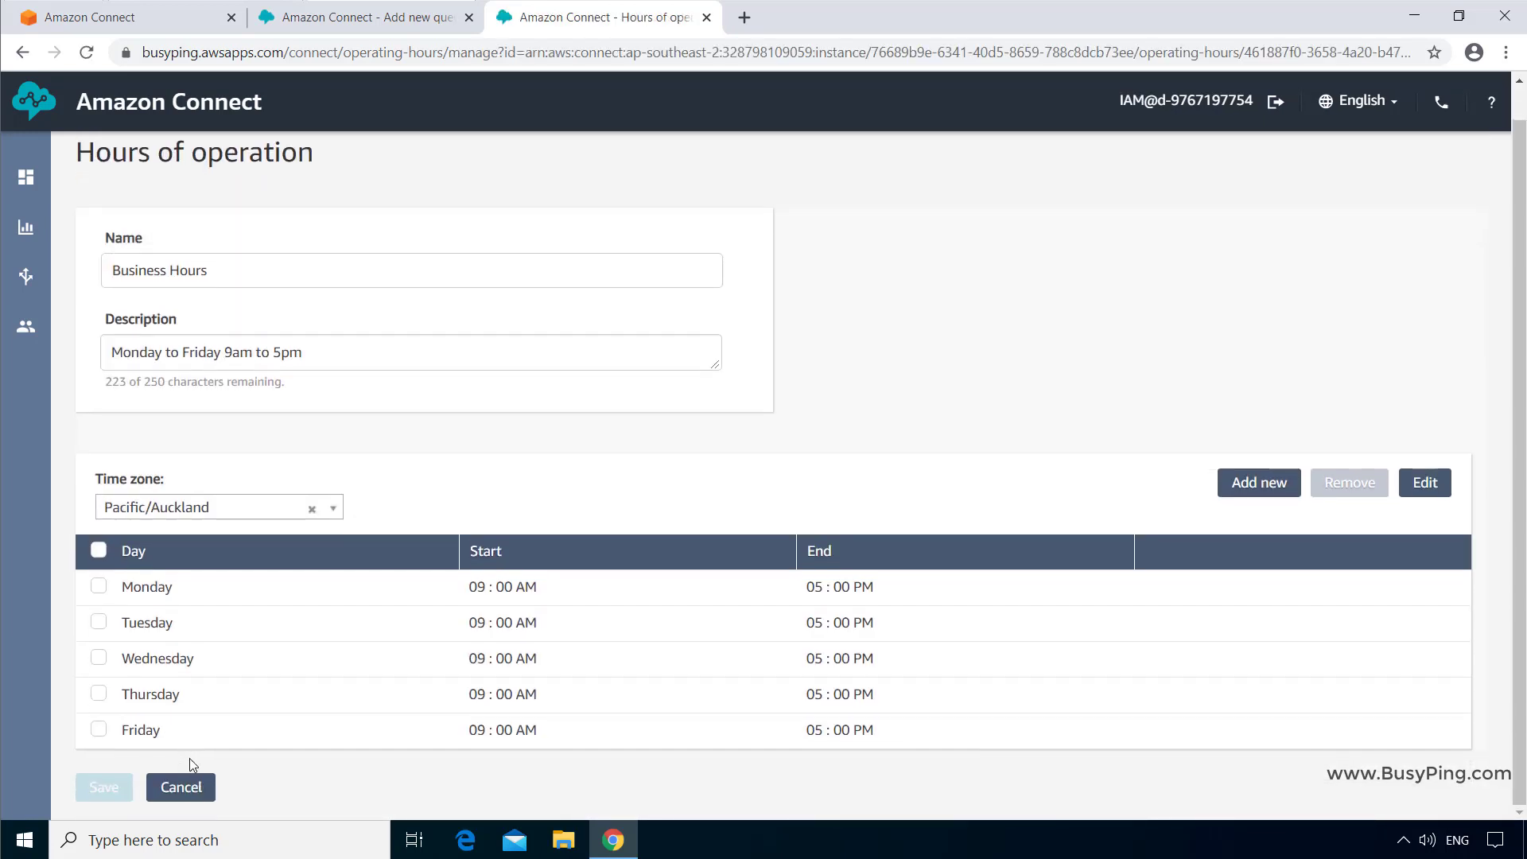
Return to the hours list showing Basic Hours and Business Hours
{"action": "left_click", "coordinate": [181, 787]}
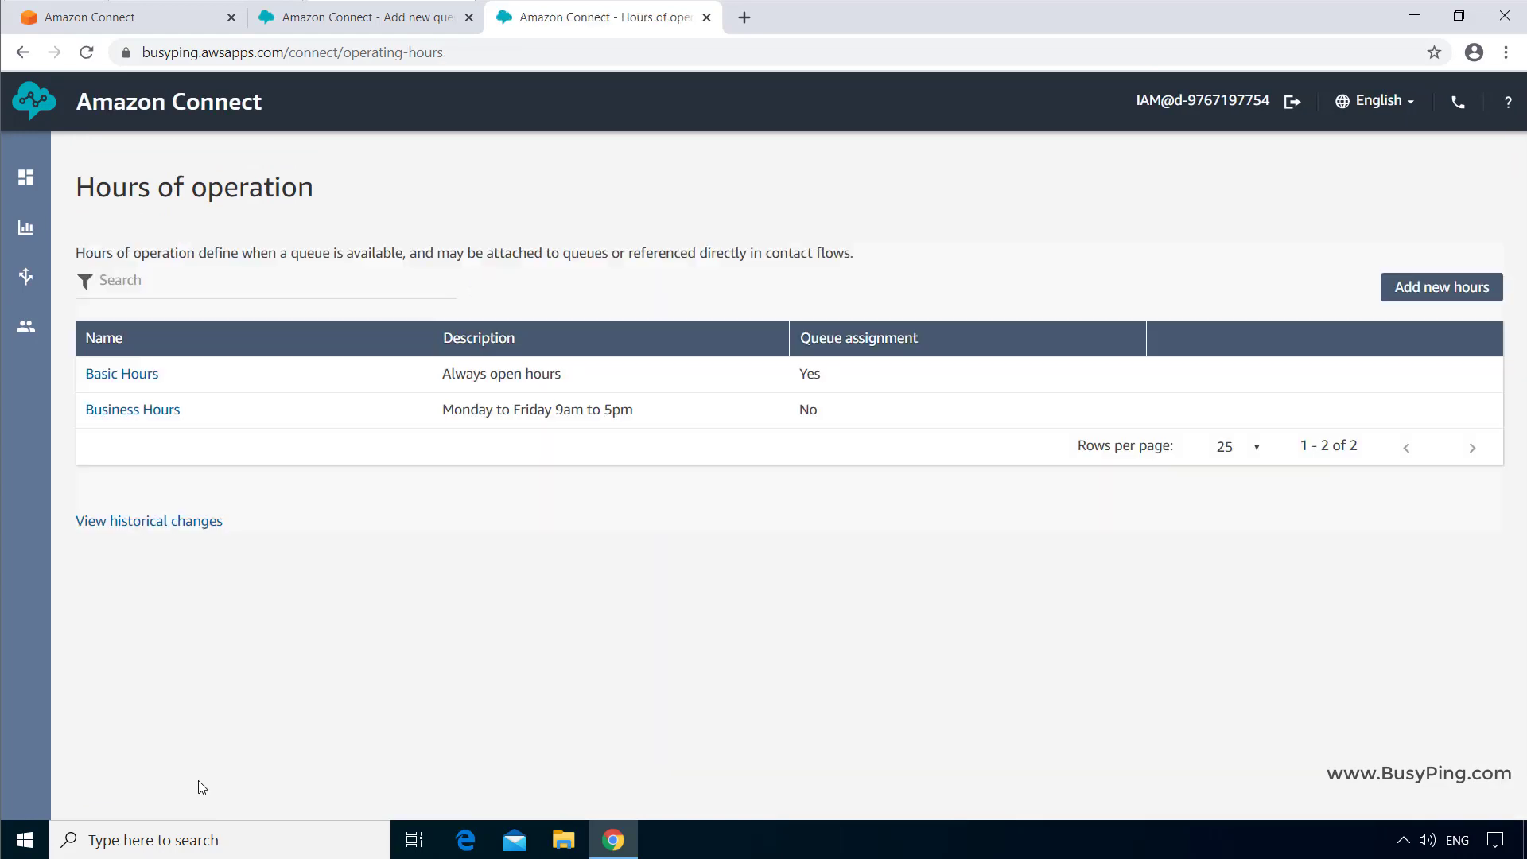
{"action": "mouse_move", "coordinate": [246, 422]}
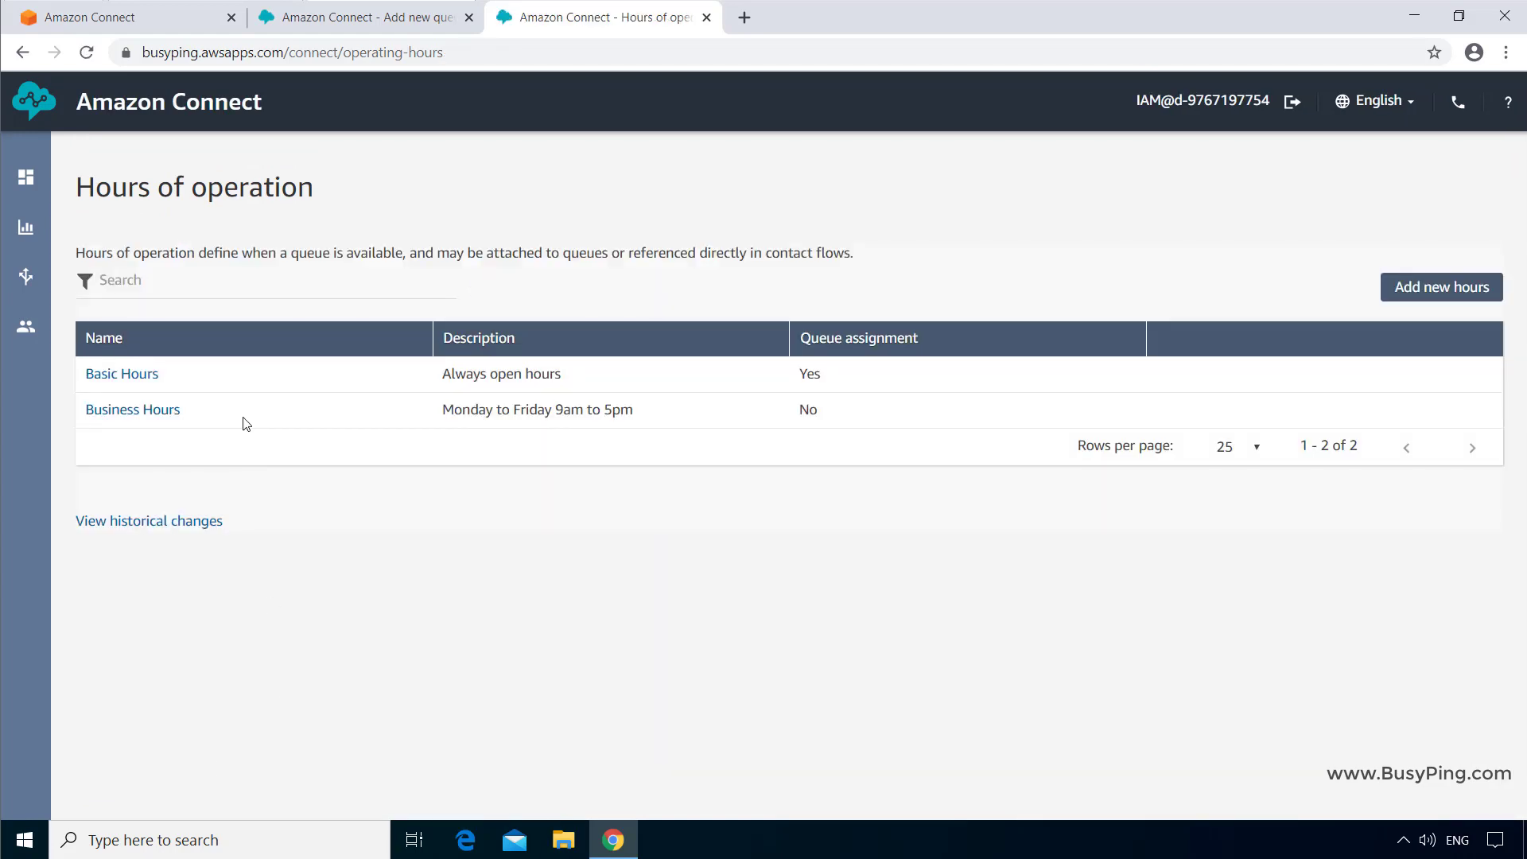
{"action": "mouse_move", "coordinate": [211, 456]}
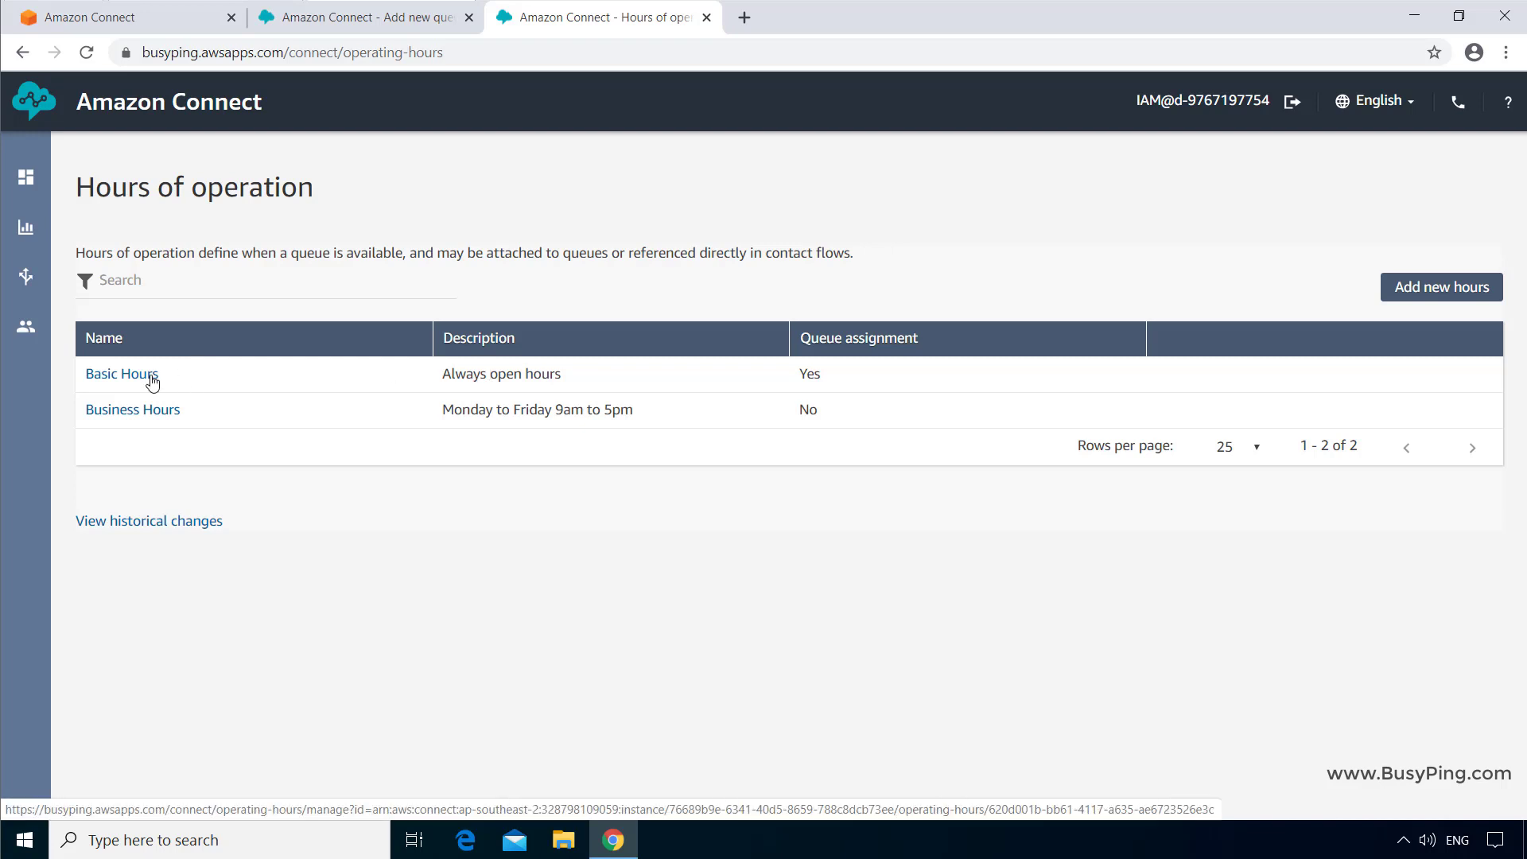
Edit Basic Hours: name 'Always Open', description '24 hours a day 7 days a week'
{"action": "left_click", "coordinate": [121, 373]}
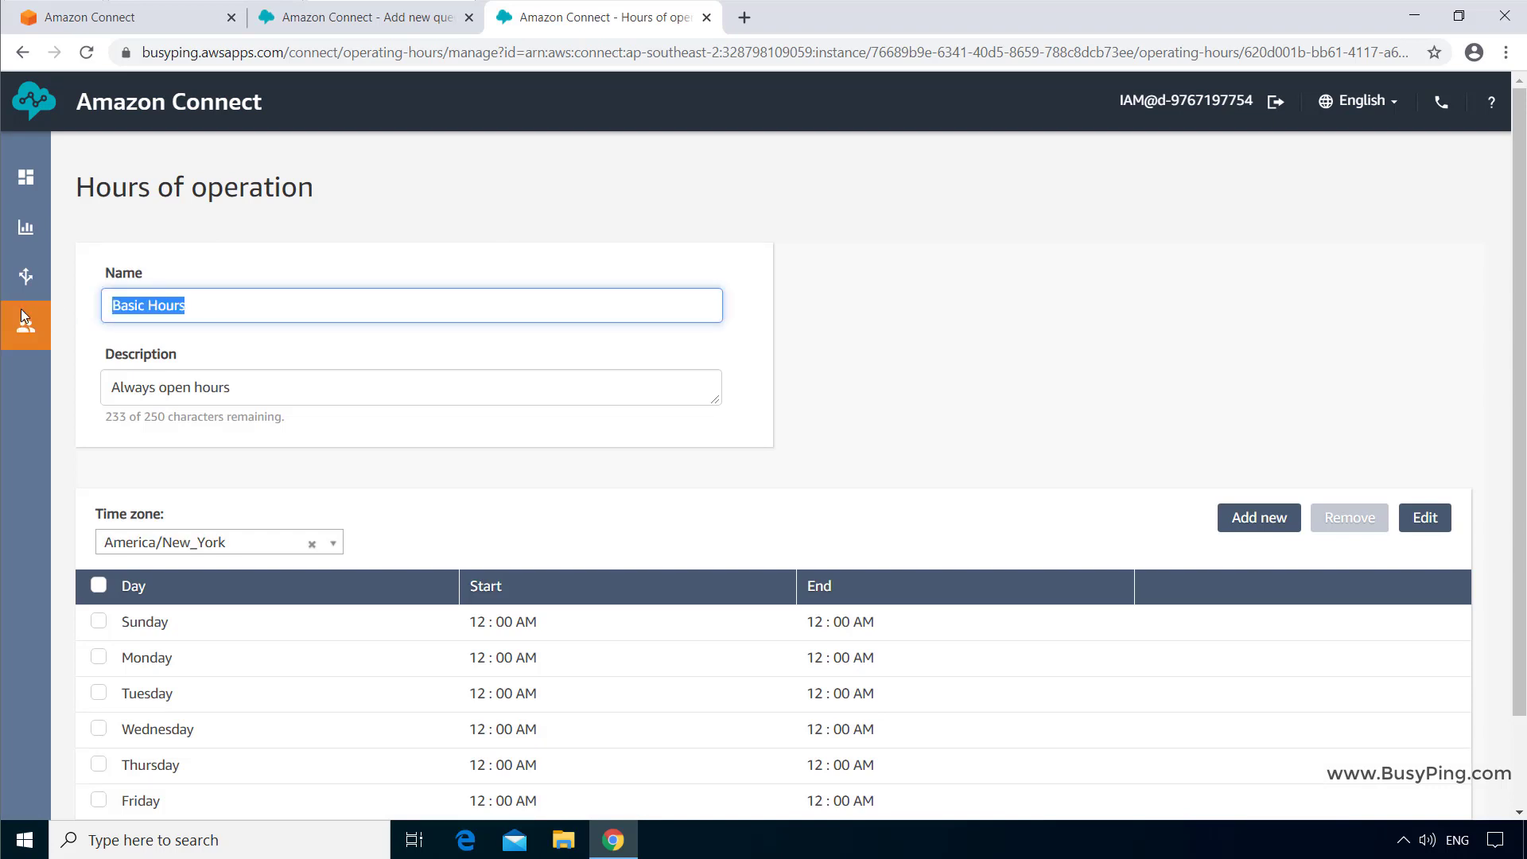
{"action": "type", "text": "Always Open"}
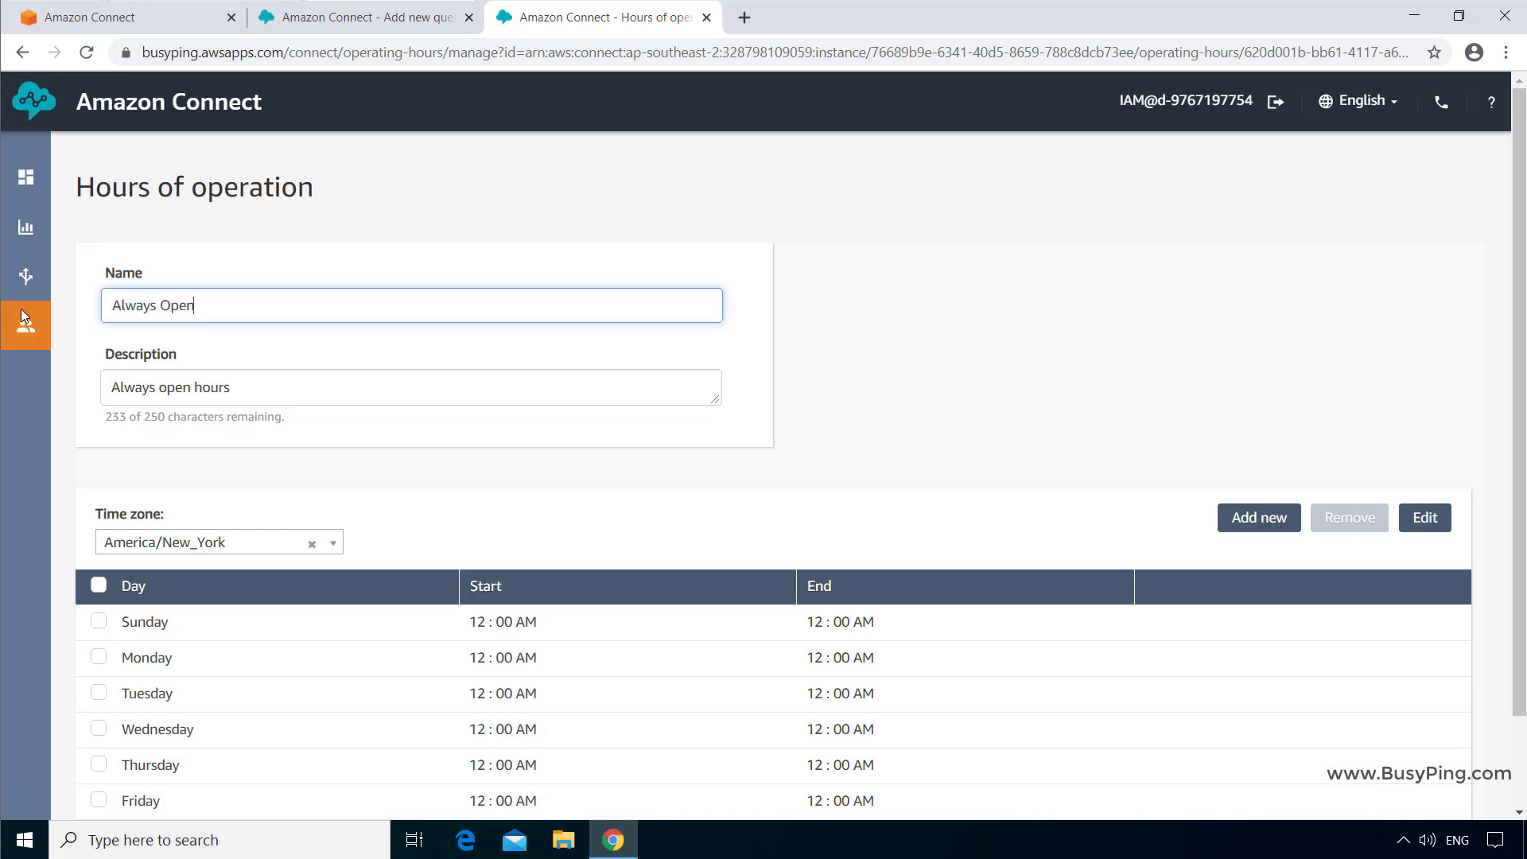
{"action": "double_click", "coordinate": [191, 386]}
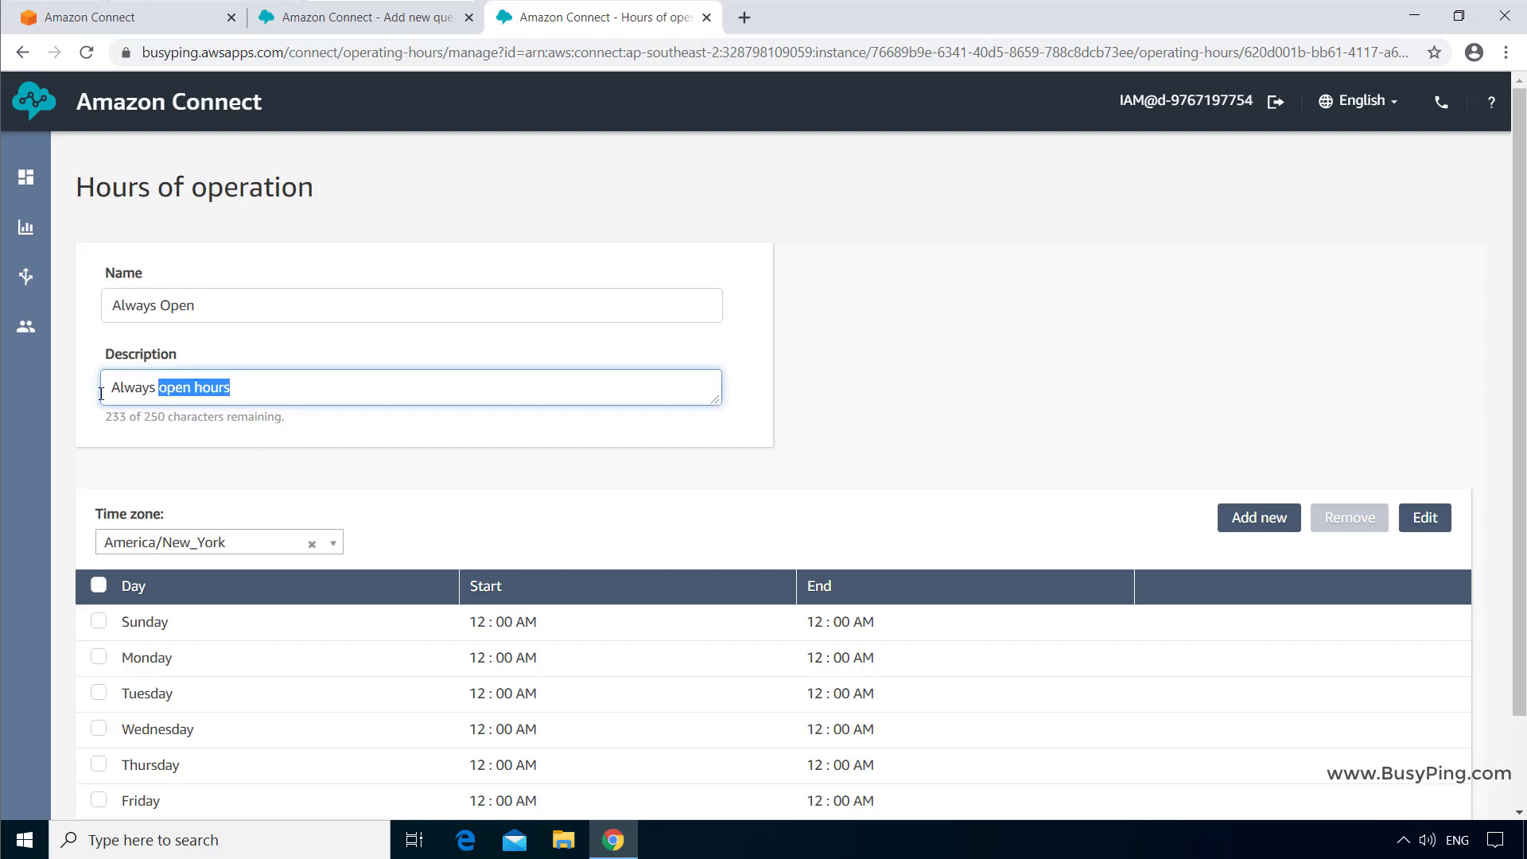
{"action": "type", "text": "24"}
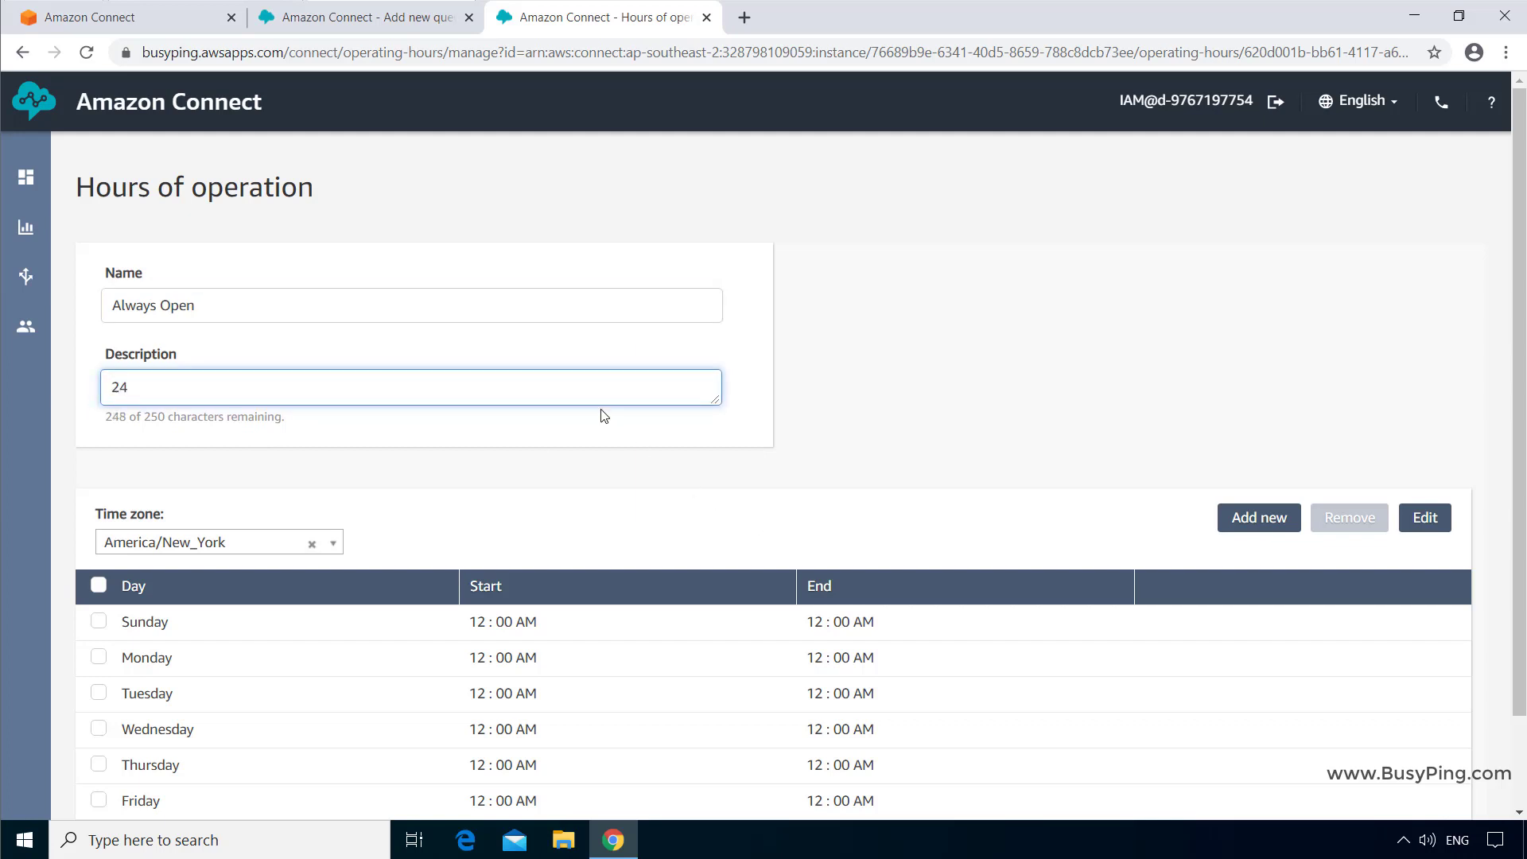
{"action": "type", "text": "hours a day 7 days a"}
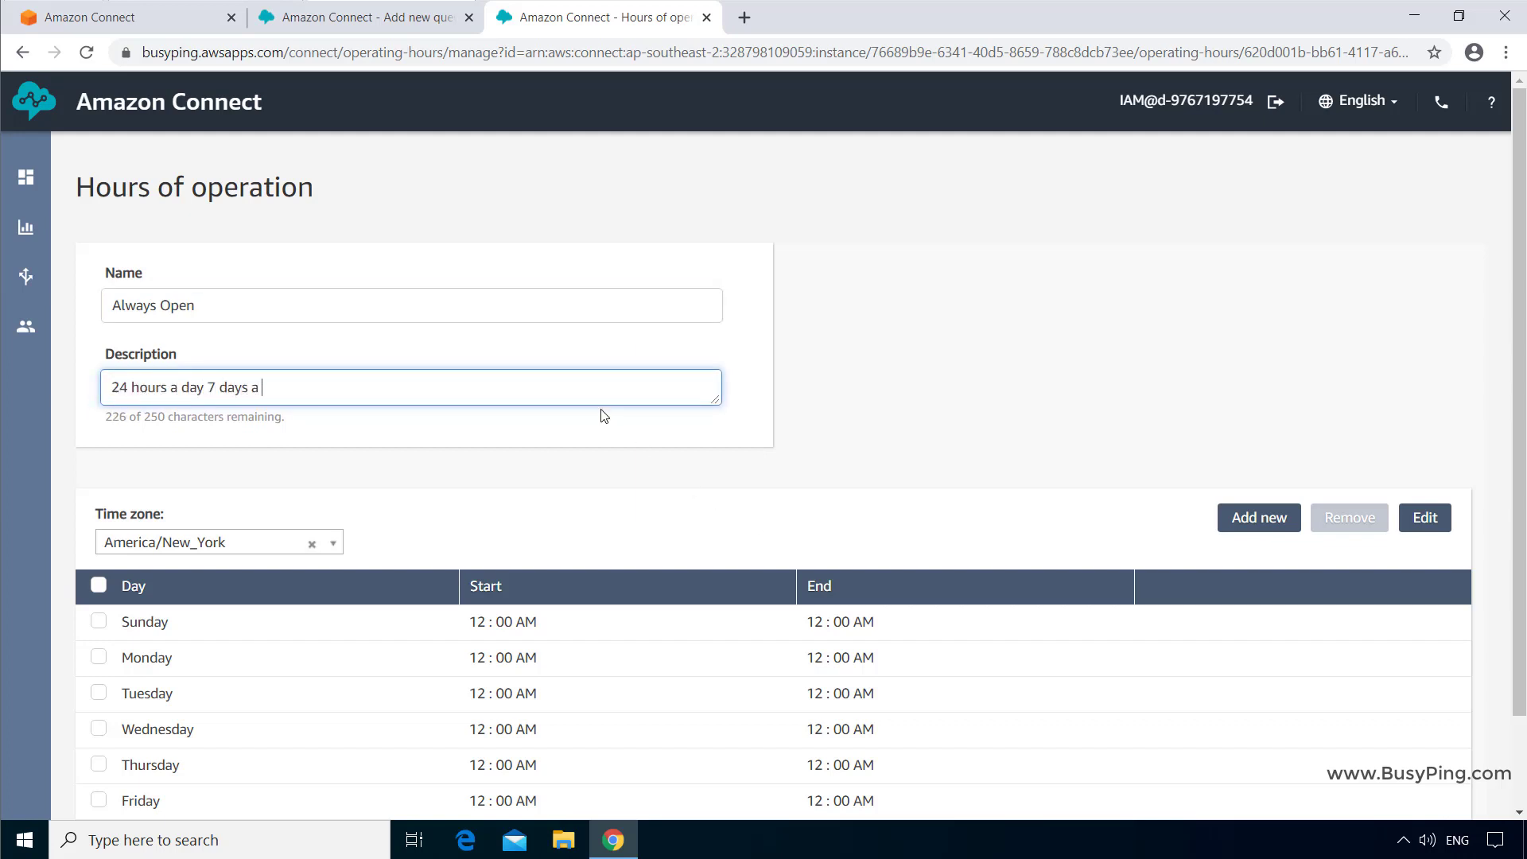
{"action": "type", "text": "week"}
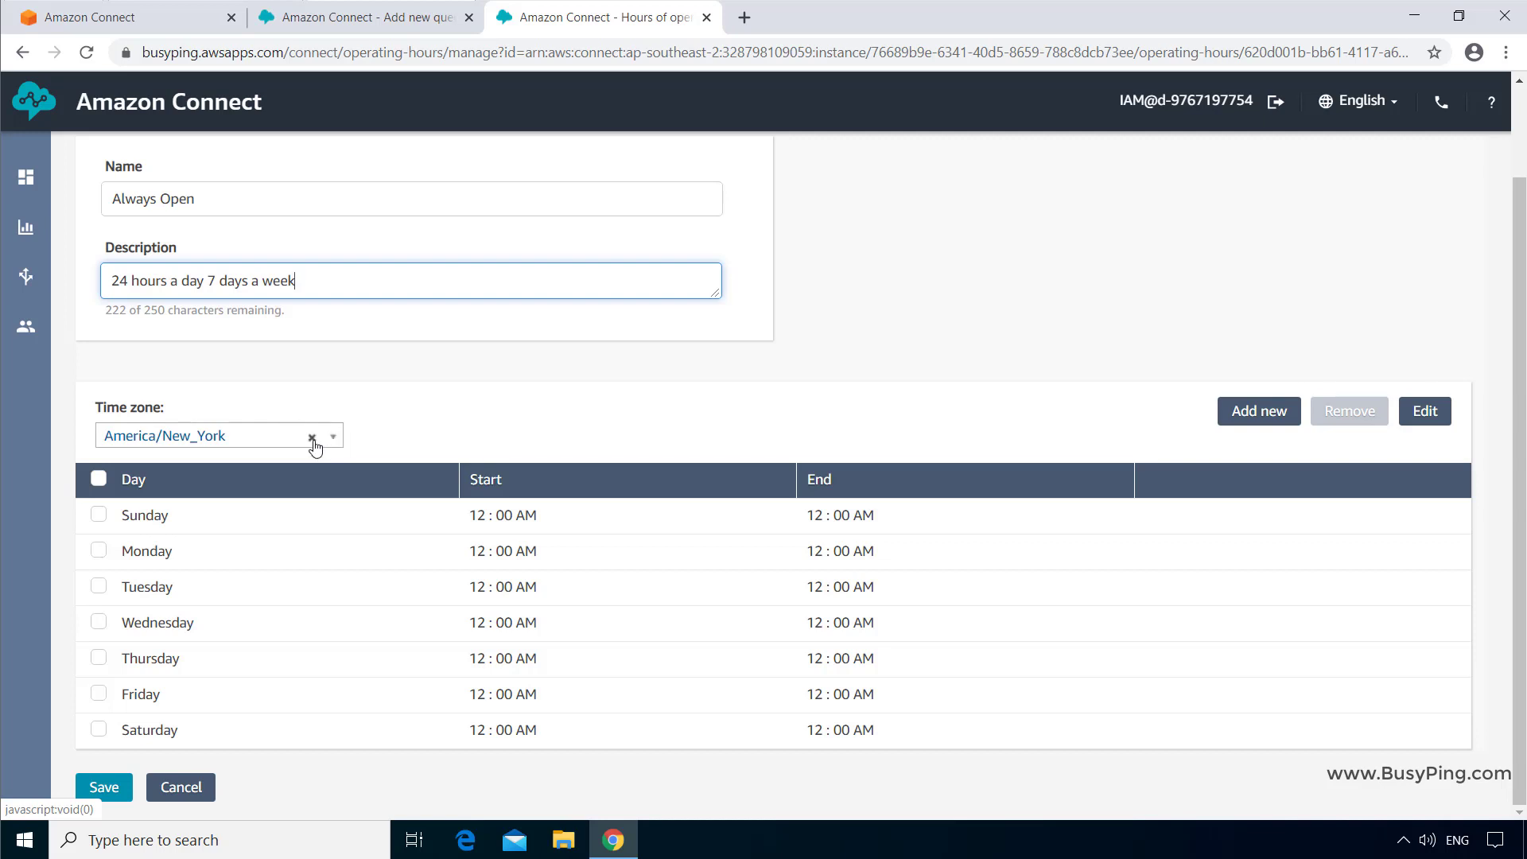
Replace America/New_York with Pacific/Auckland for Always Open and save it
{"action": "left_click", "coordinate": [313, 435]}
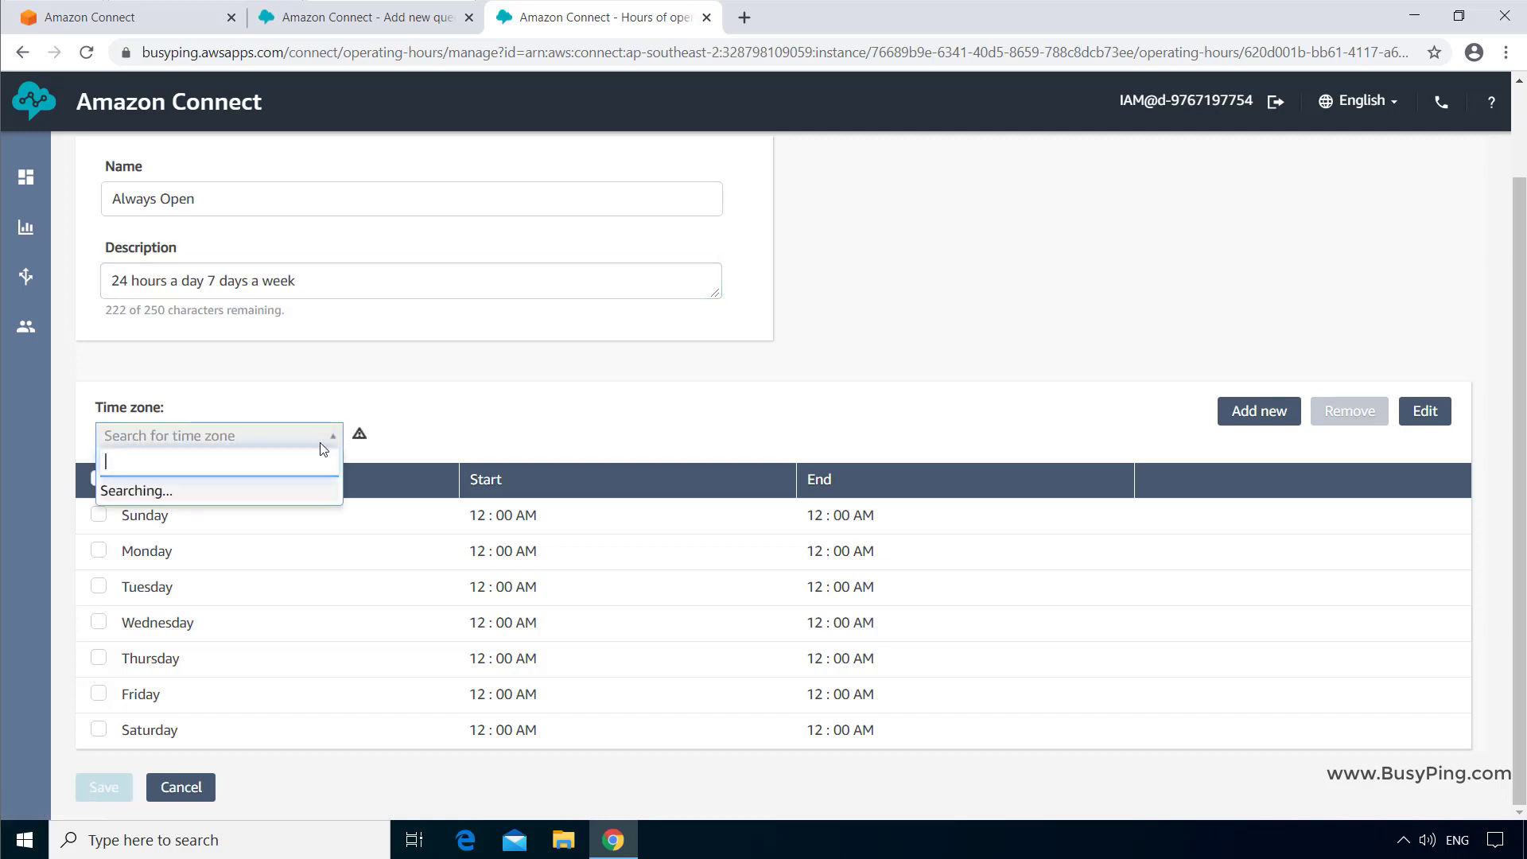
{"action": "type", "text": "Auckland"}
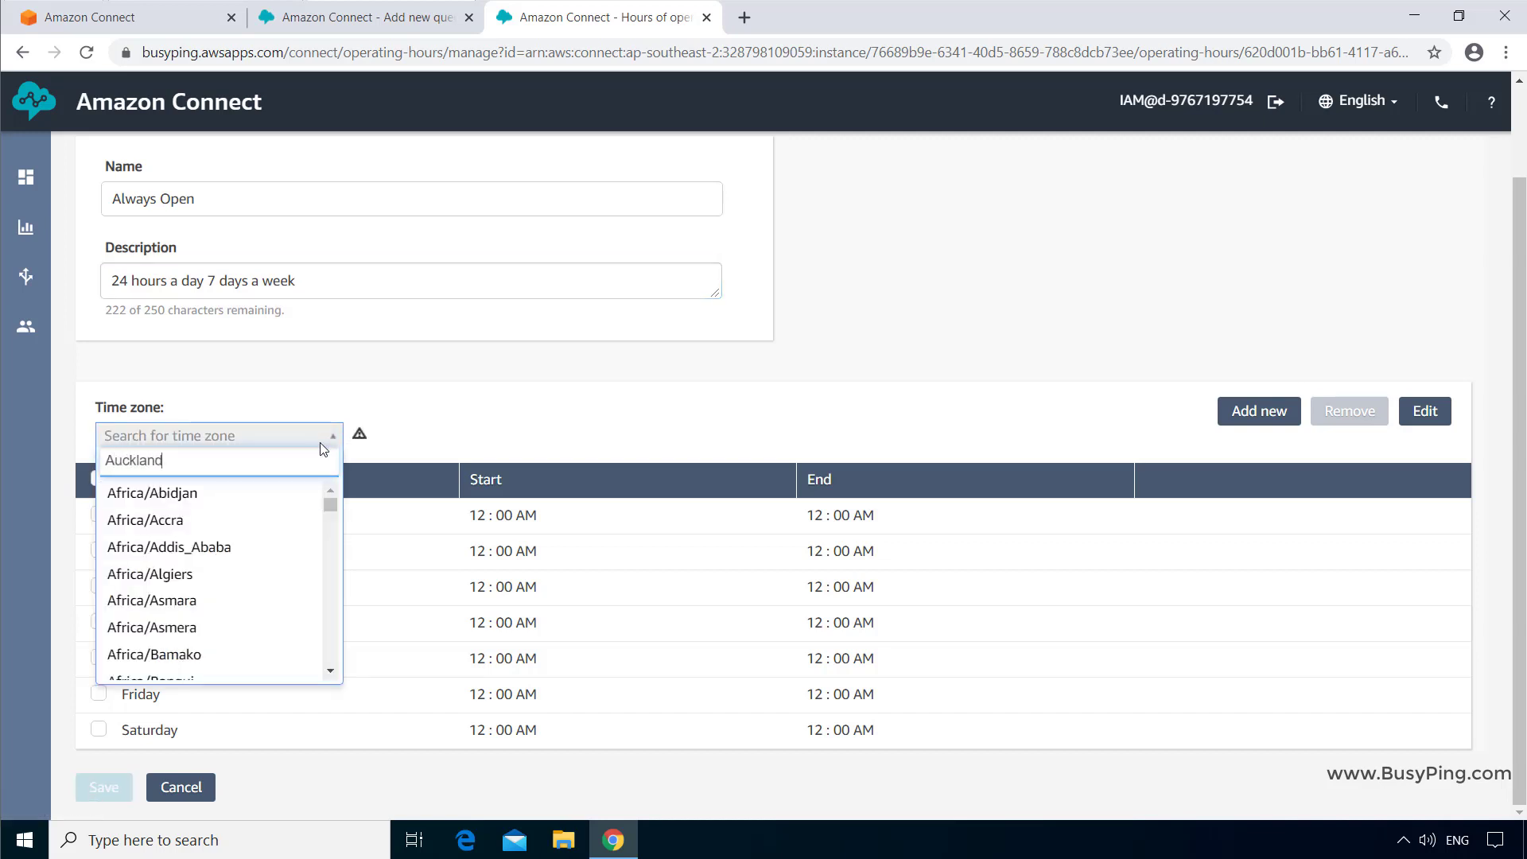
{"action": "left_click", "coordinate": [133, 459]}
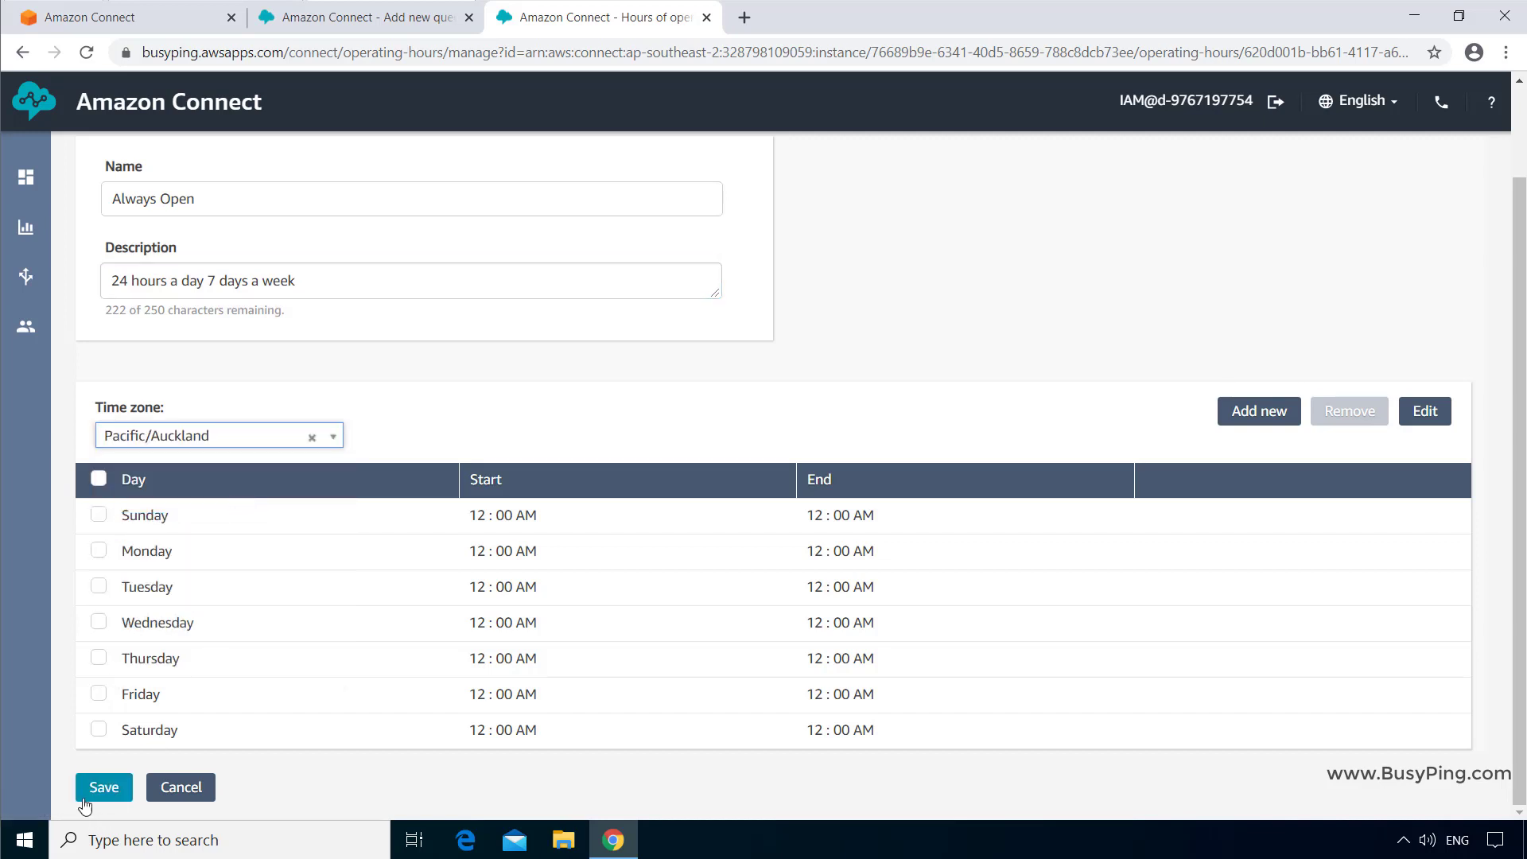
{"action": "left_click", "coordinate": [103, 787]}
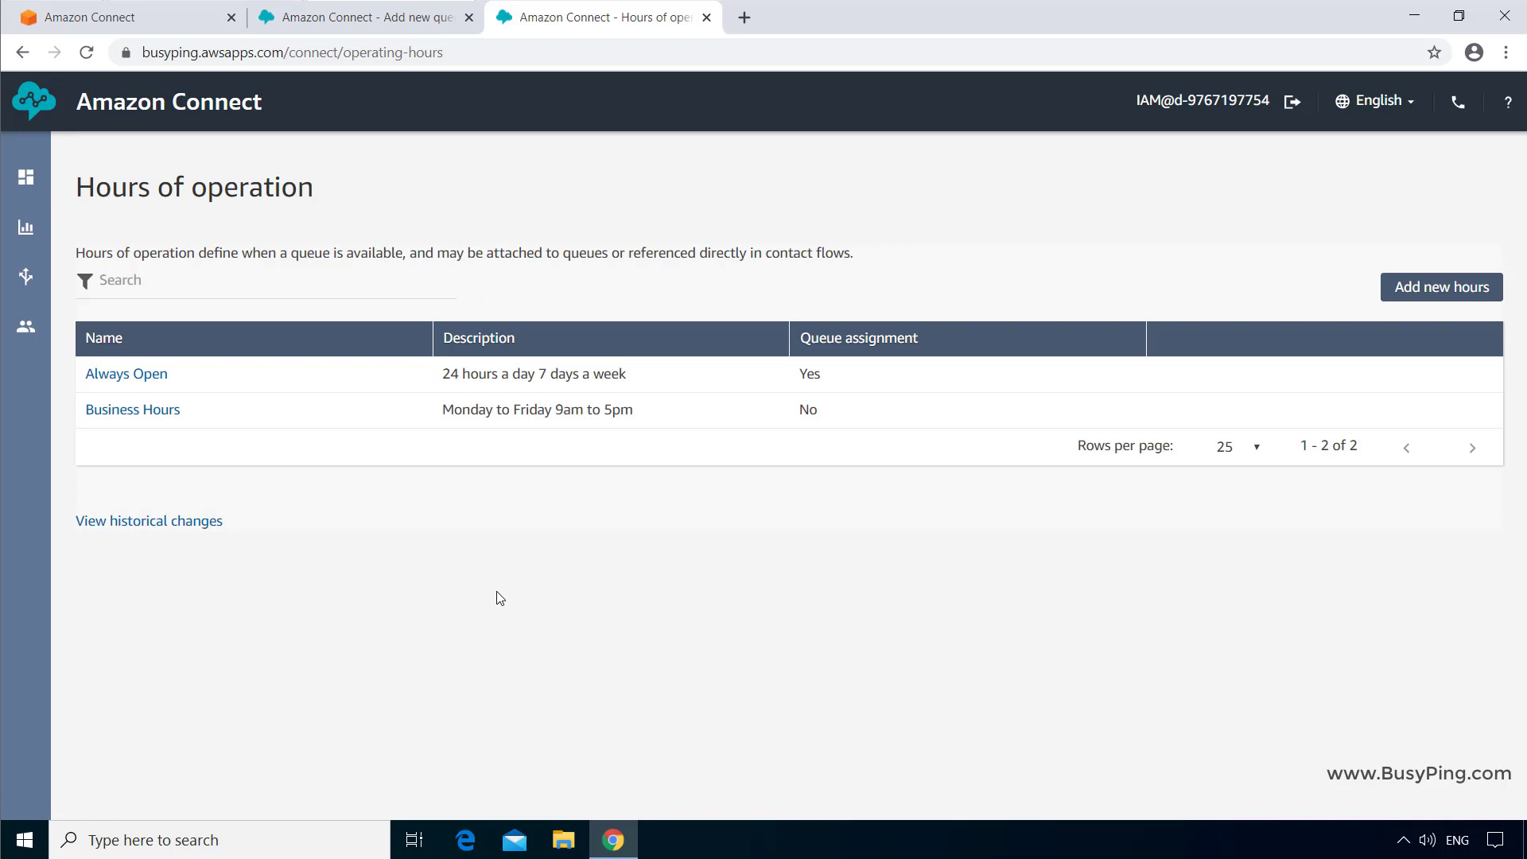
{"action": "mouse_move", "coordinate": [735, 38]}
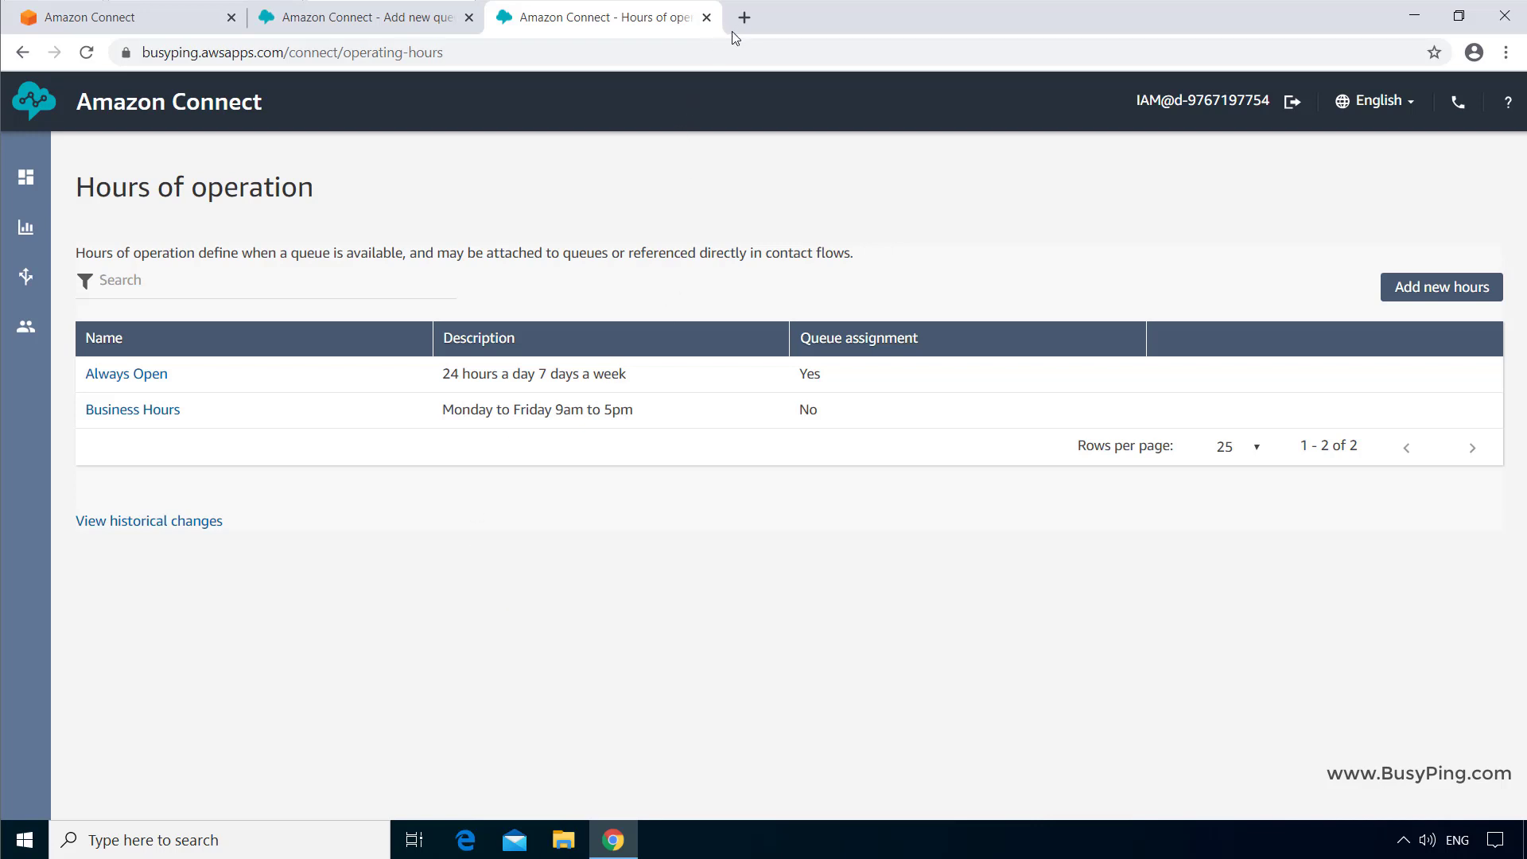
{"action": "left_click", "coordinate": [707, 17]}
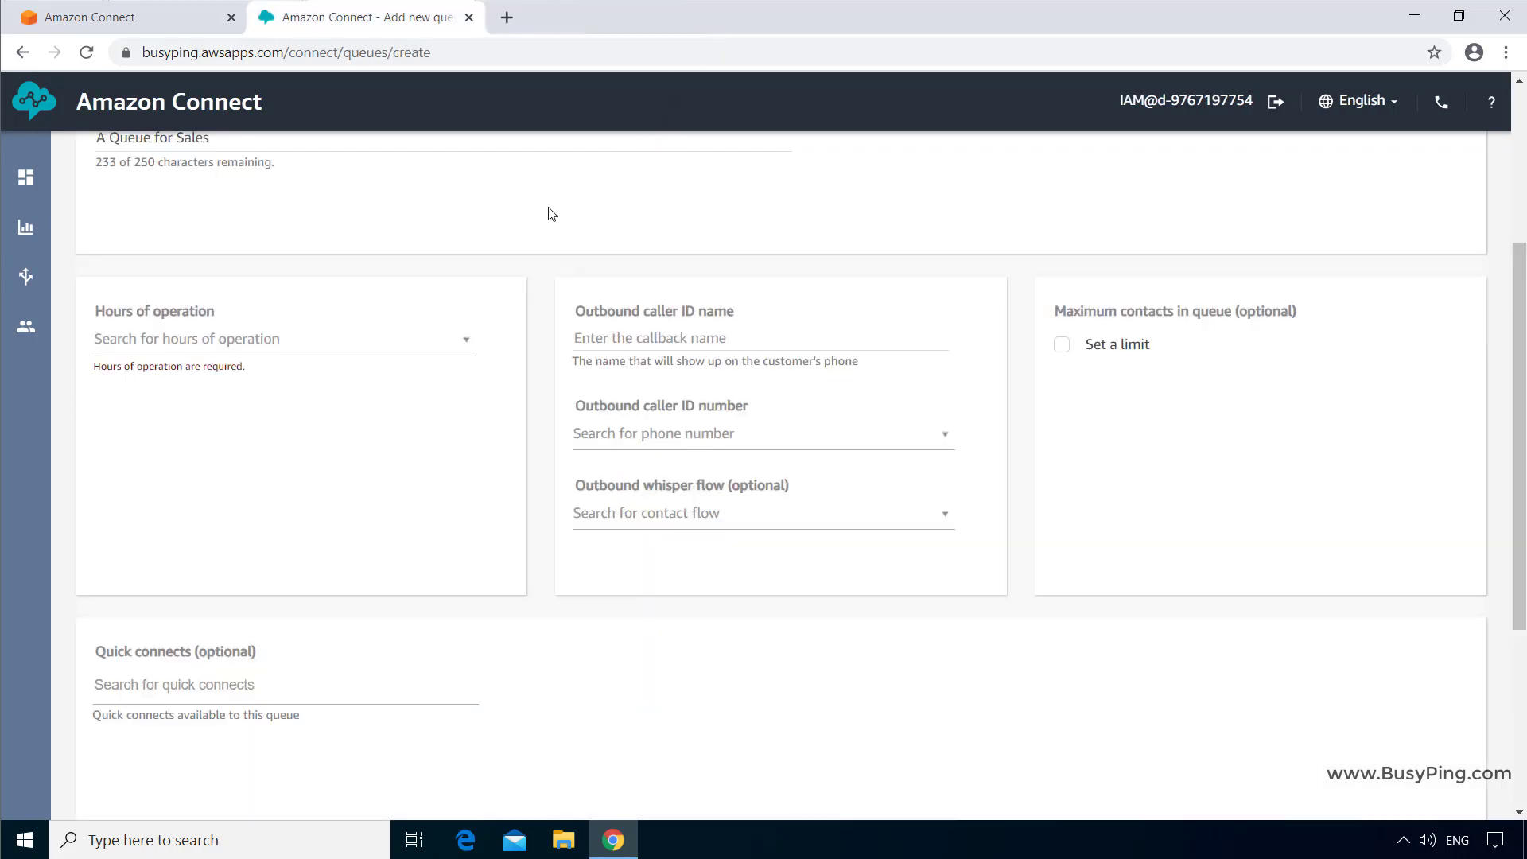
{"action": "mouse_move", "coordinate": [499, 390]}
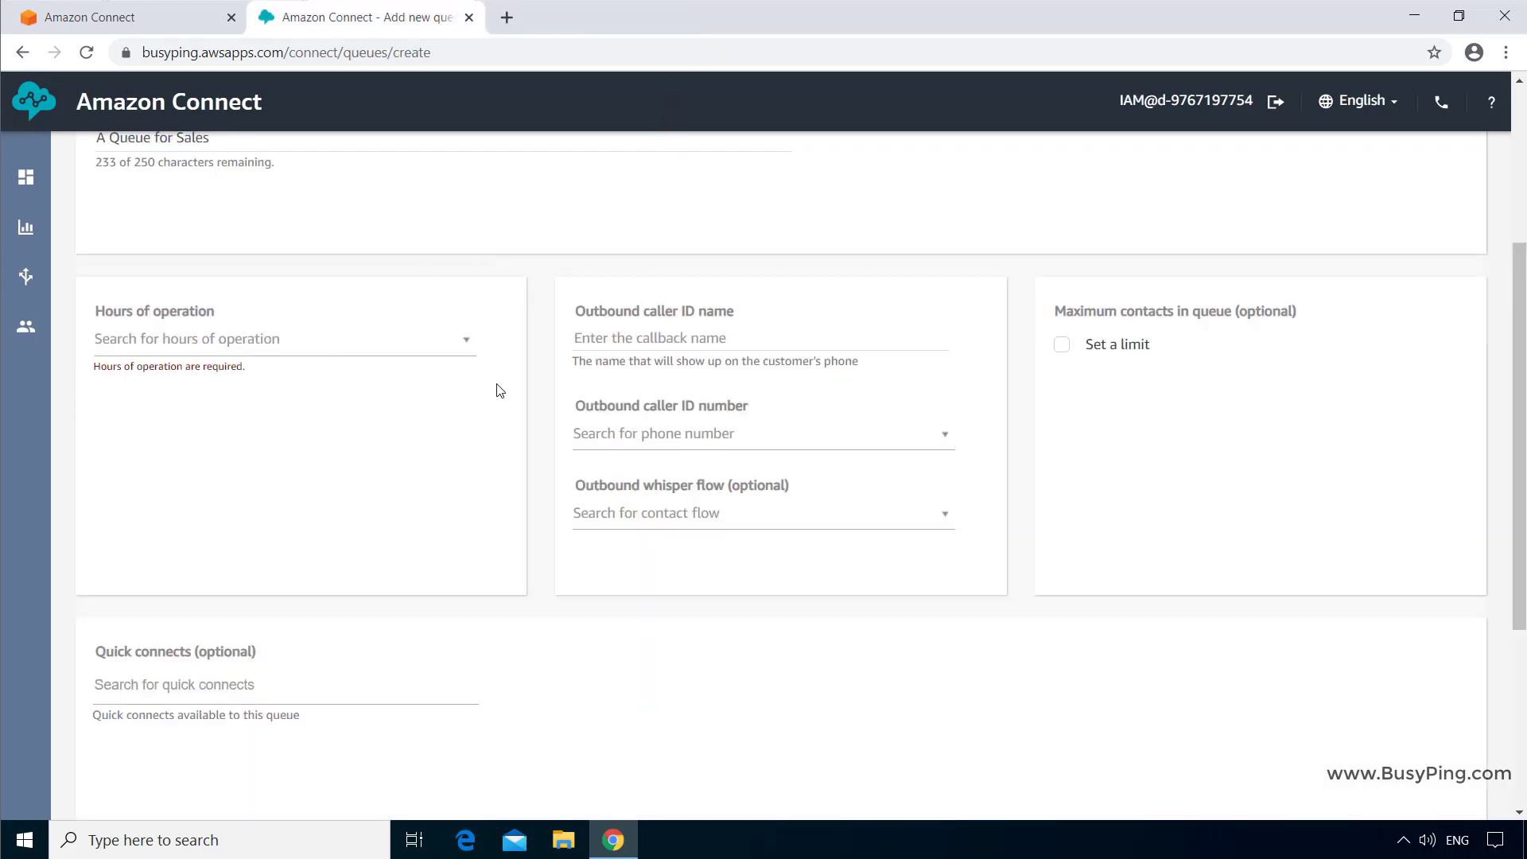
{"action": "mouse_move", "coordinate": [471, 356]}
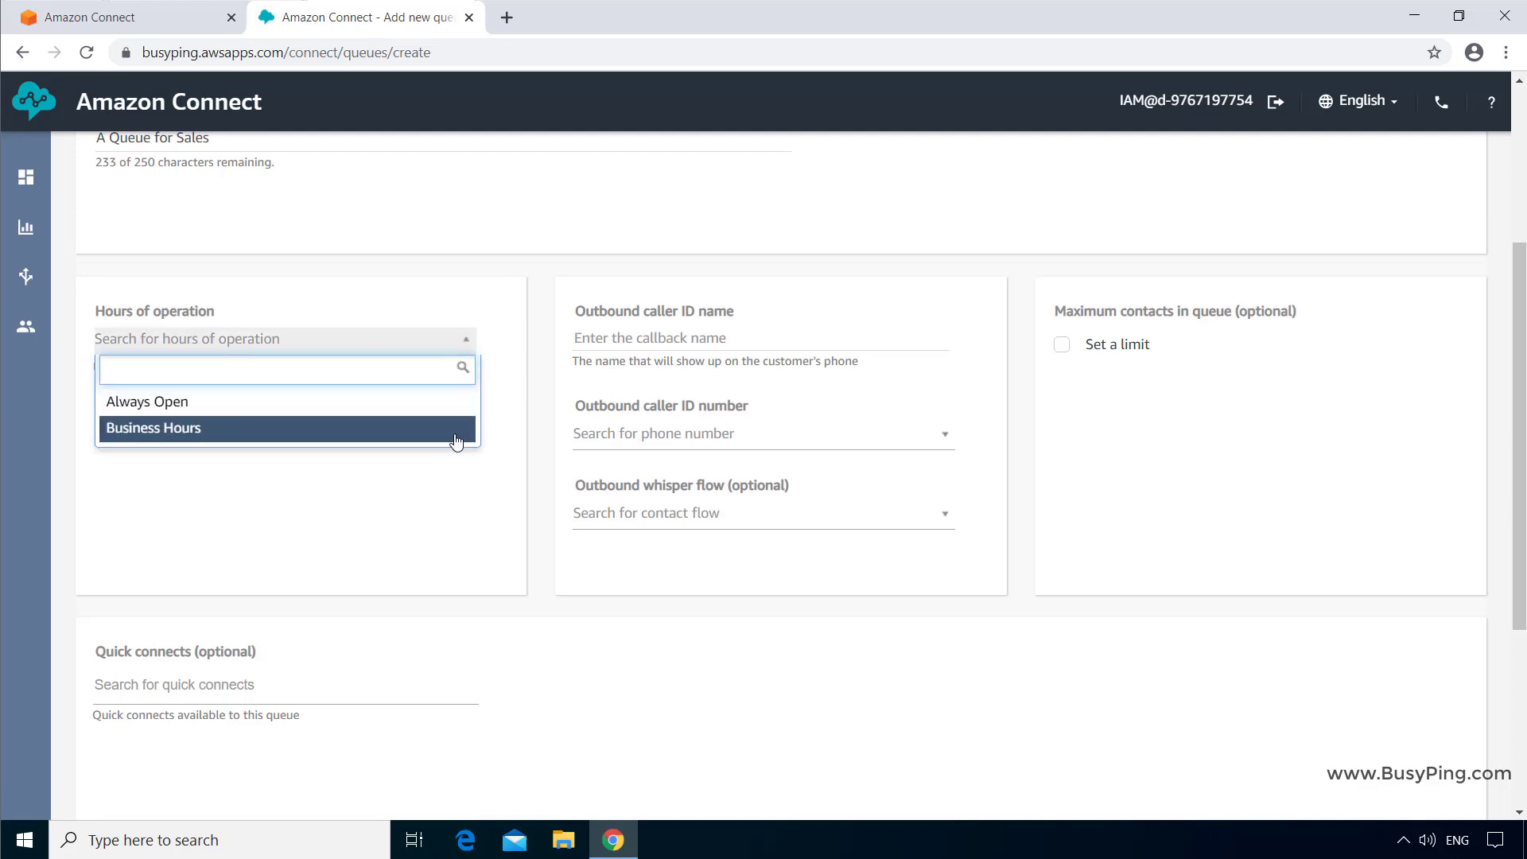
{"action": "left_click", "coordinate": [153, 428]}
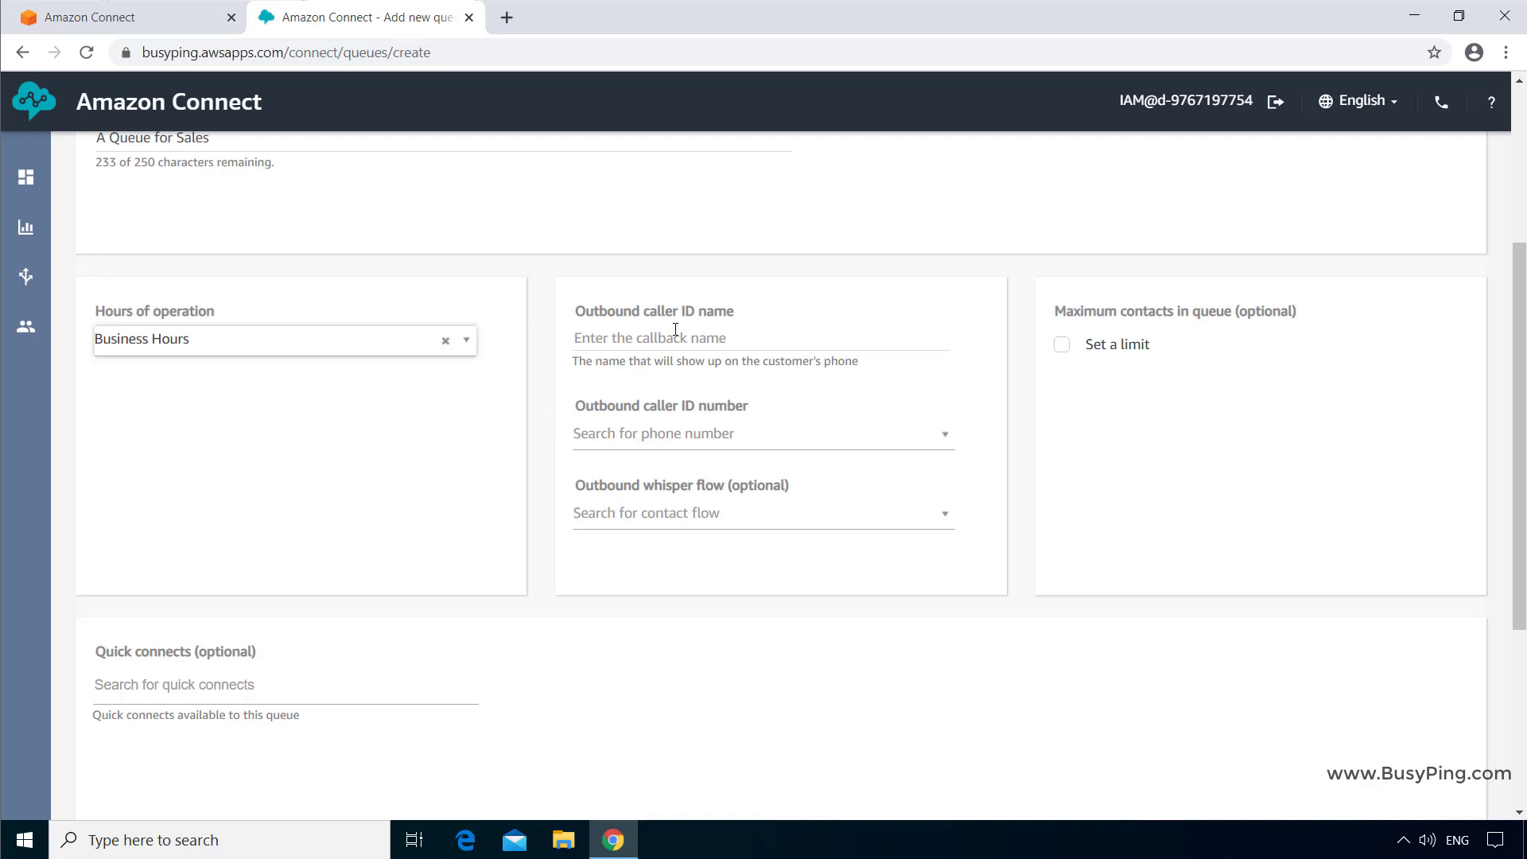
{"action": "mouse_move", "coordinate": [1092, 534]}
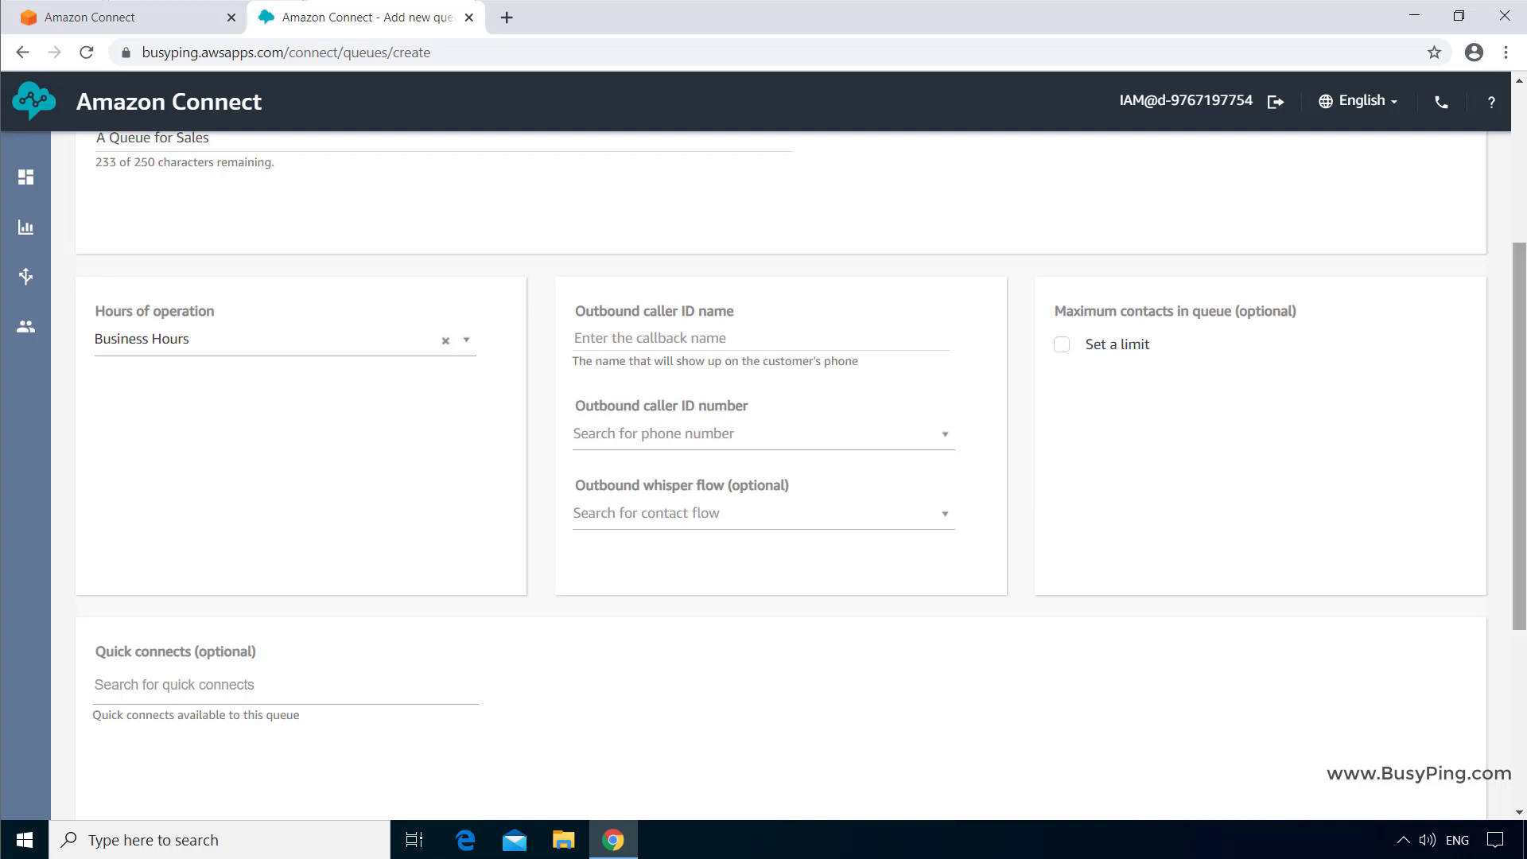
{"action": "mouse_move", "coordinate": [1036, 568]}
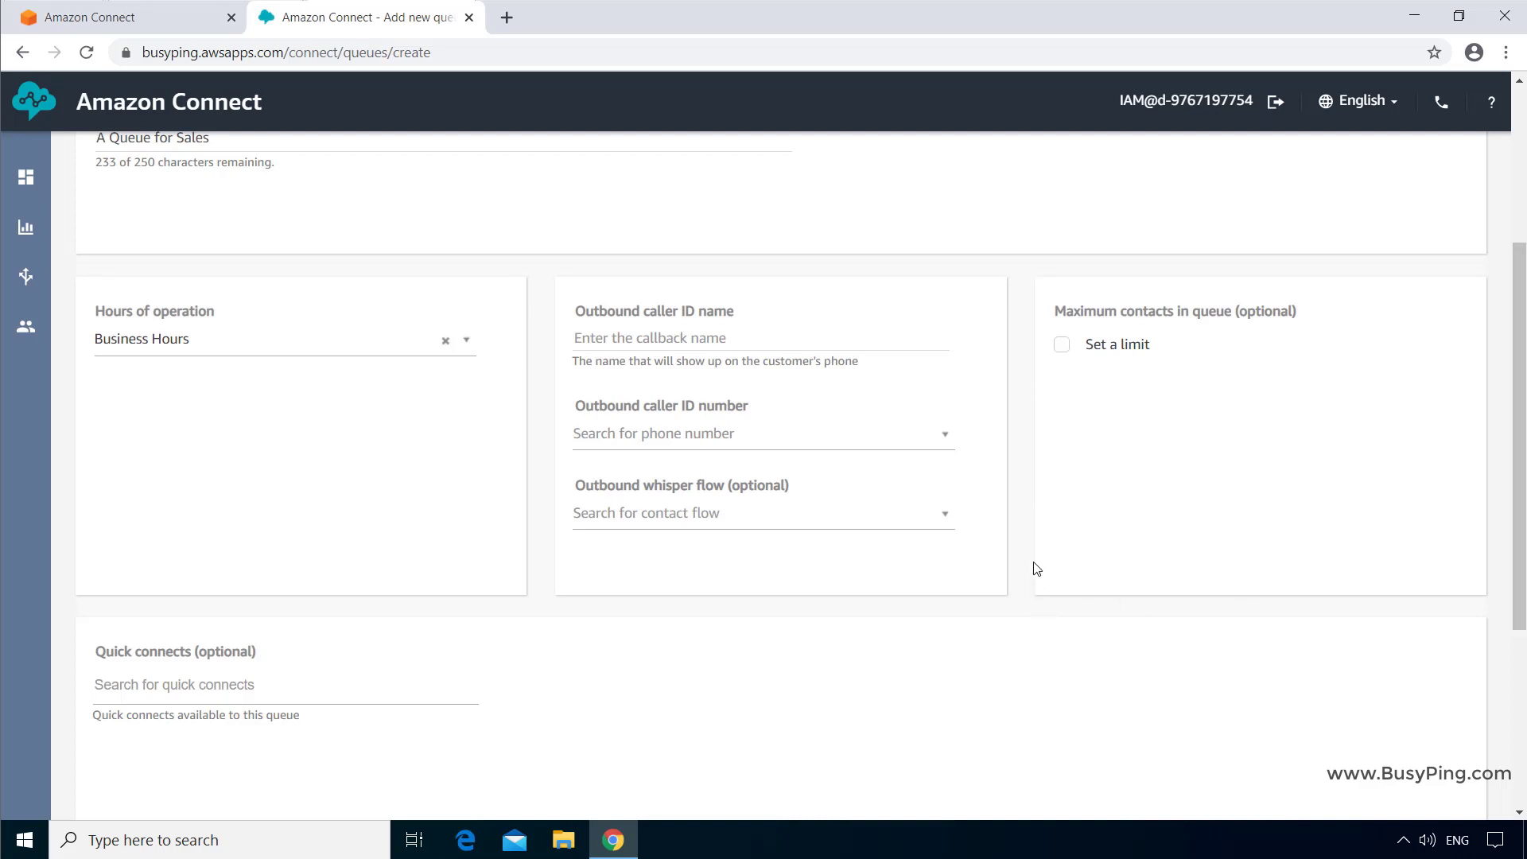
{"action": "mouse_move", "coordinate": [1029, 553]}
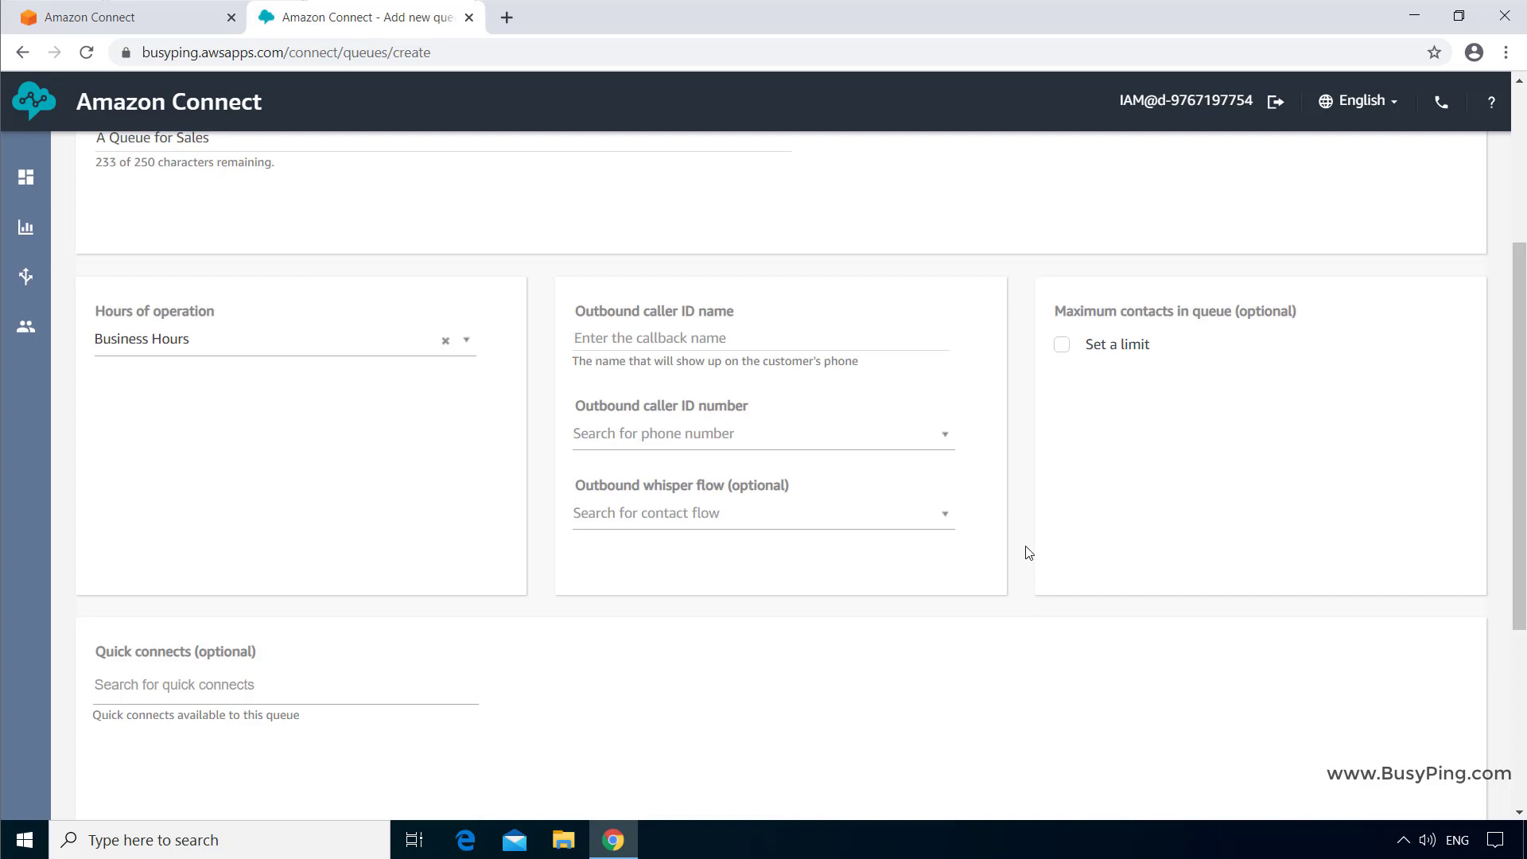
{"action": "mouse_move", "coordinate": [1071, 551]}
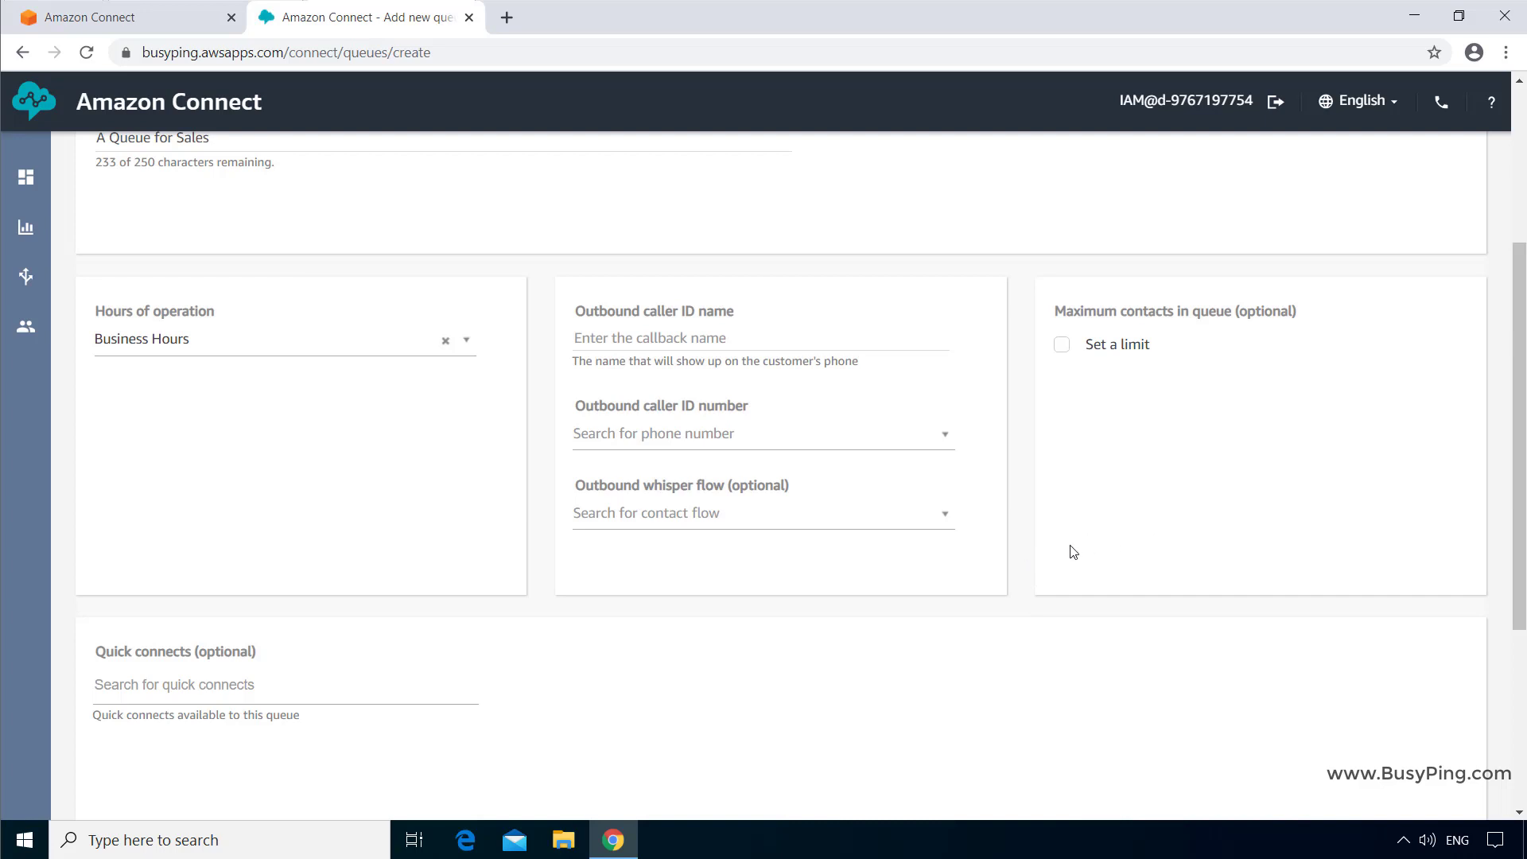
{"action": "mouse_move", "coordinate": [1025, 555]}
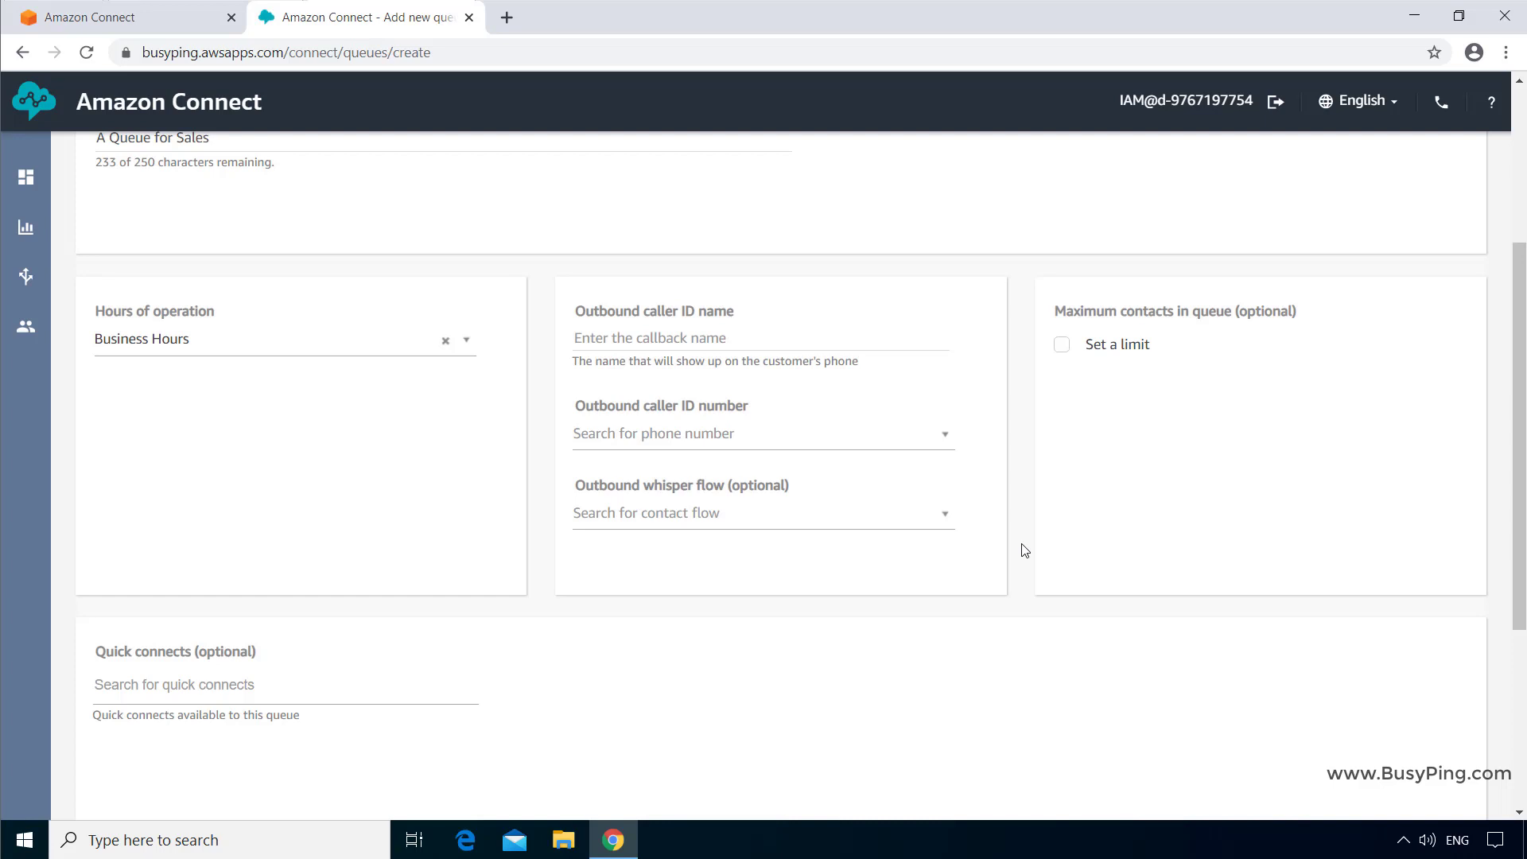
{"action": "mouse_move", "coordinate": [845, 405]}
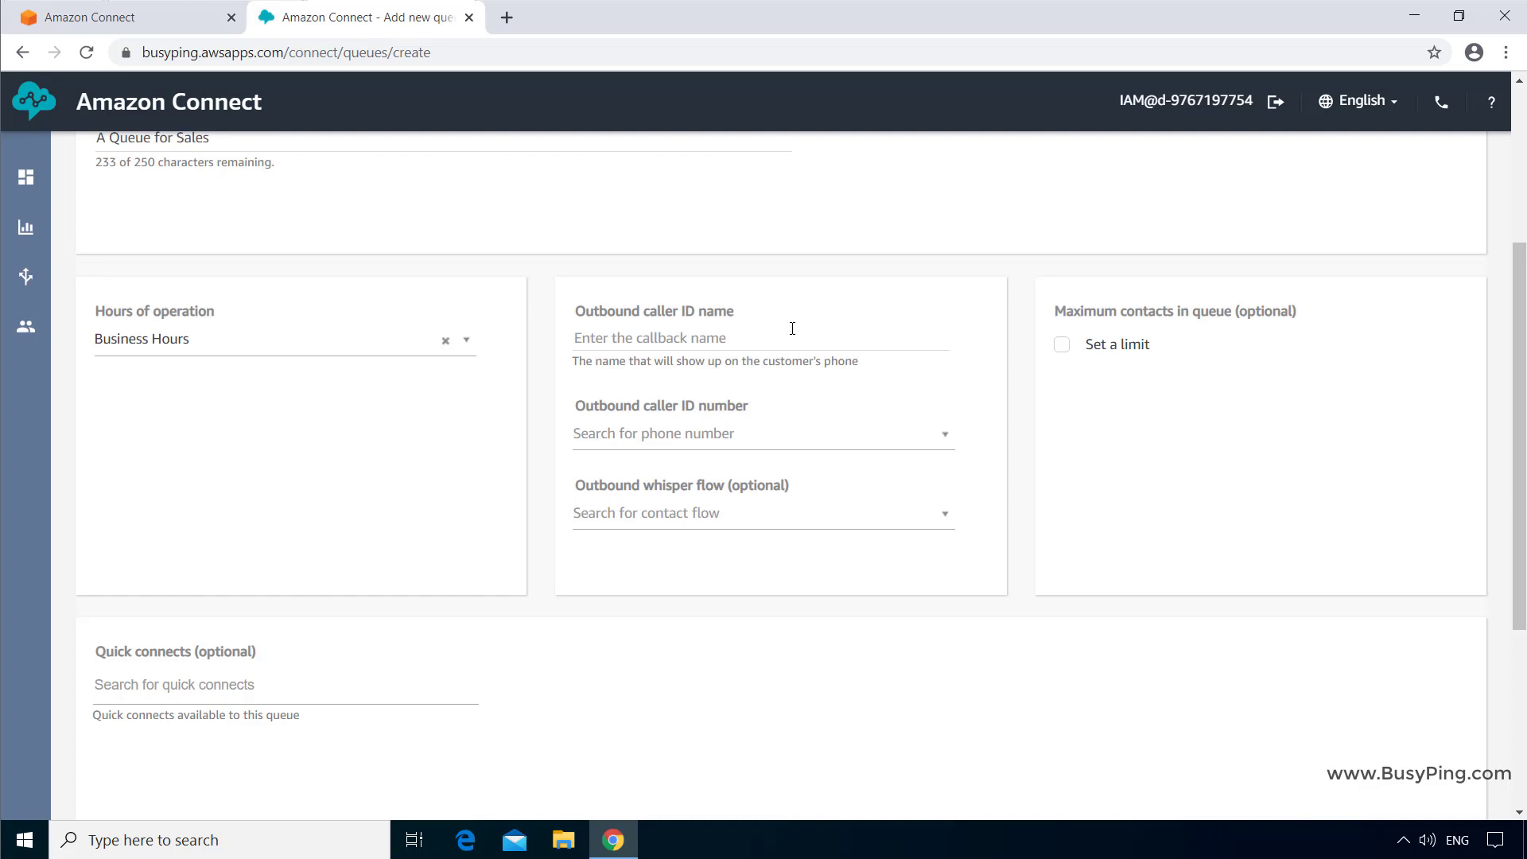
Enter 'BusyPing Sales' as the Sales Queue's outbound caller ID name
{"action": "left_click", "coordinate": [760, 338]}
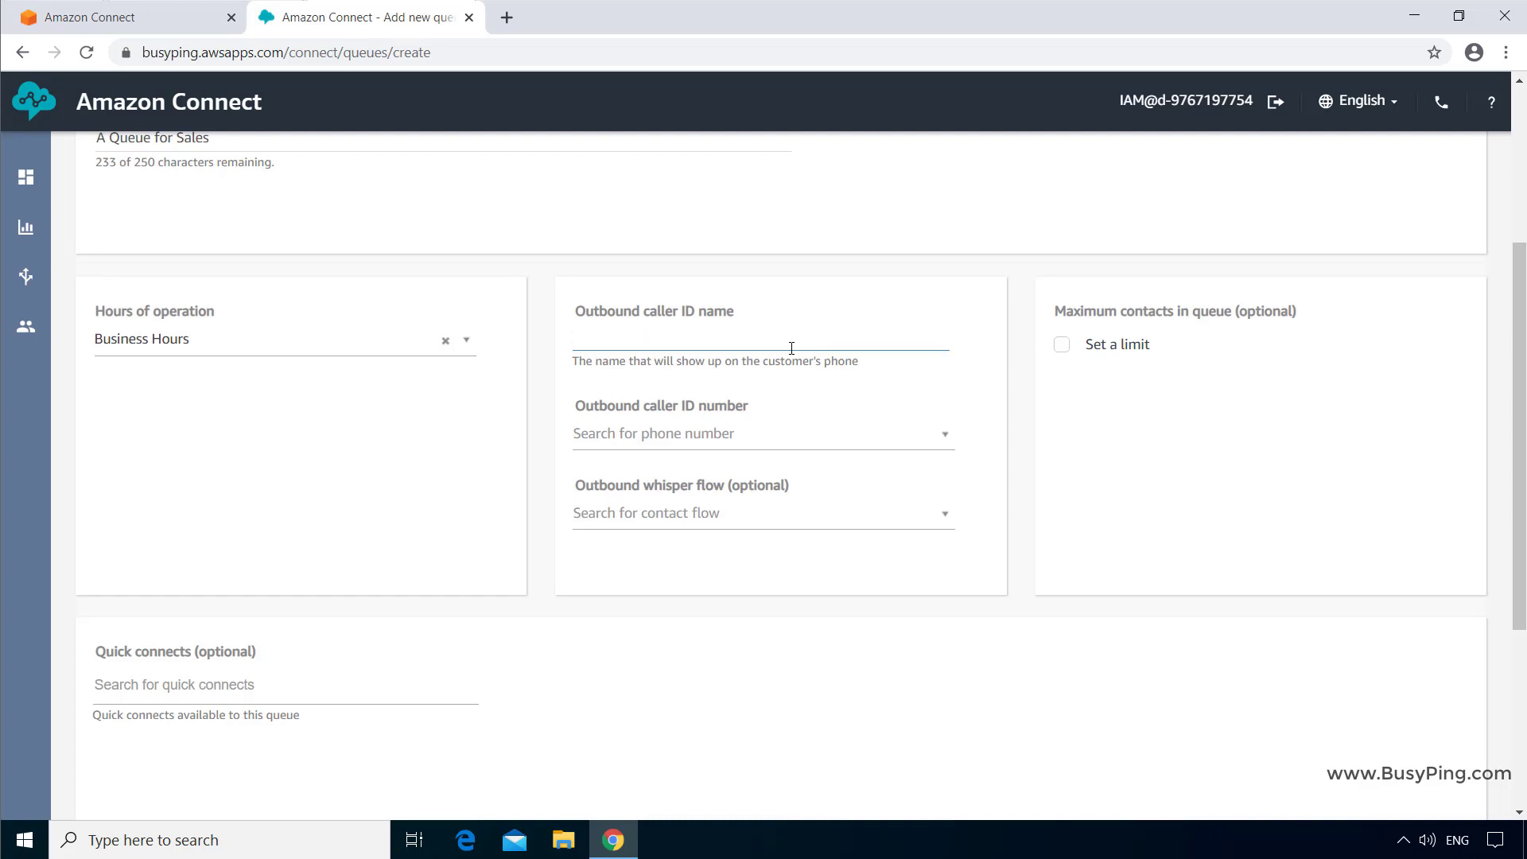
{"action": "type", "text": "BusyPing Sale"}
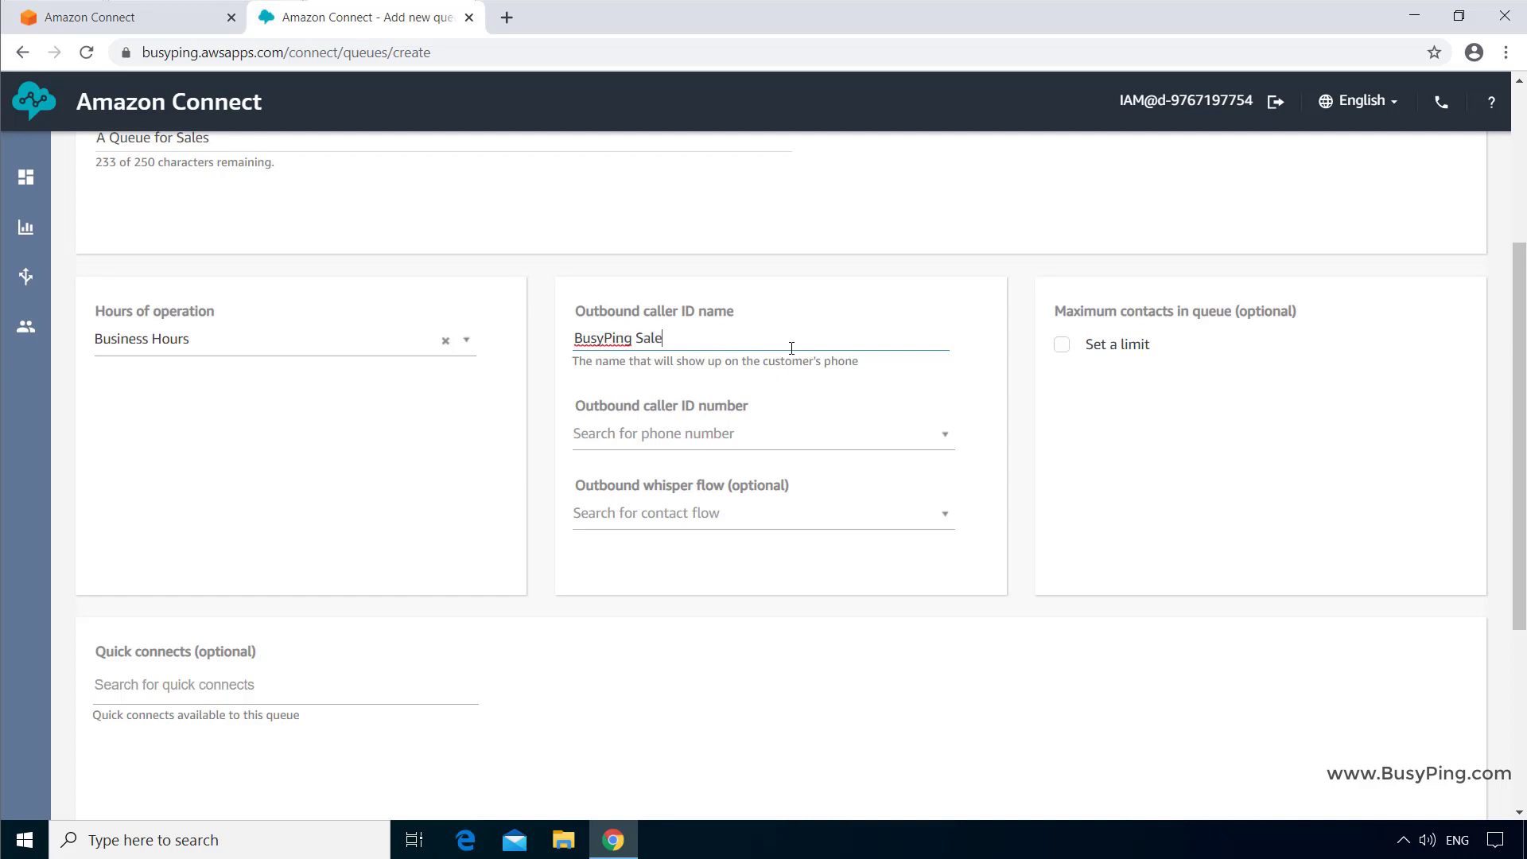
{"action": "left_click", "coordinate": [763, 434]}
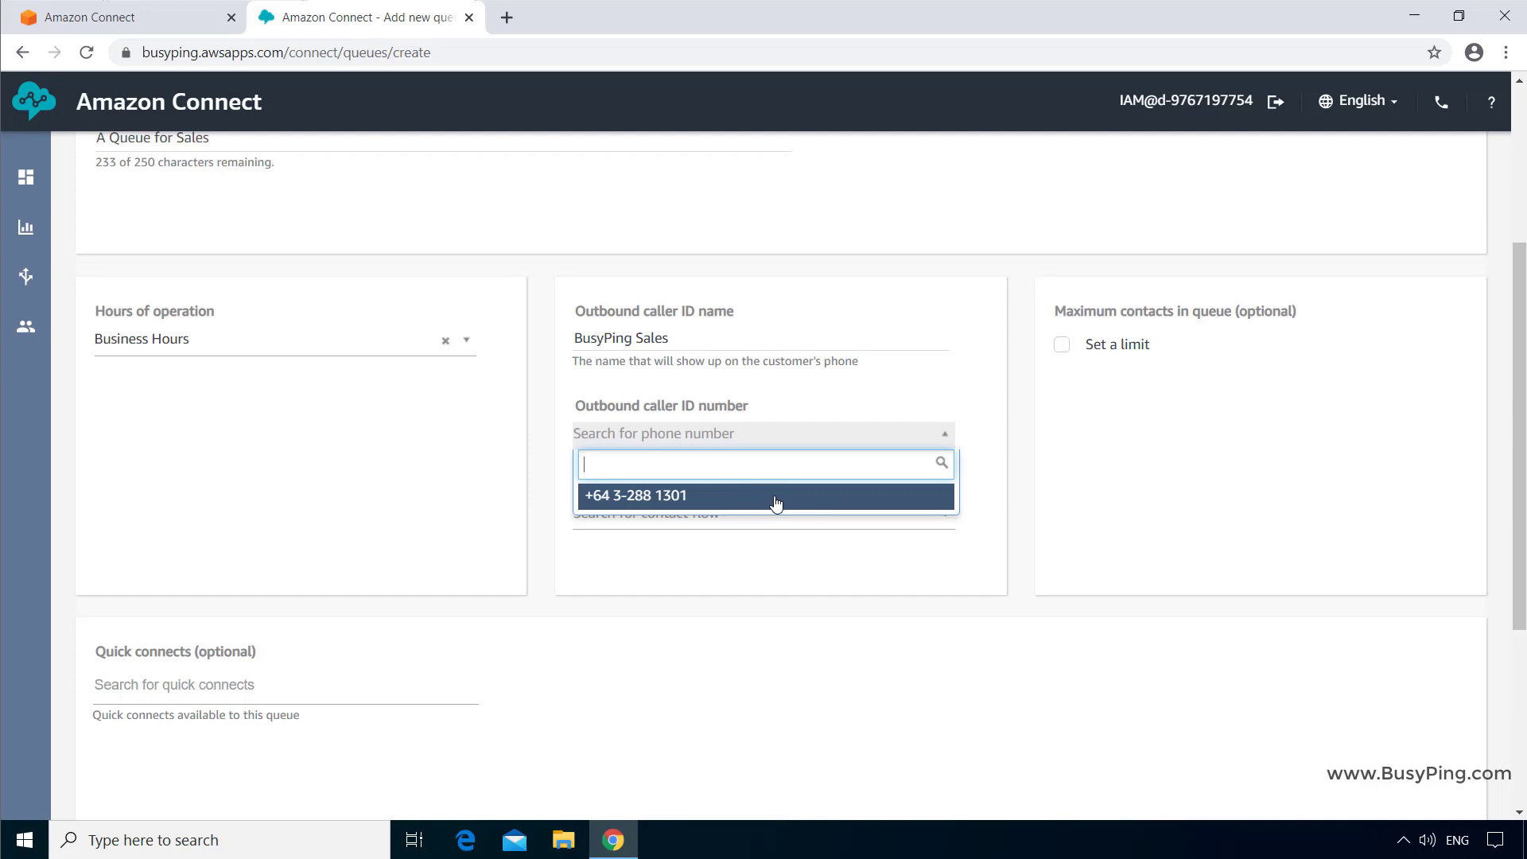
{"action": "left_click", "coordinate": [636, 495]}
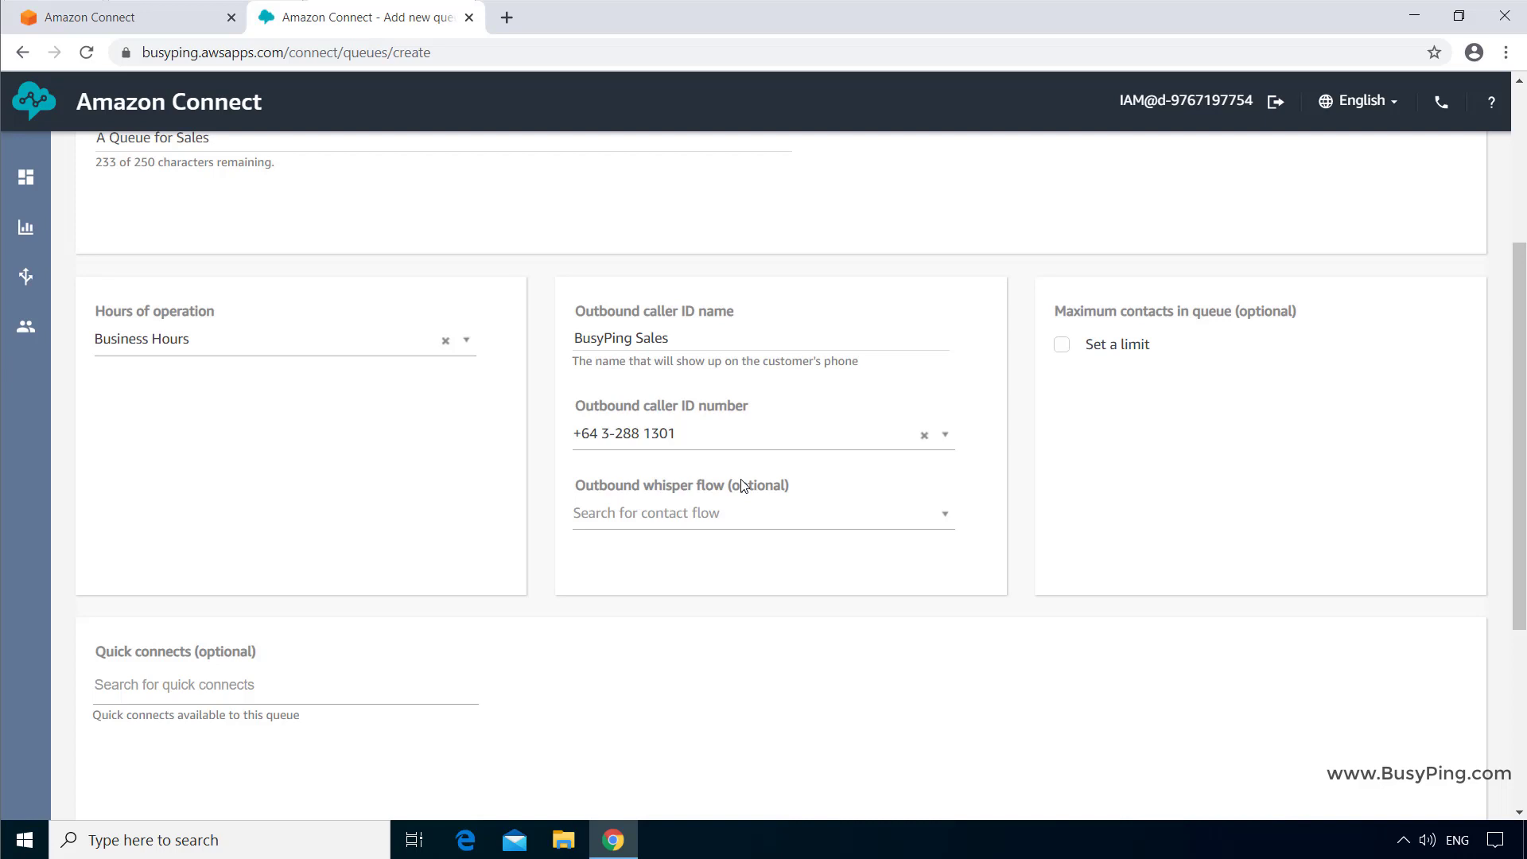
{"action": "mouse_move", "coordinate": [789, 489]}
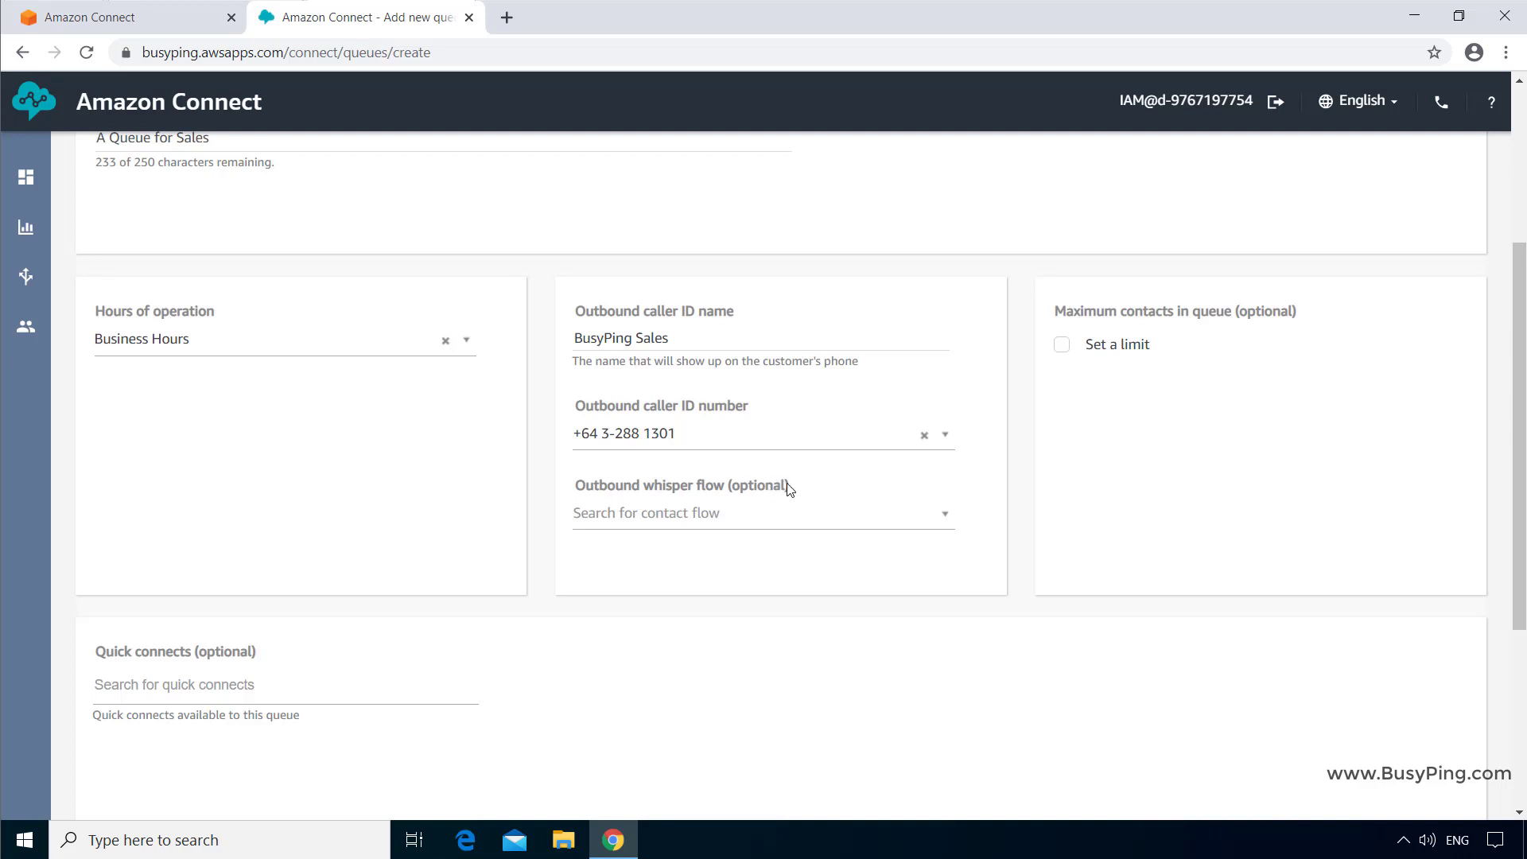
{"action": "mouse_move", "coordinate": [786, 490]}
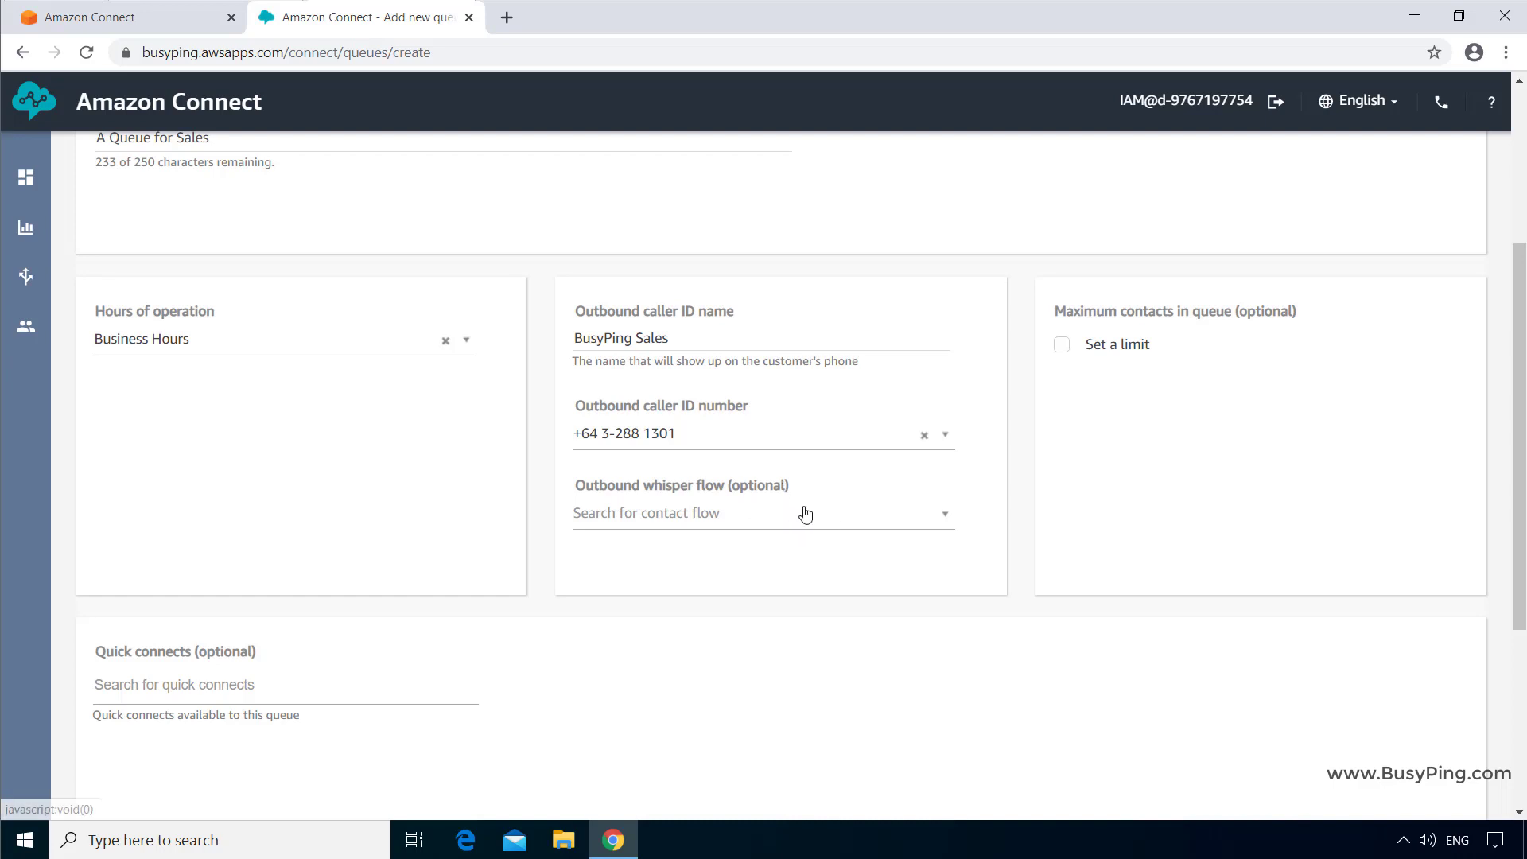
{"action": "mouse_move", "coordinate": [784, 524]}
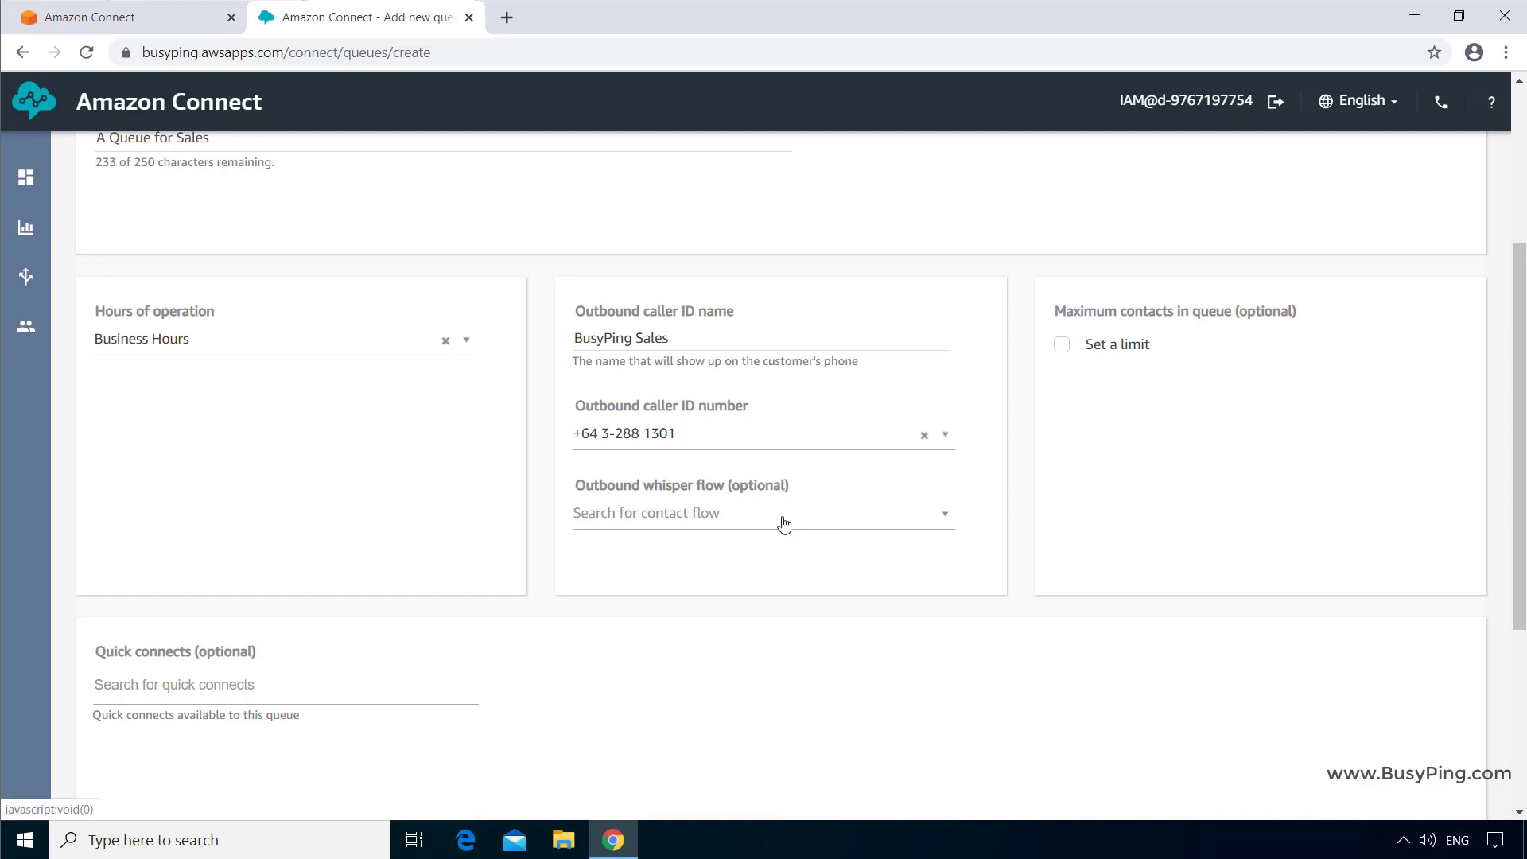
{"action": "mouse_move", "coordinate": [731, 517]}
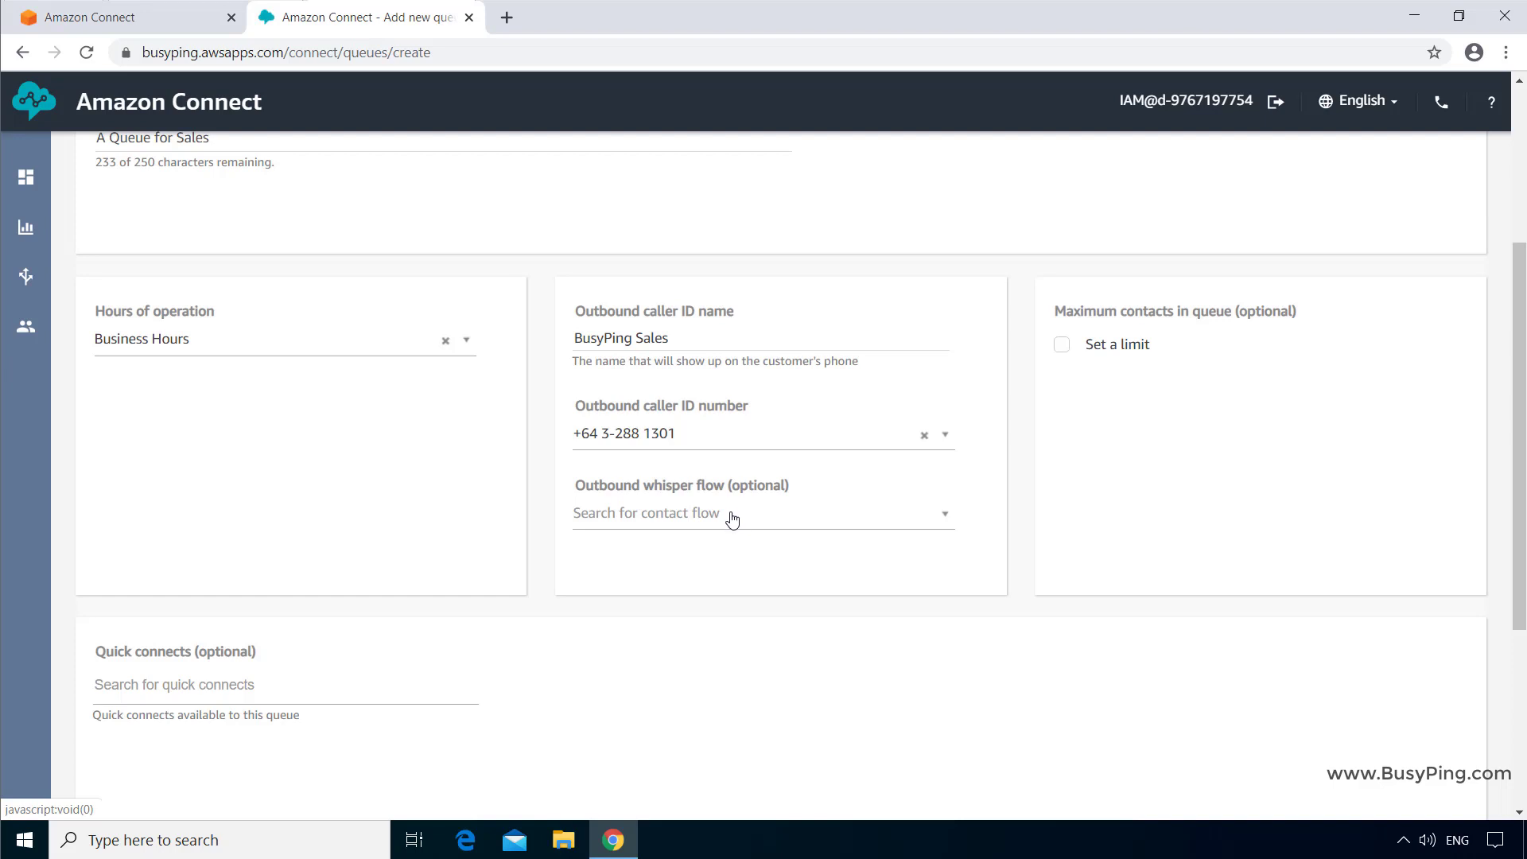
{"action": "mouse_move", "coordinate": [768, 522]}
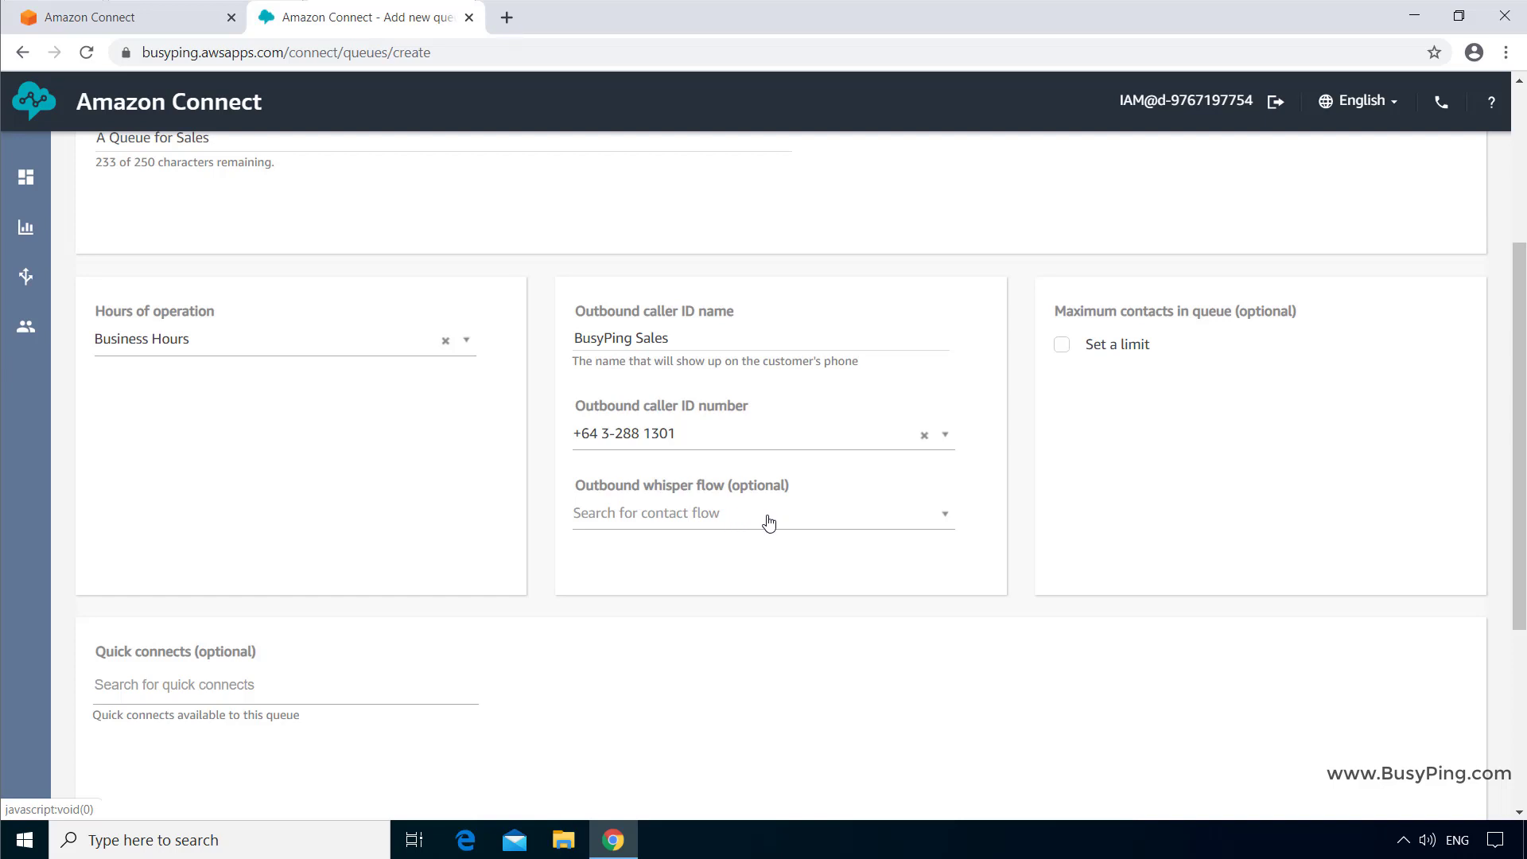
{"action": "mouse_move", "coordinate": [767, 524]}
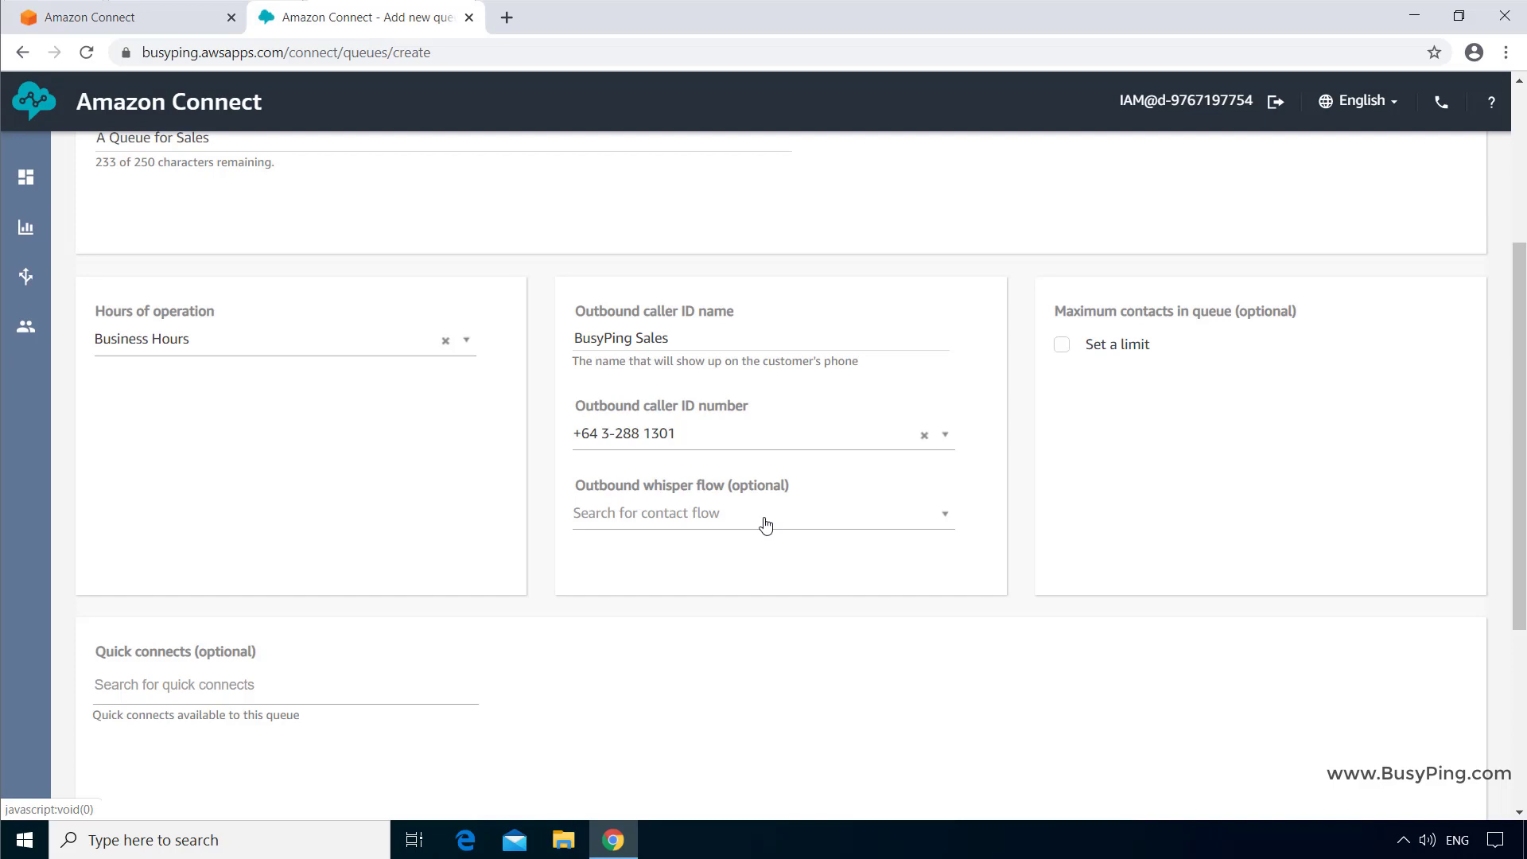
{"action": "left_click", "coordinate": [762, 512]}
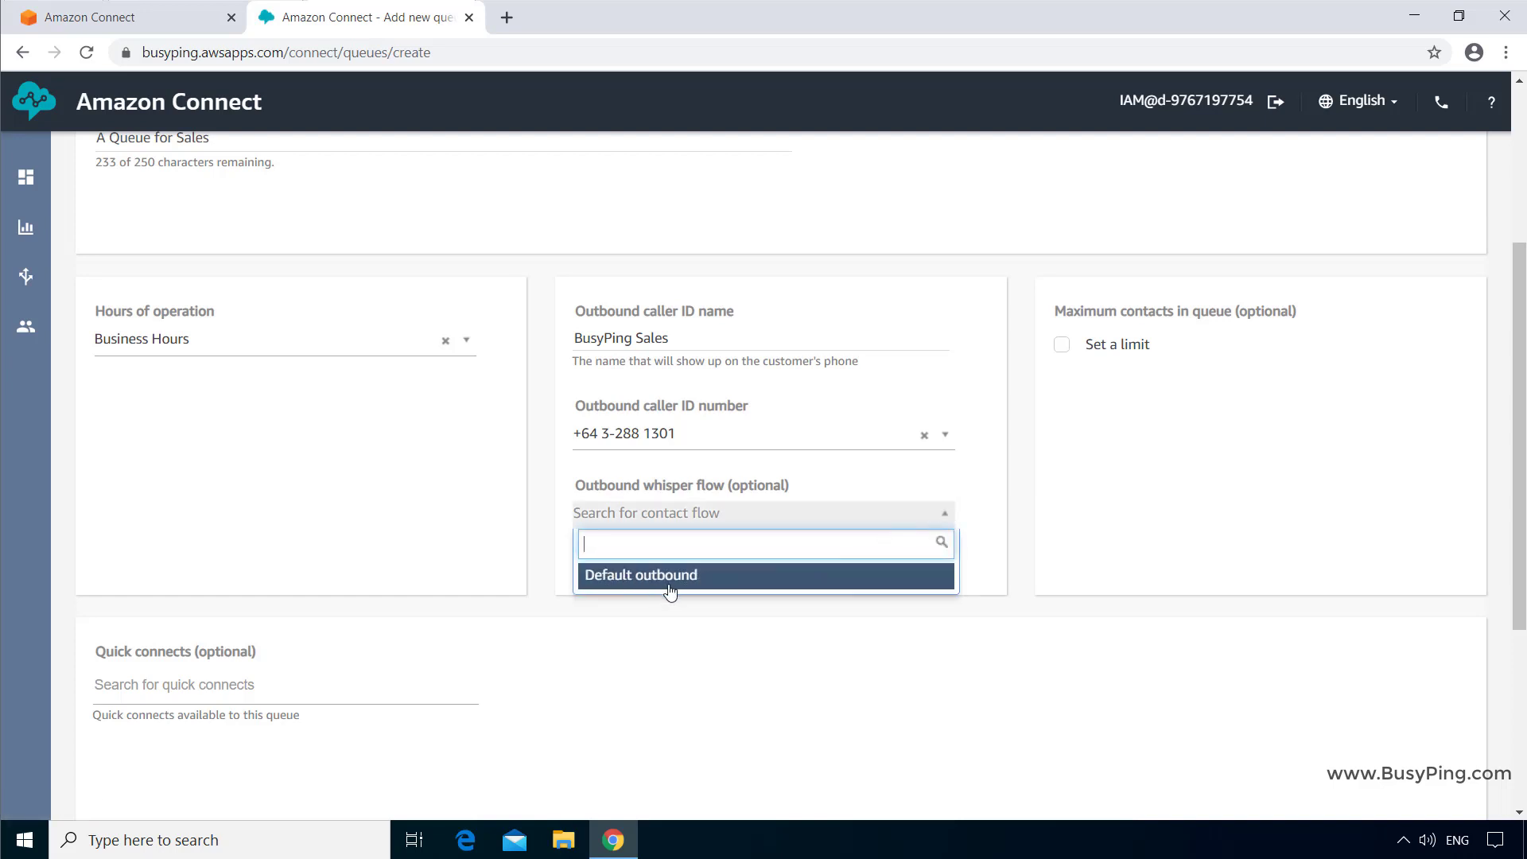
{"action": "mouse_move", "coordinate": [721, 612]}
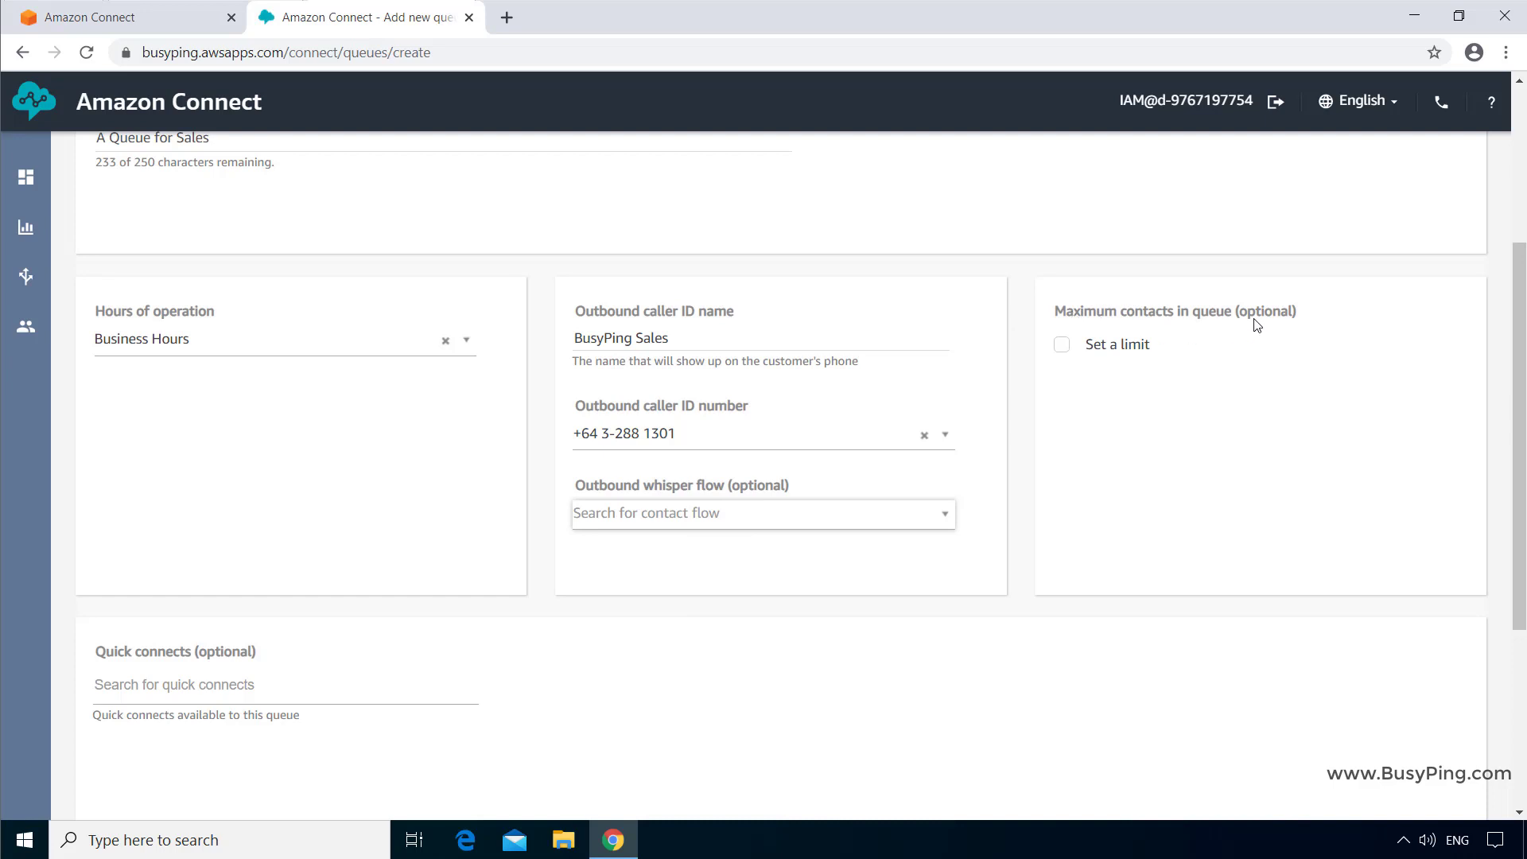
{"action": "mouse_move", "coordinate": [1230, 338]}
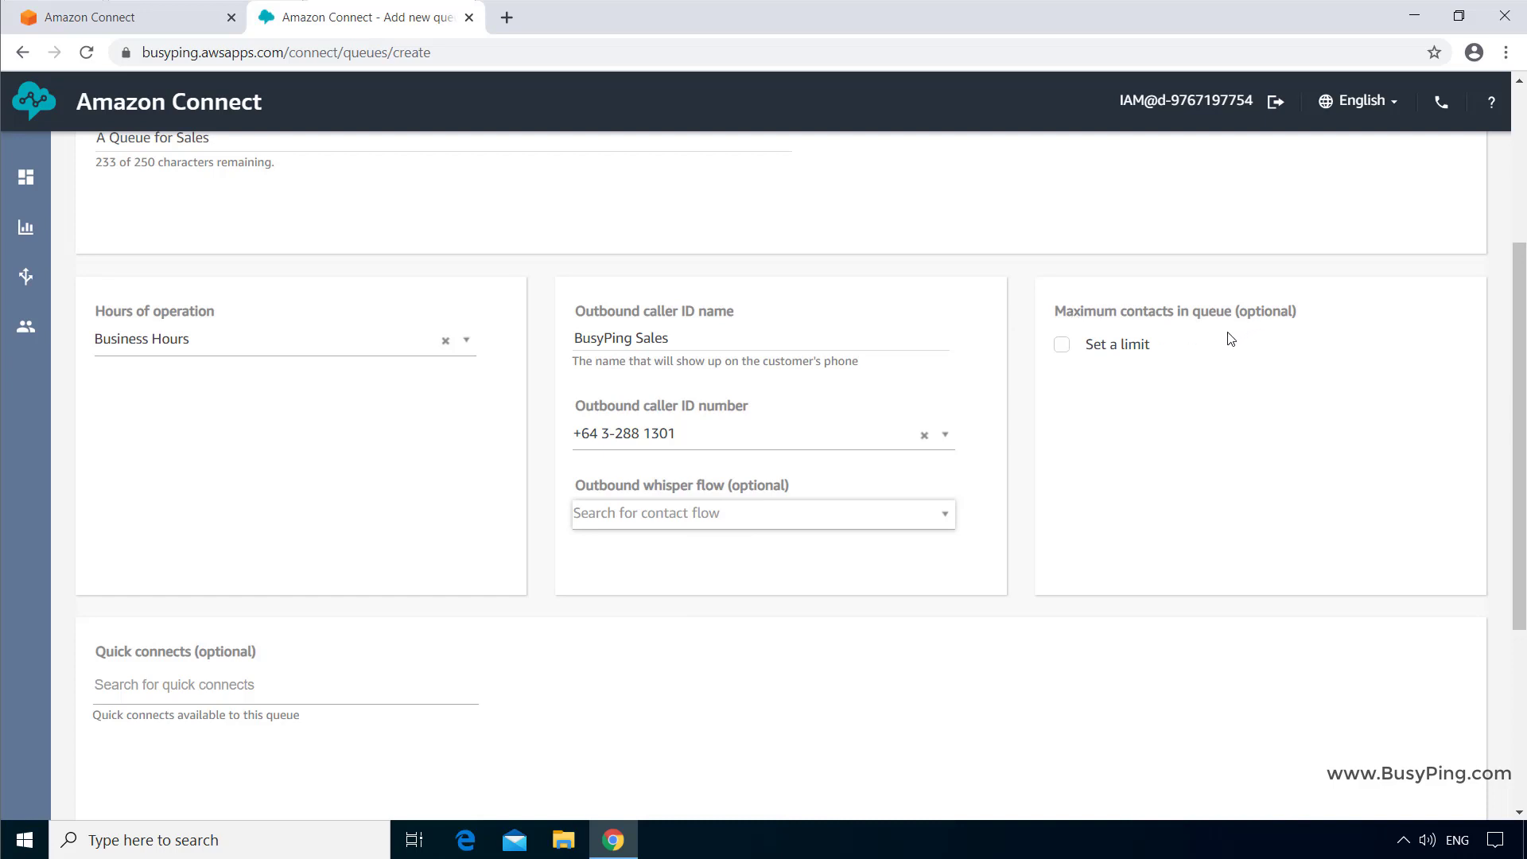
{"action": "mouse_move", "coordinate": [1205, 325]}
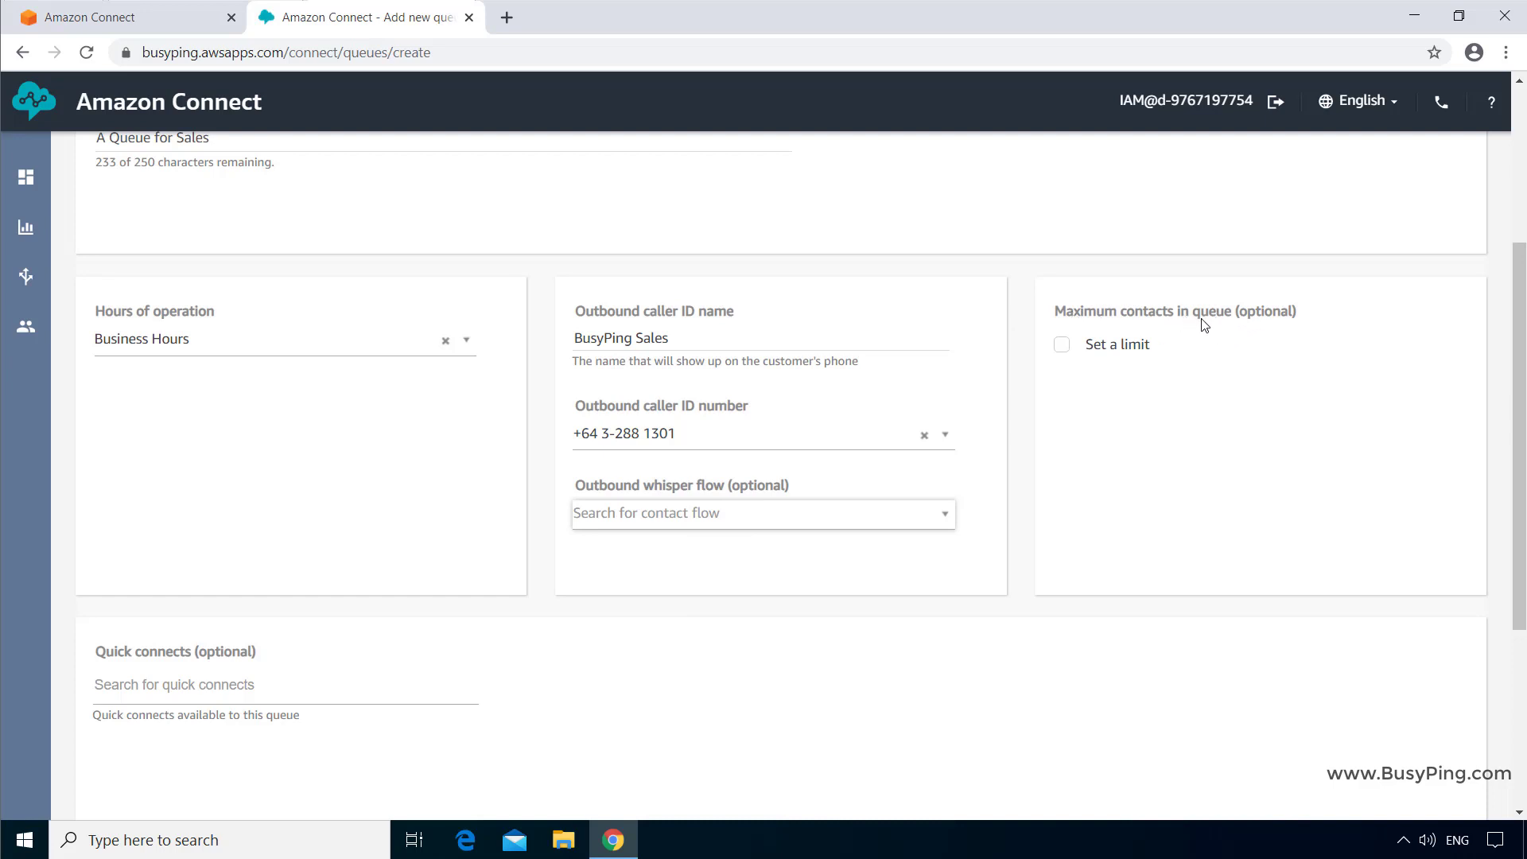
{"action": "mouse_move", "coordinate": [1059, 357]}
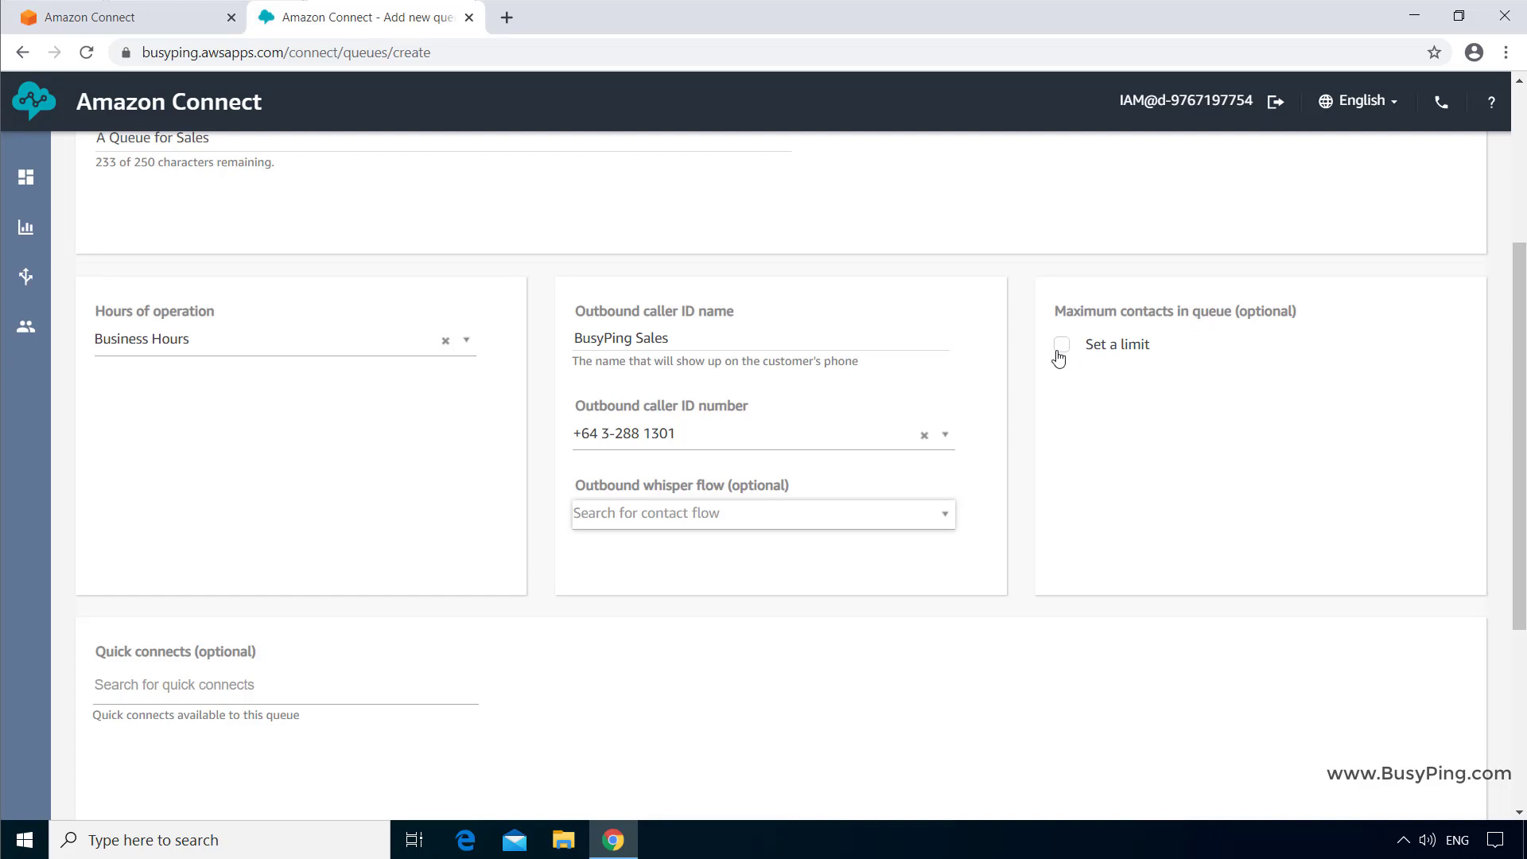
Enter a maximum contacts limit of 5, then clear it to leave contacts unlimited
{"action": "left_click", "coordinate": [1062, 344]}
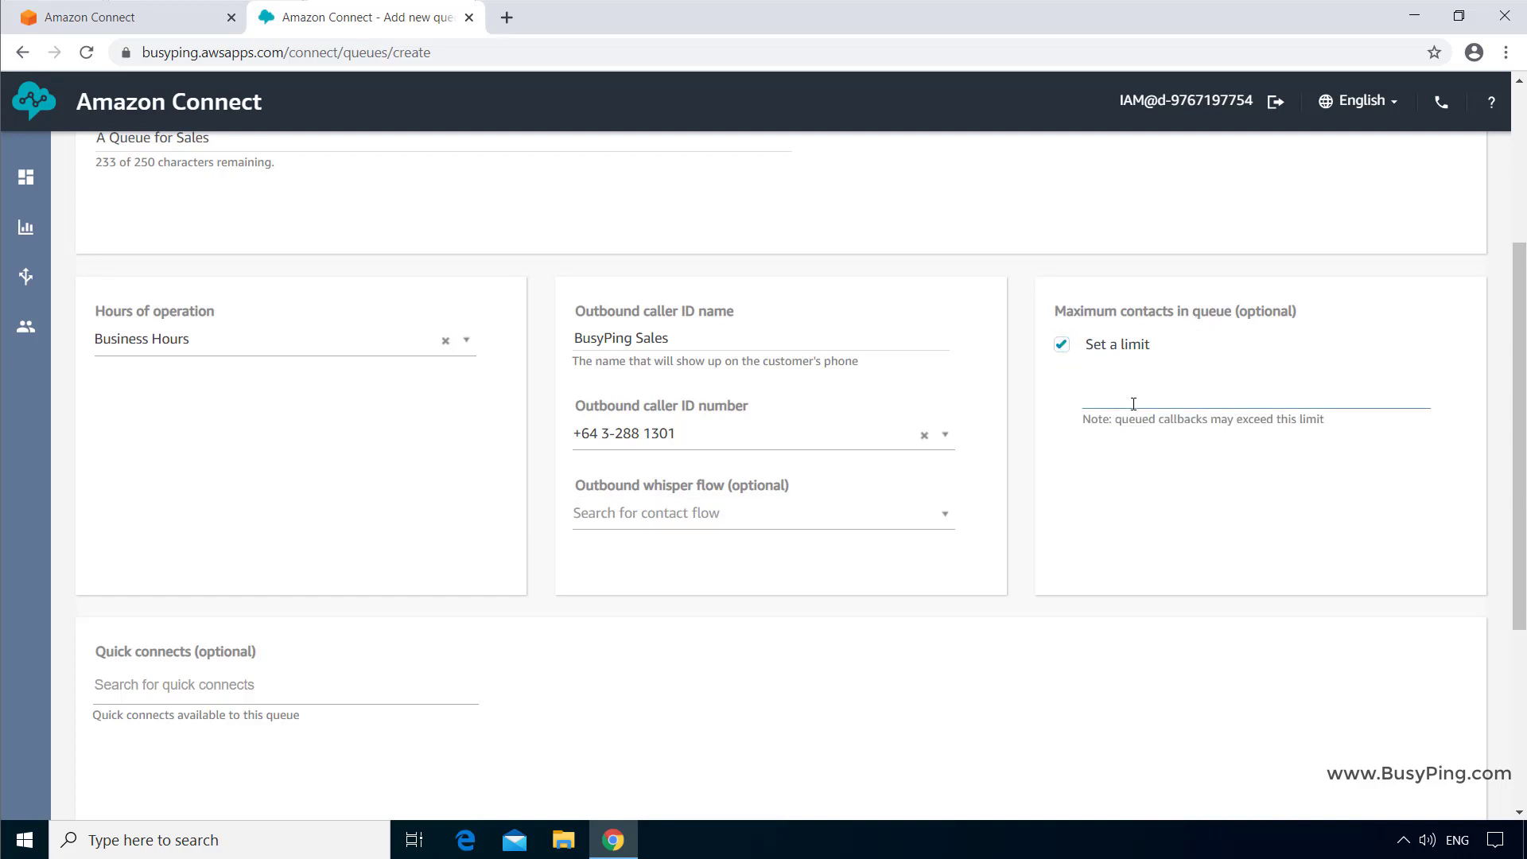
{"action": "type", "text": "5"}
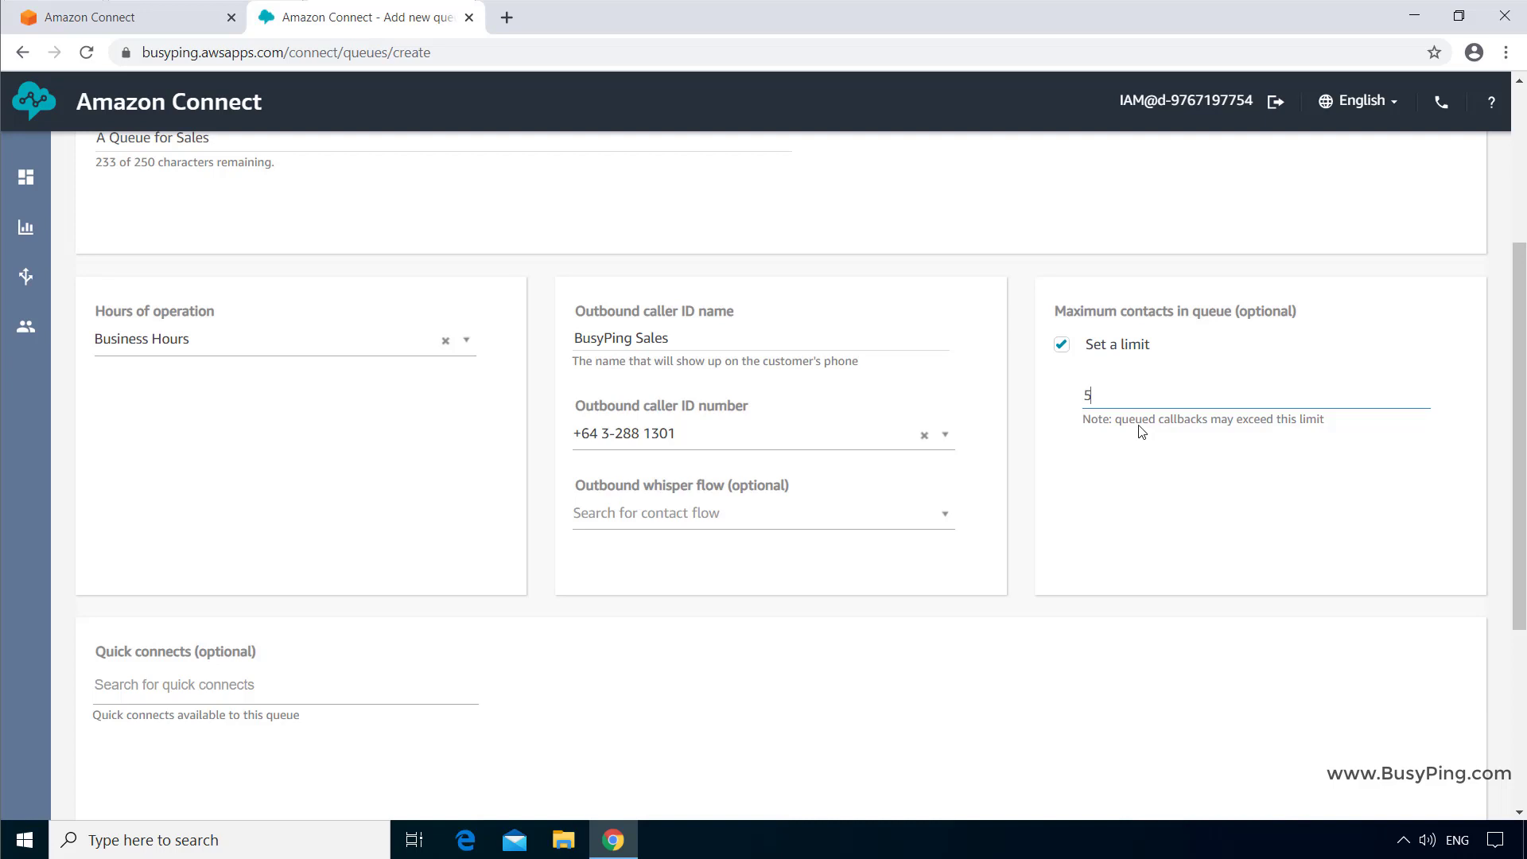
{"action": "mouse_move", "coordinate": [1140, 429]}
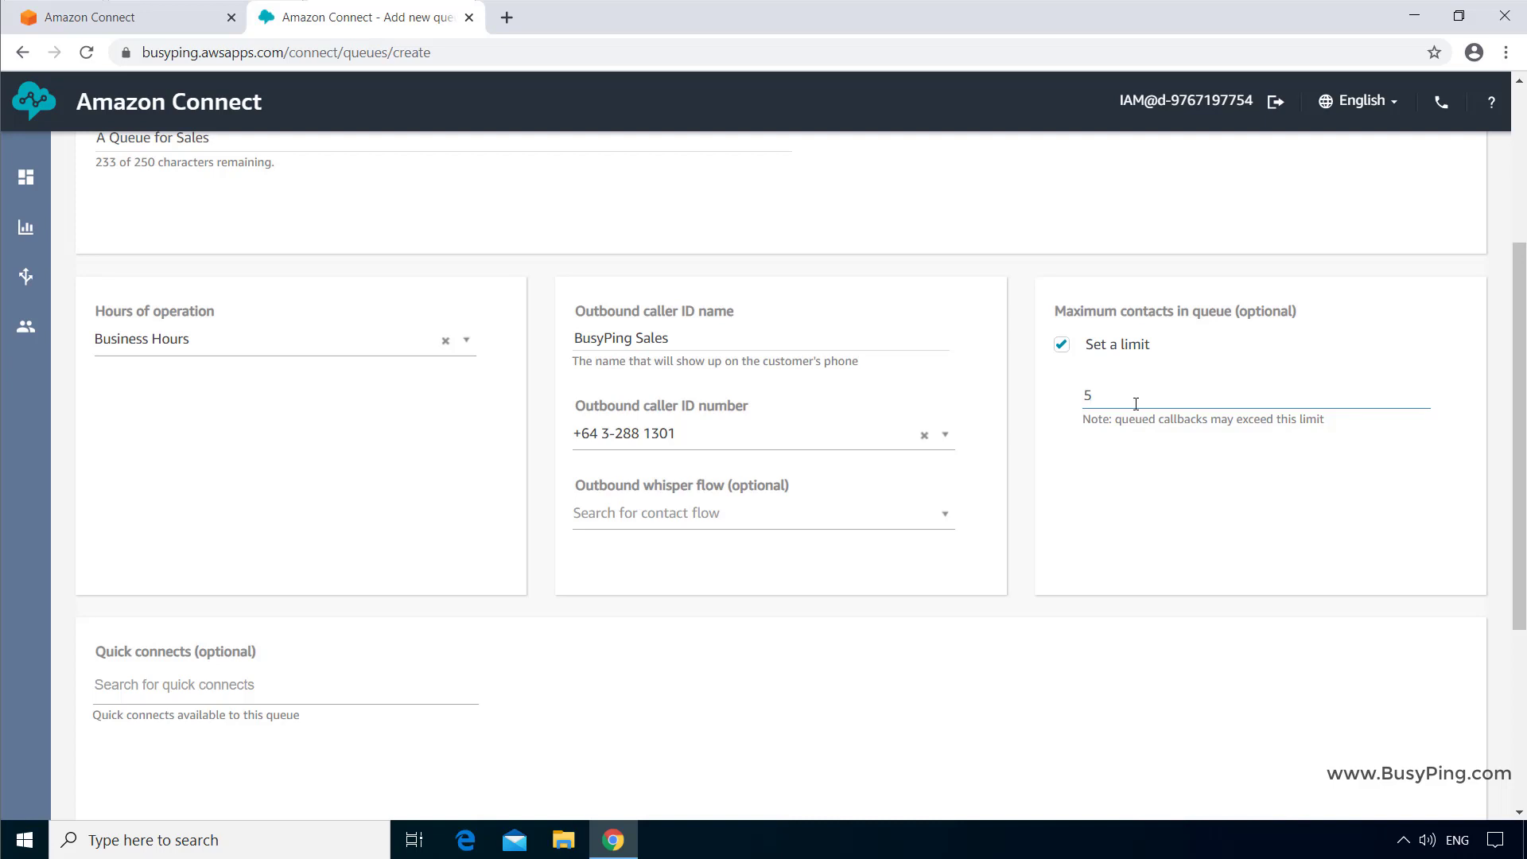
{"action": "double_click", "coordinate": [1088, 395]}
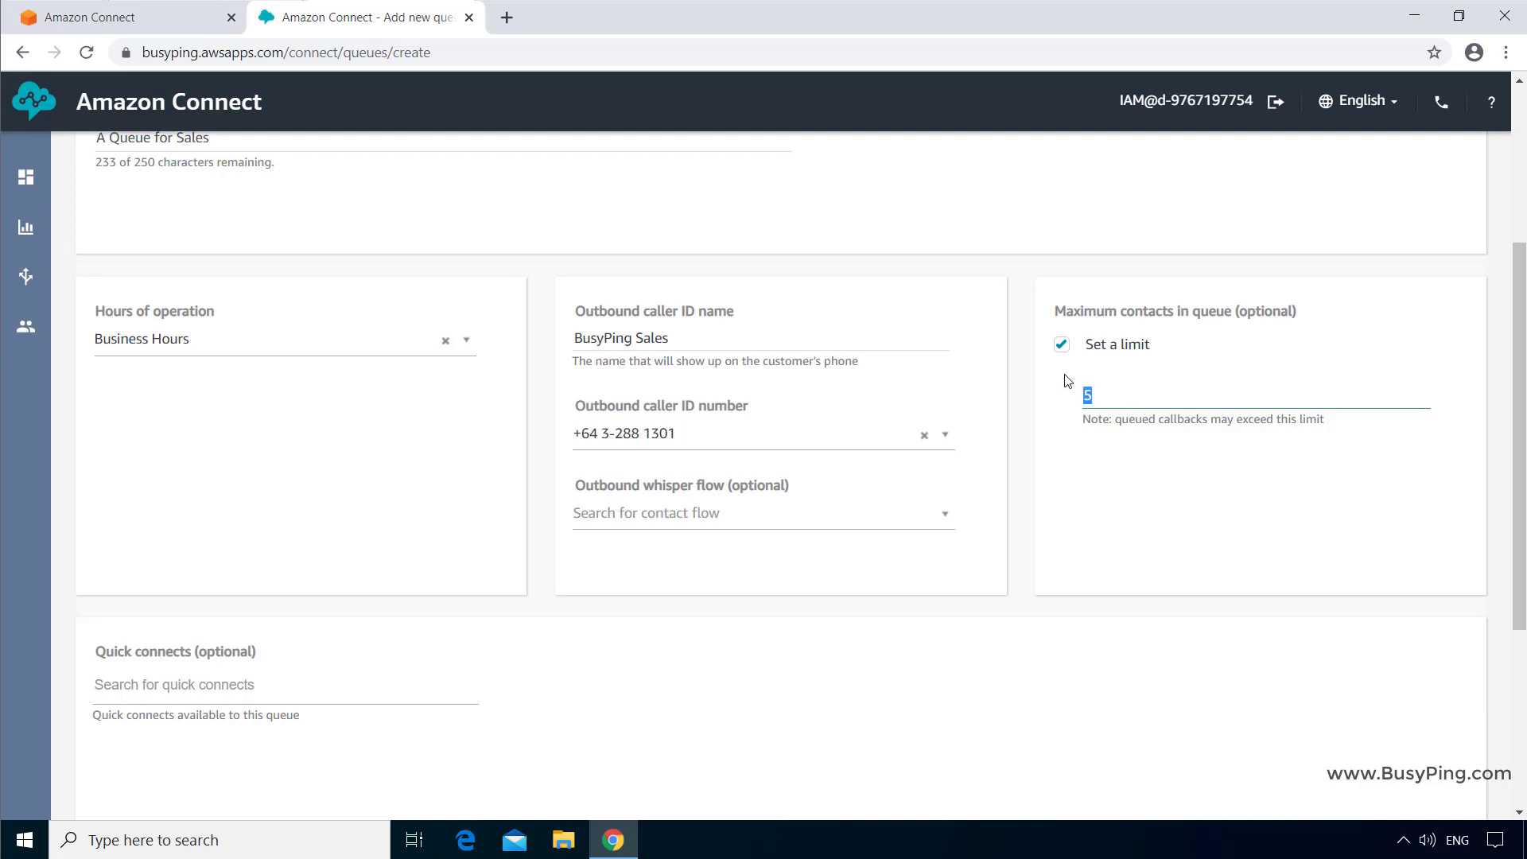
{"action": "left_click", "coordinate": [1060, 344]}
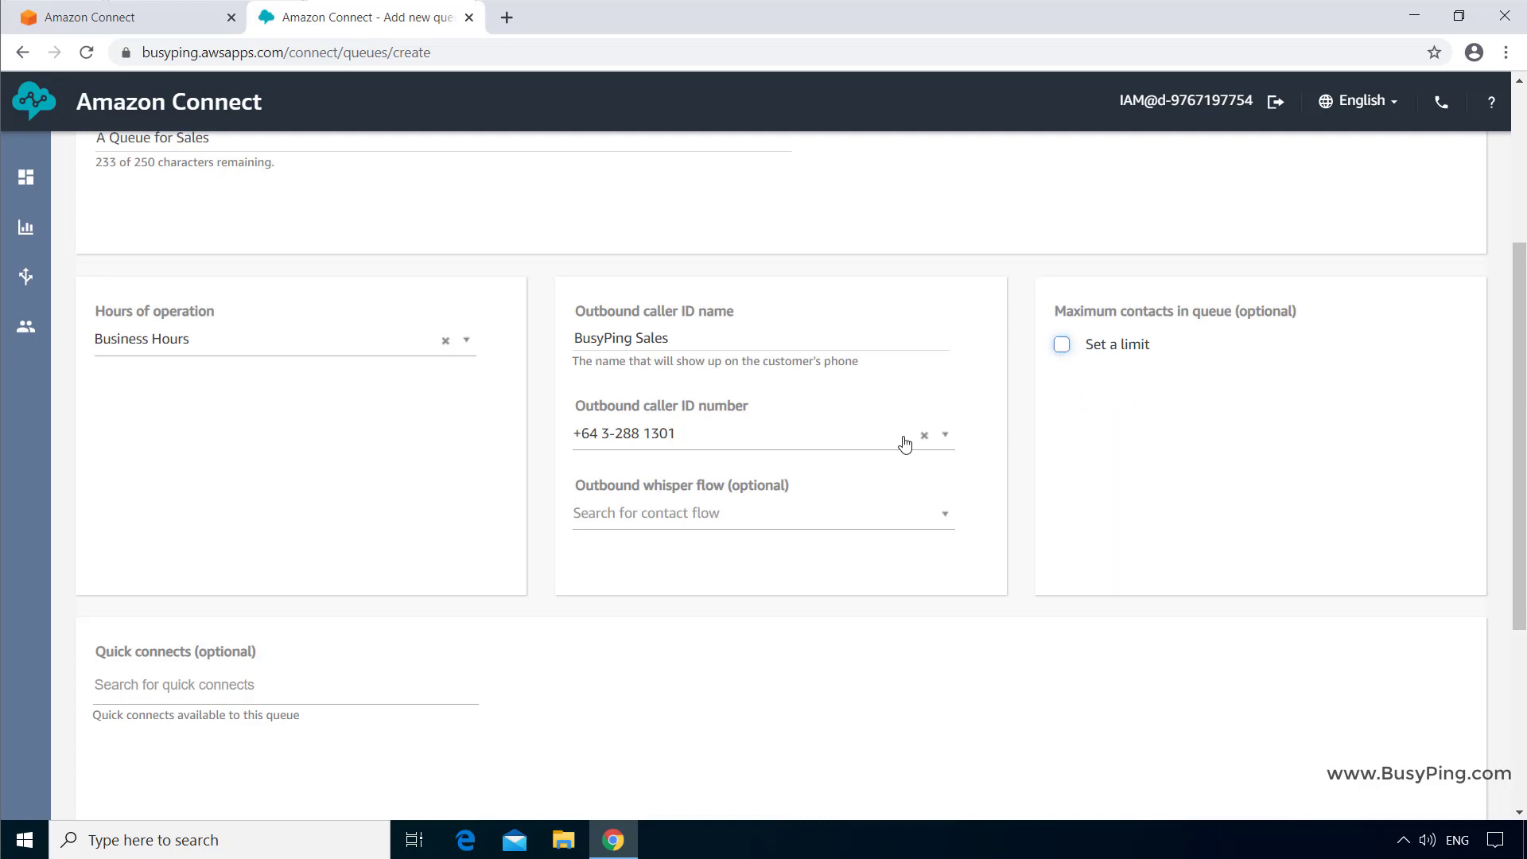
Save the new Sales Queue from the top of the Add new queue form
{"action": "scroll", "scroll_direction": "down", "scroll_amount": 3}
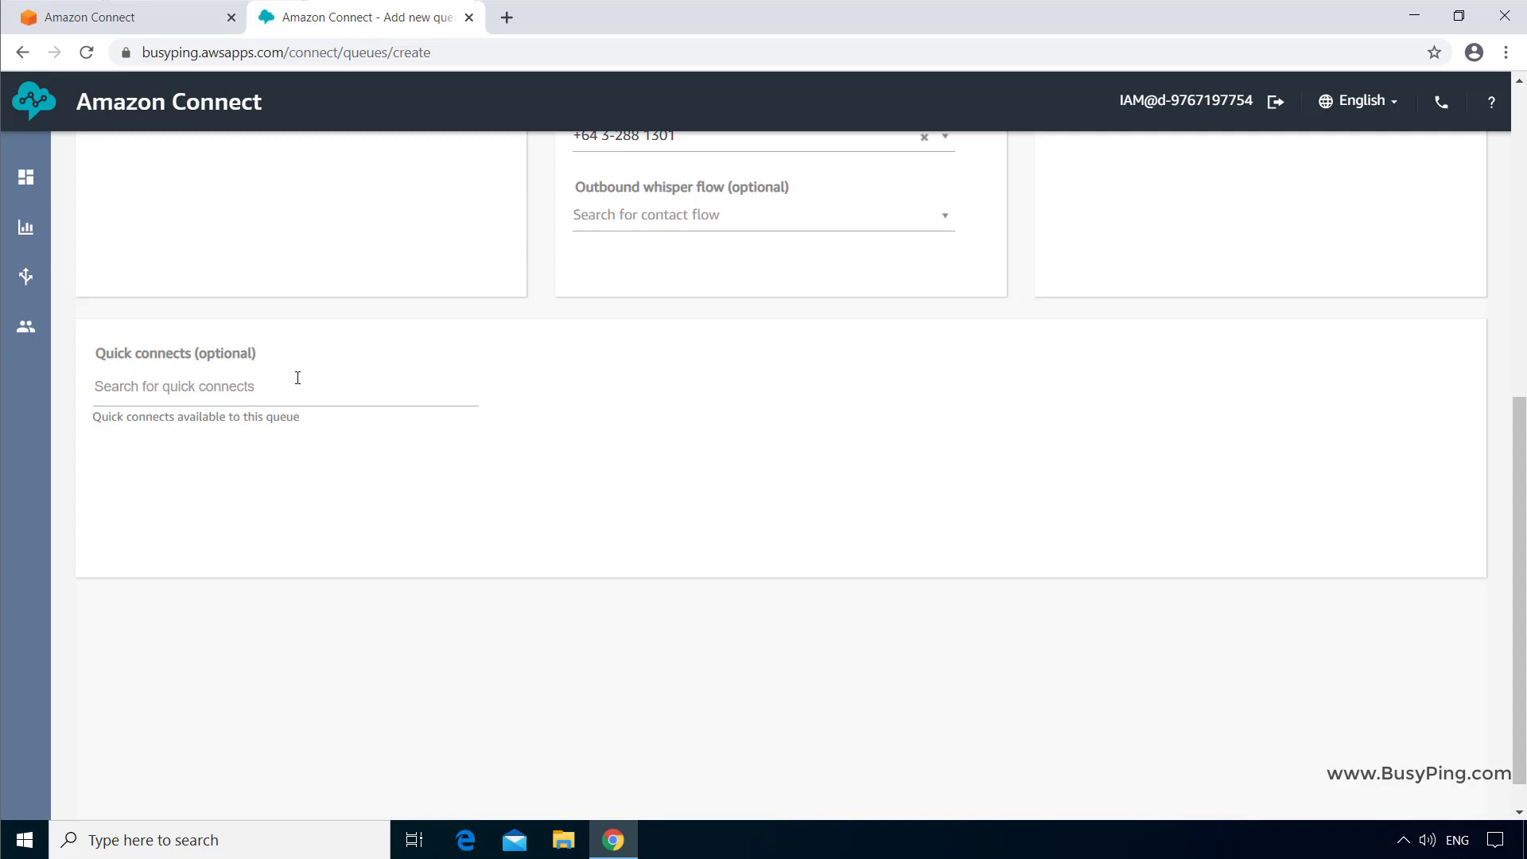
{"action": "scroll", "scroll_direction": "down", "scroll_amount": 3}
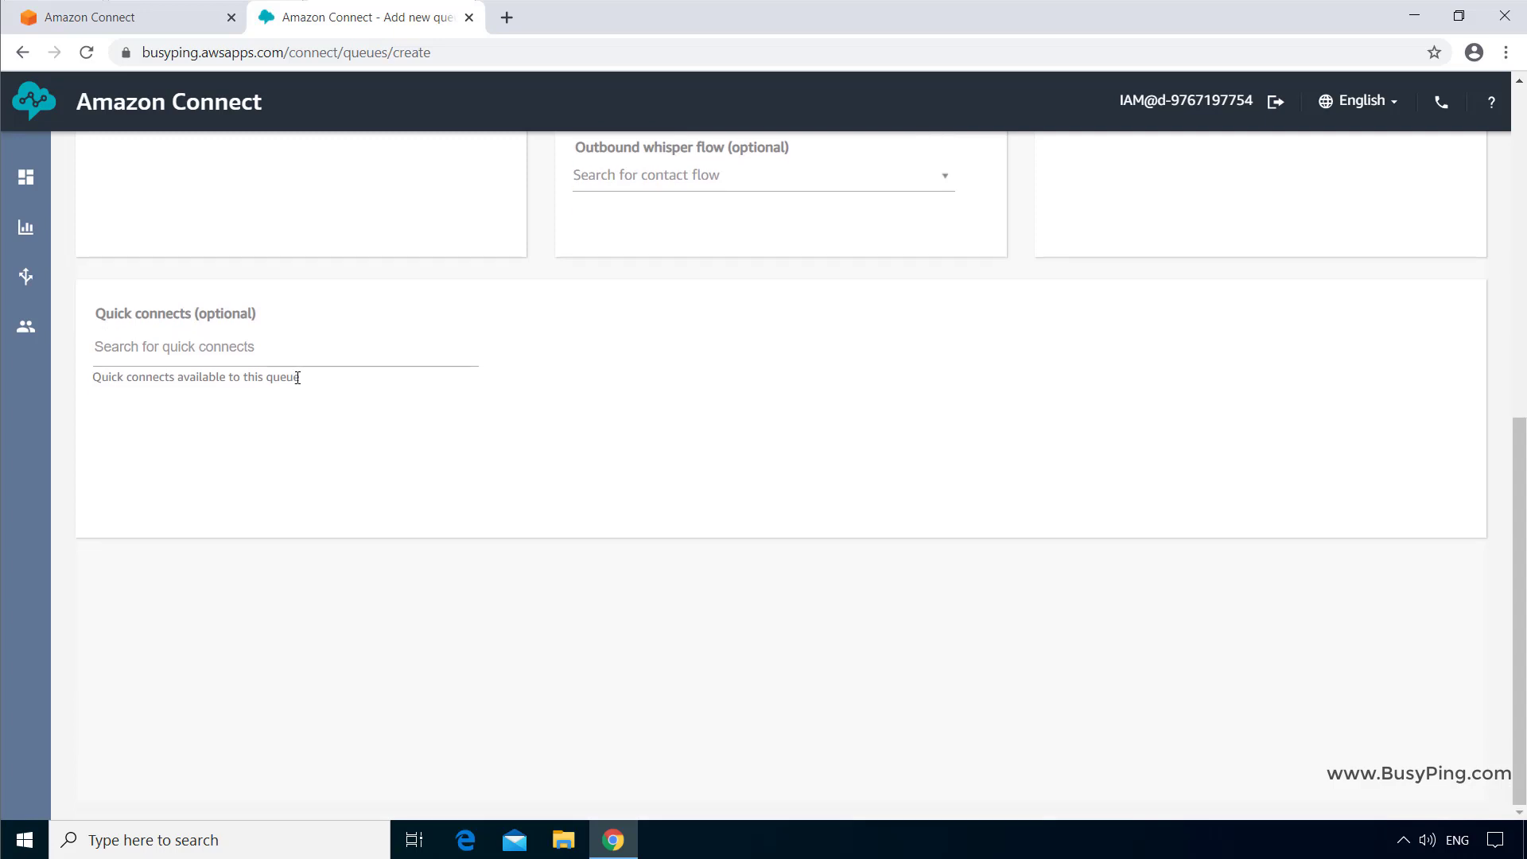
{"action": "scroll", "scroll_direction": "up", "scroll_amount": 3}
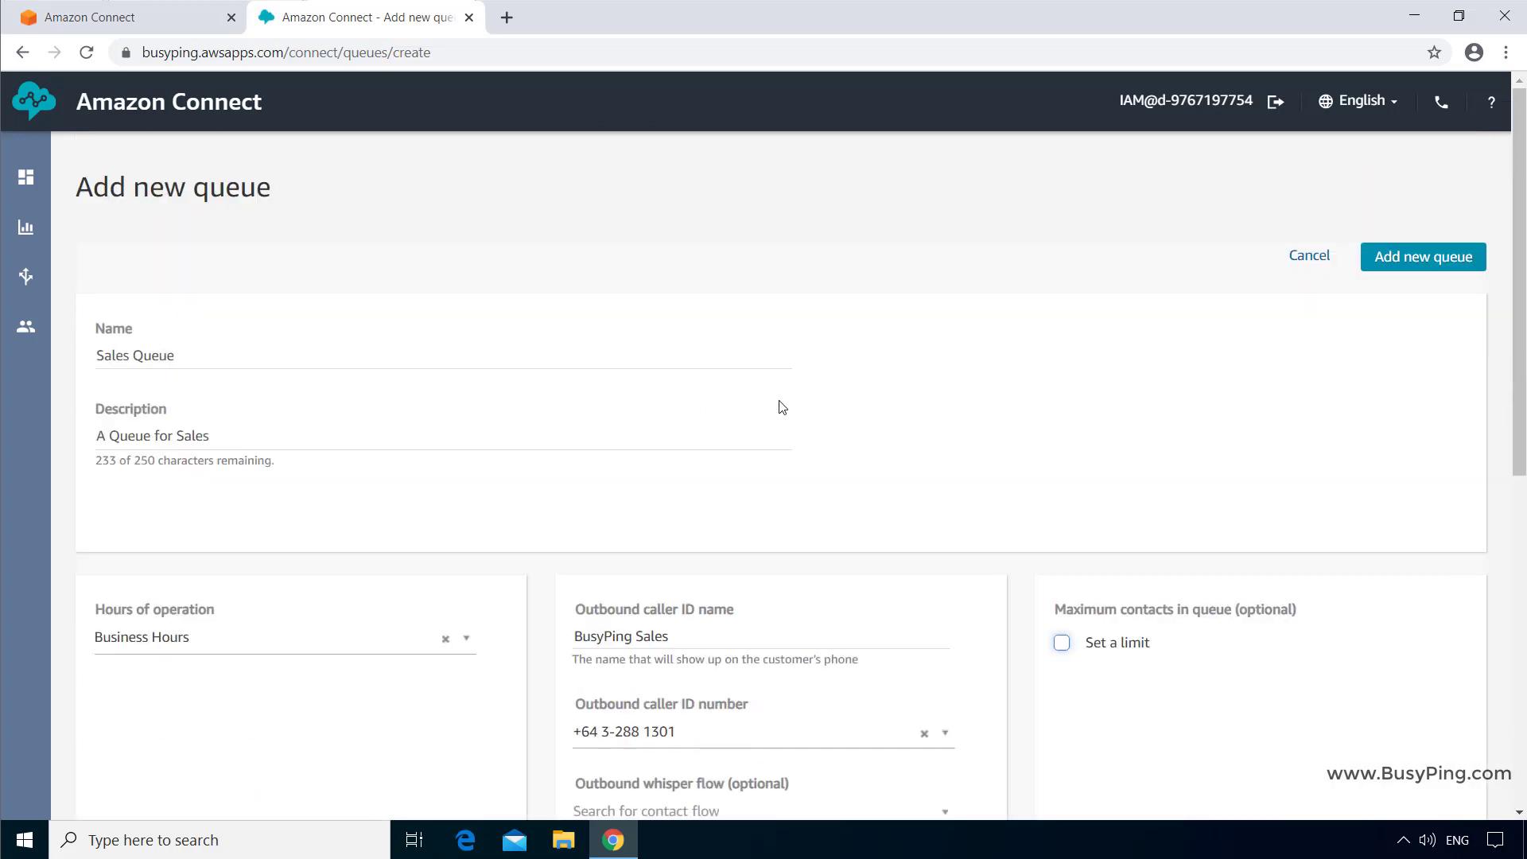
{"action": "left_click", "coordinate": [1423, 256]}
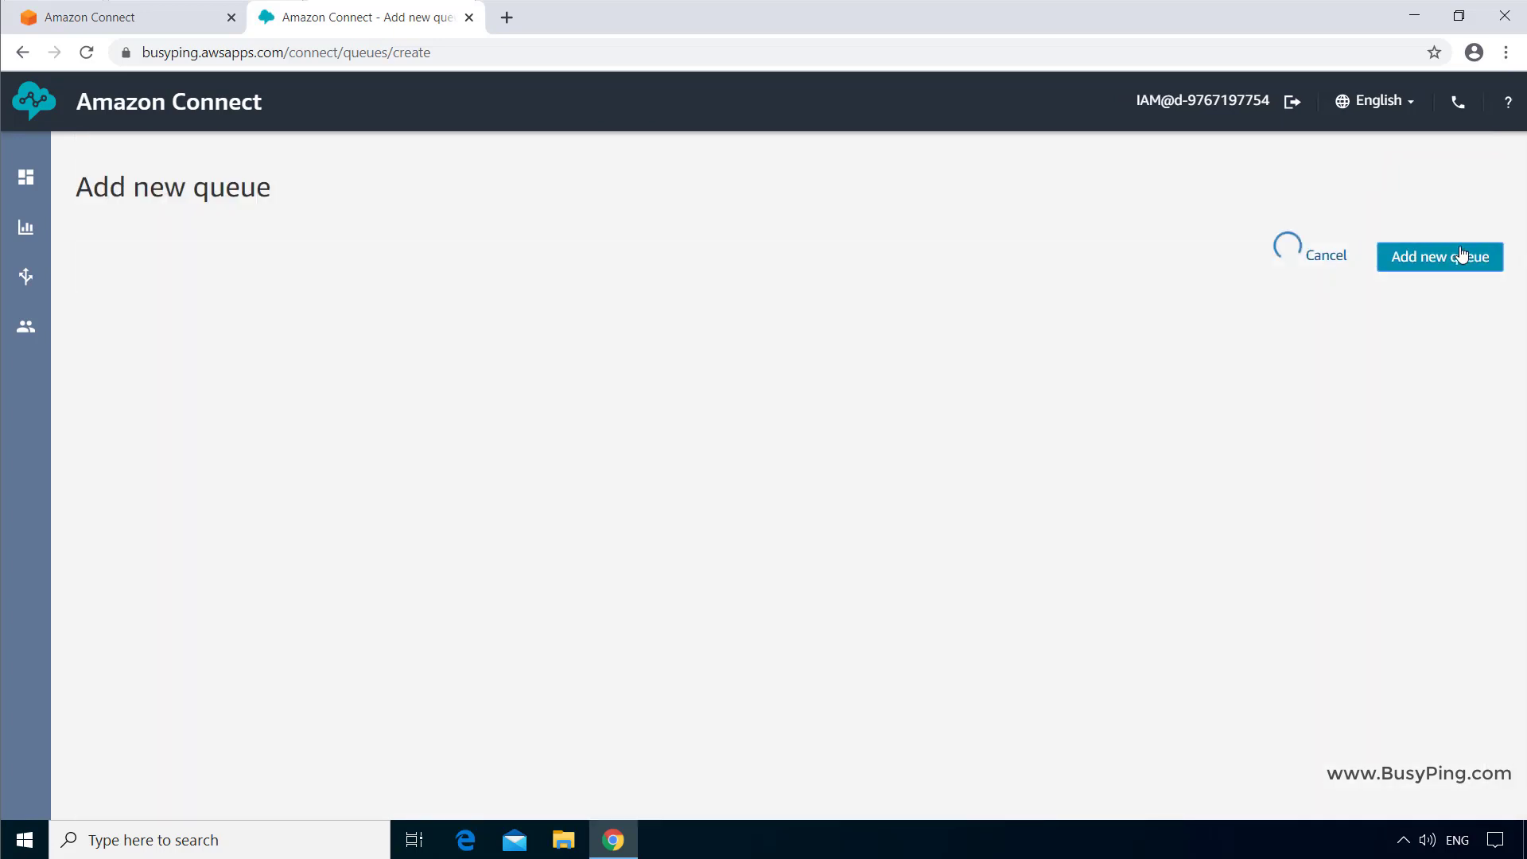
{"action": "left_click", "coordinate": [1439, 256]}
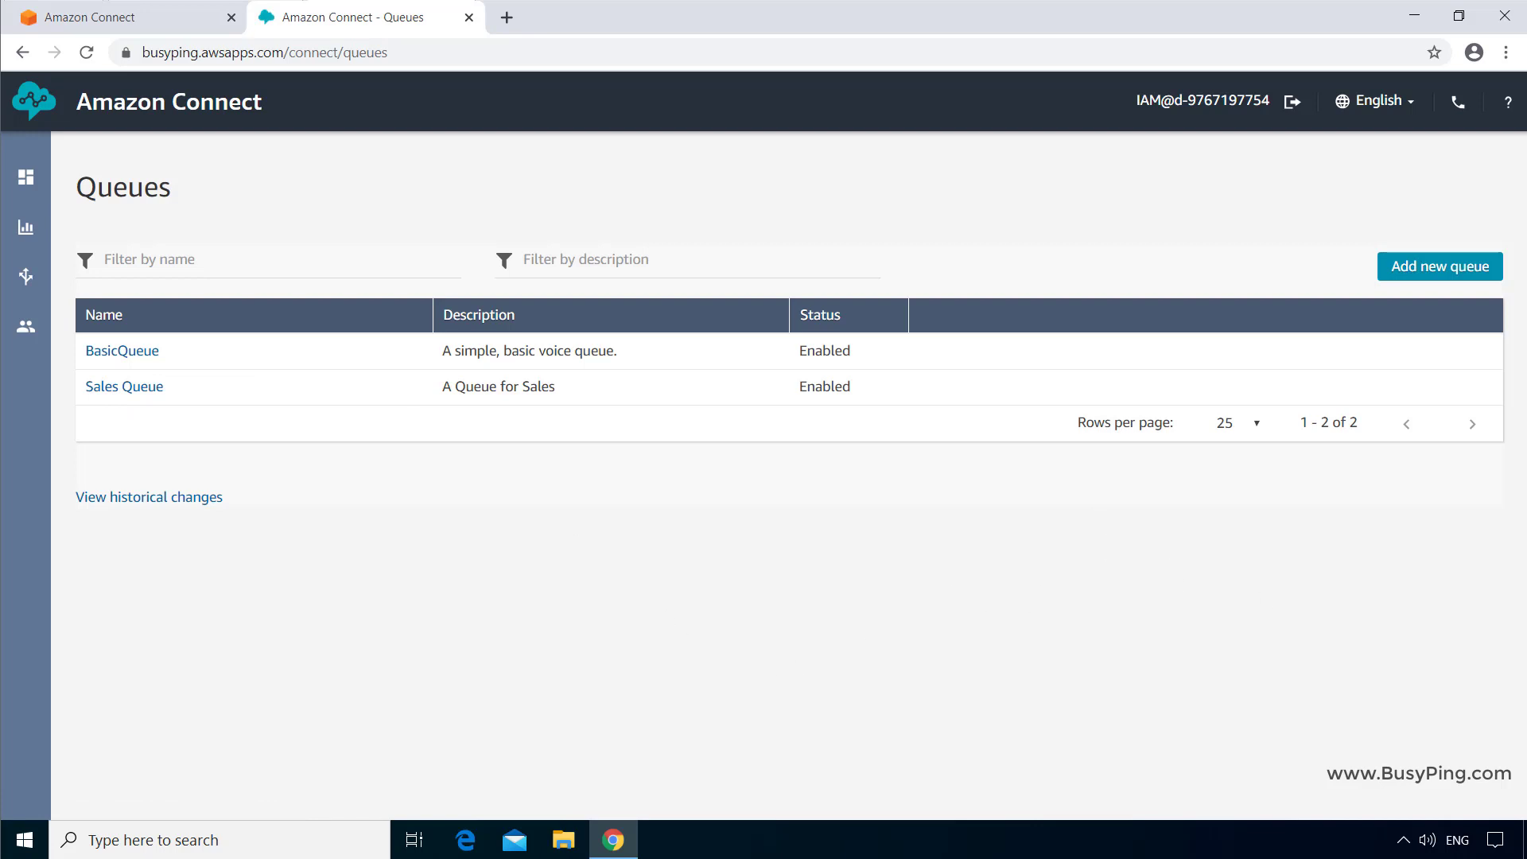
Start a new queue named Customer Service Queue, described as 'Queue for Customer Service'
{"action": "left_click", "coordinate": [1439, 265]}
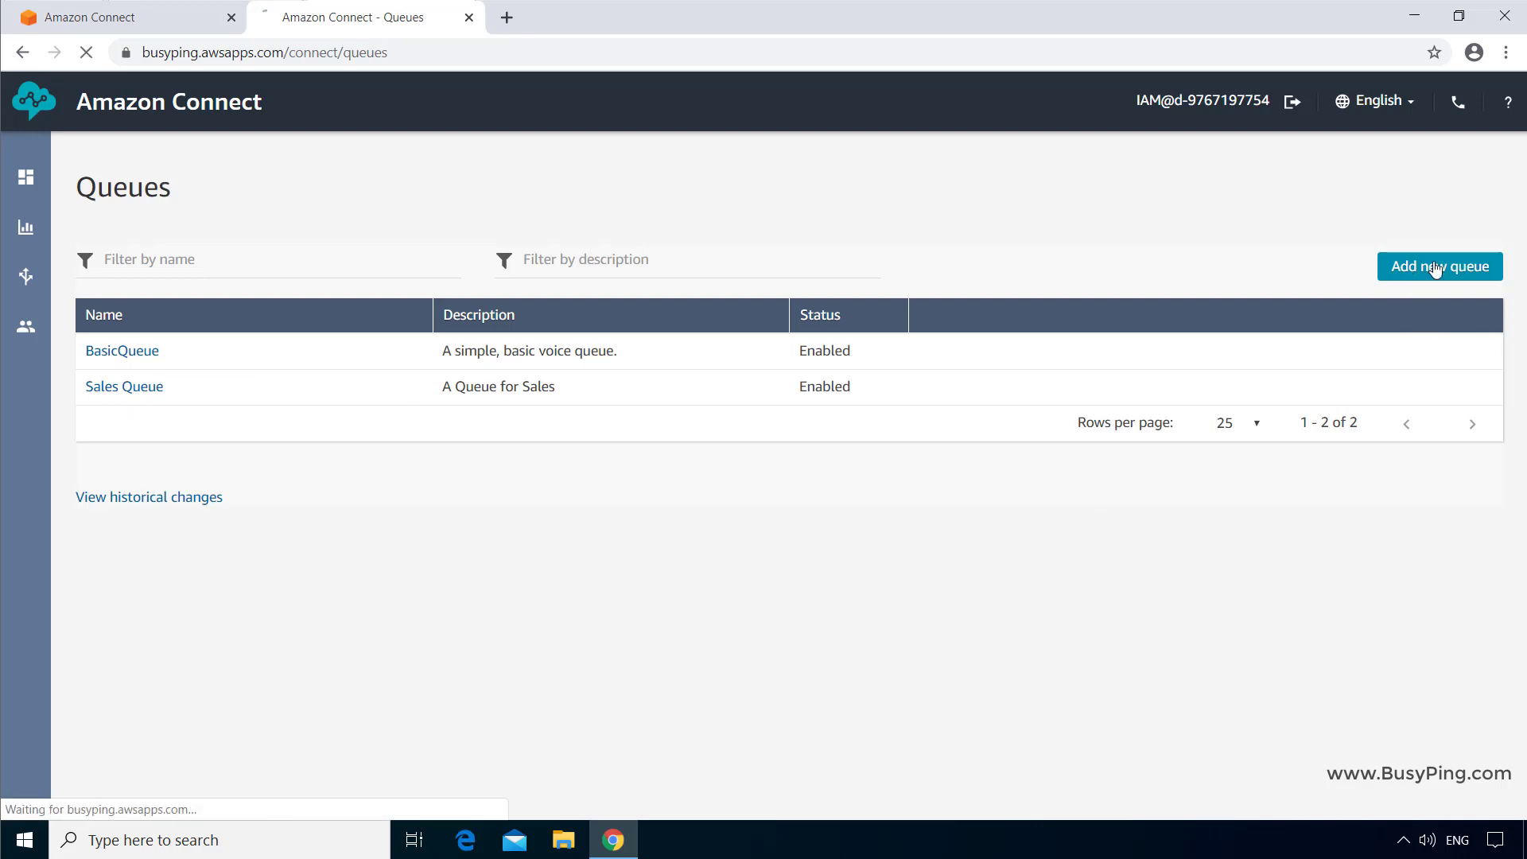
{"action": "left_click", "coordinate": [1439, 265]}
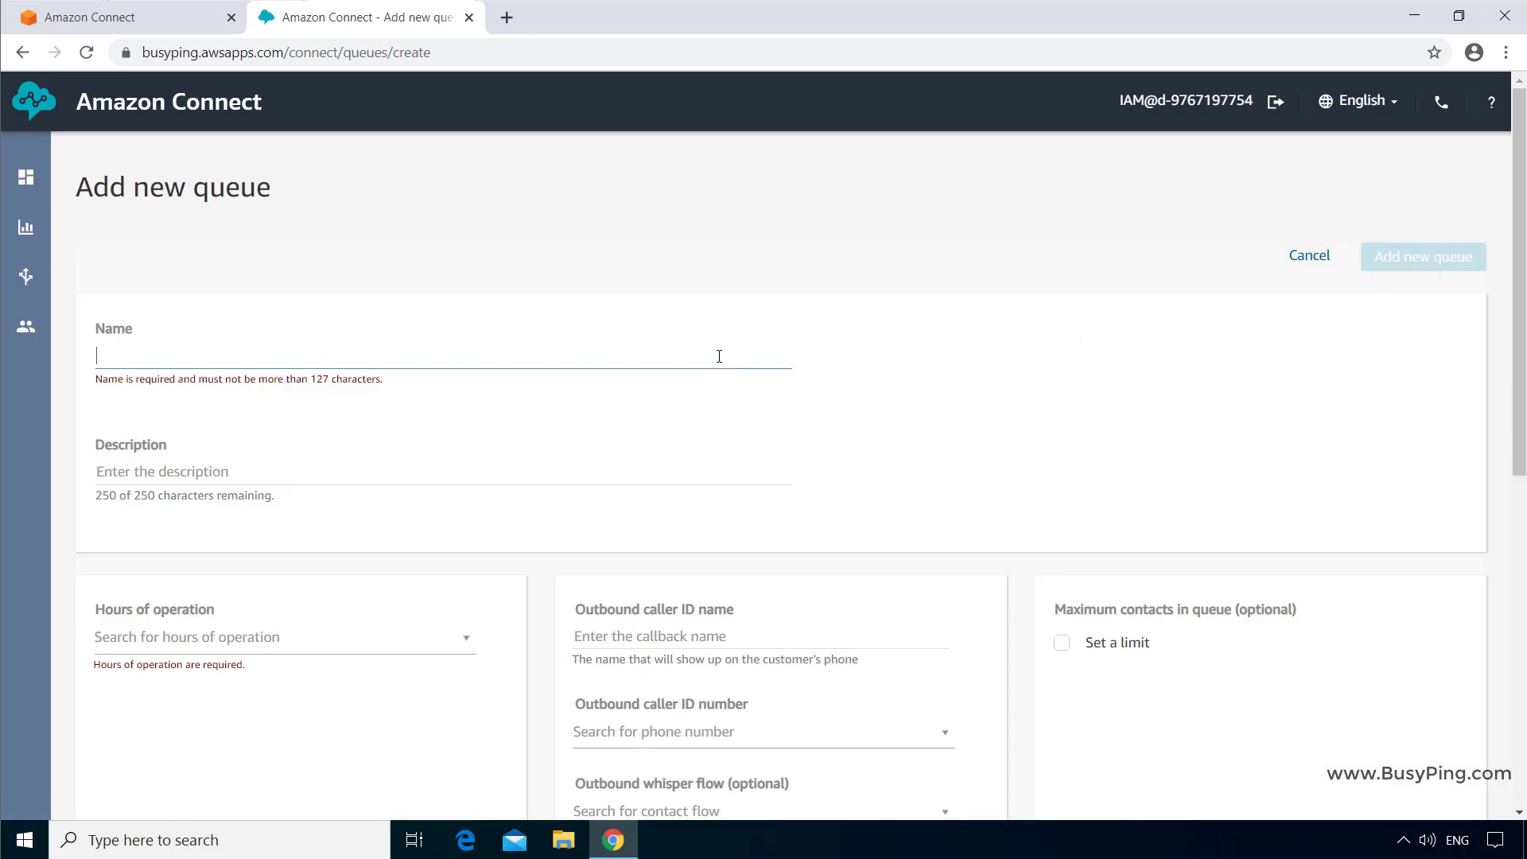
{"action": "type", "text": "Customer Service Queue"}
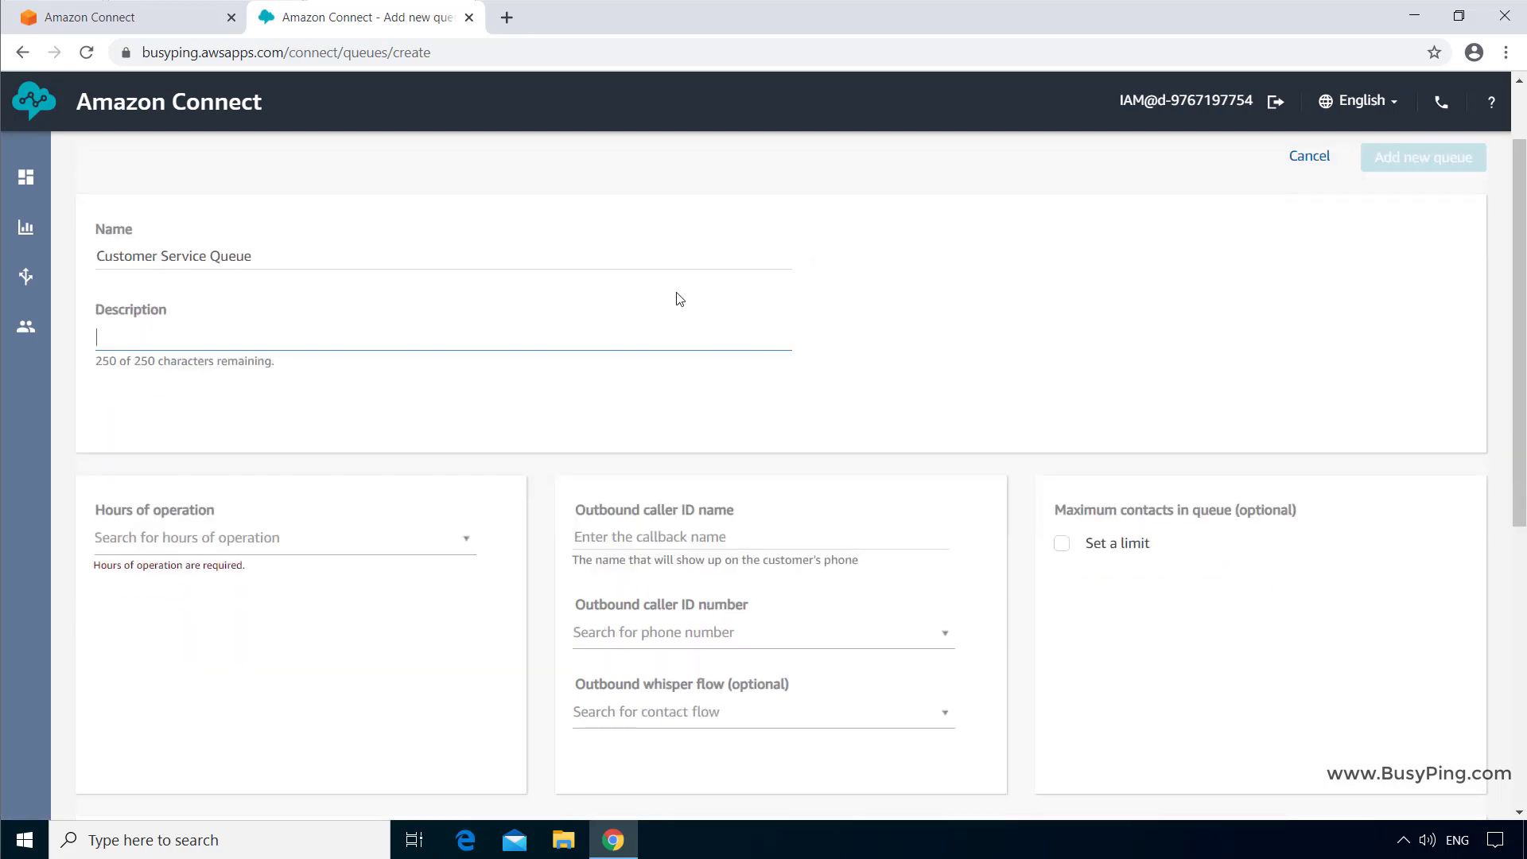
{"action": "type", "text": "Queue for"}
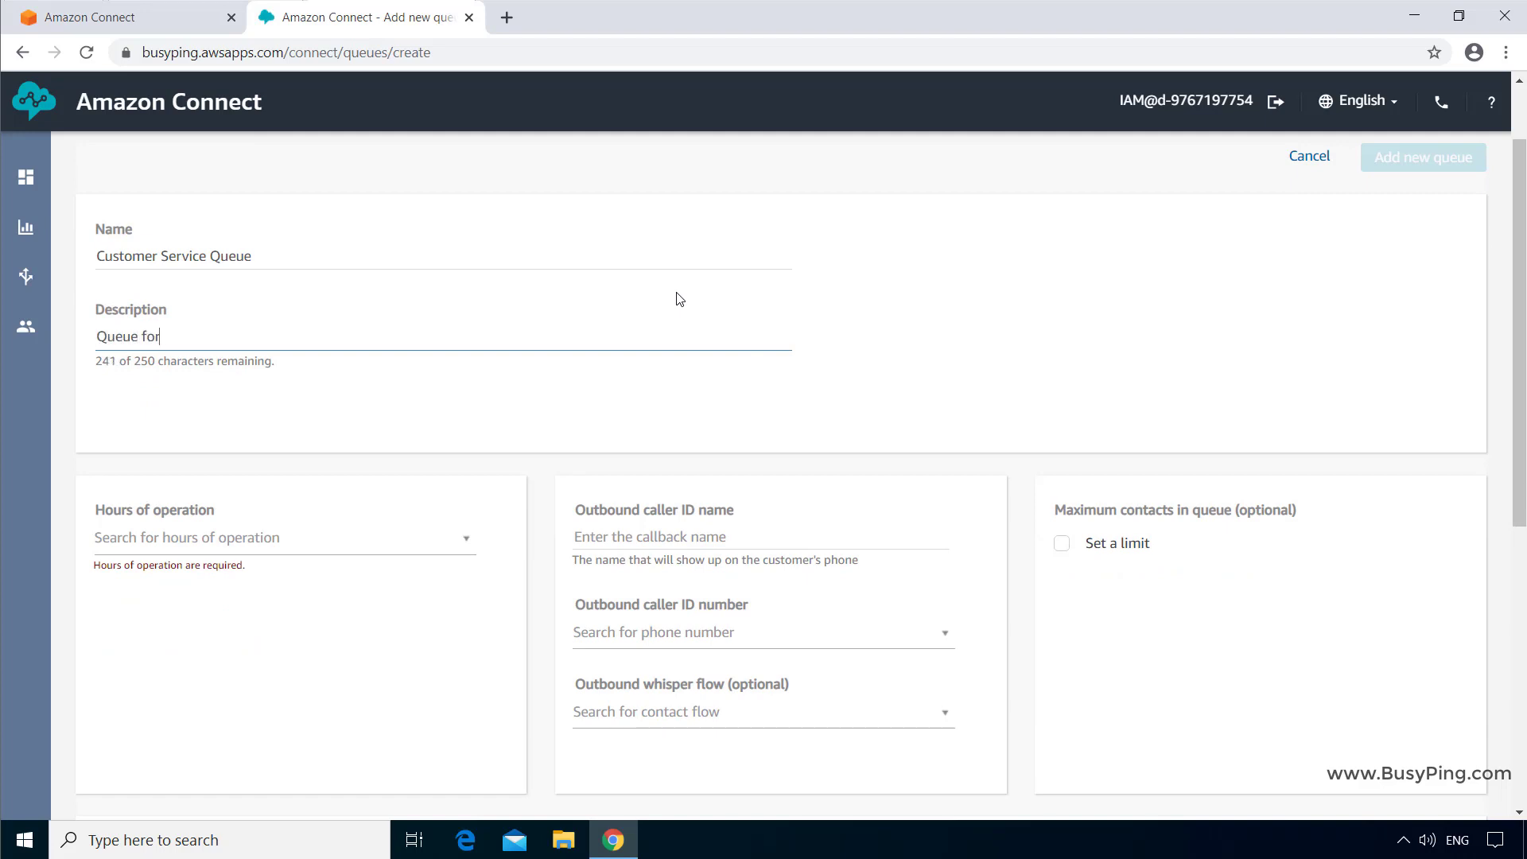
{"action": "type", "text": "Customer Service"}
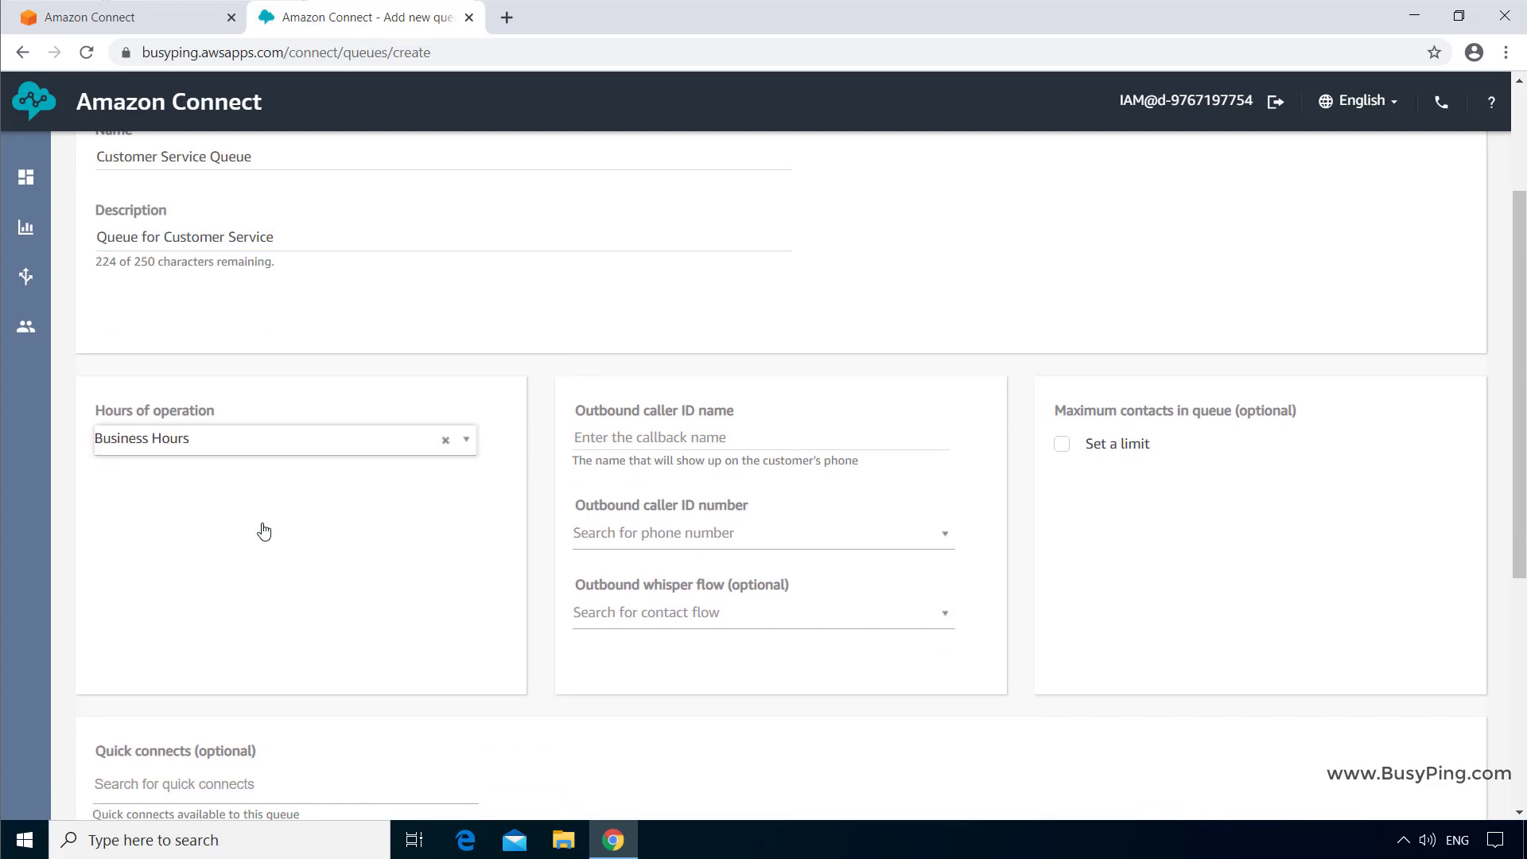
{"action": "type", "text": "BusyPing Customer Service"}
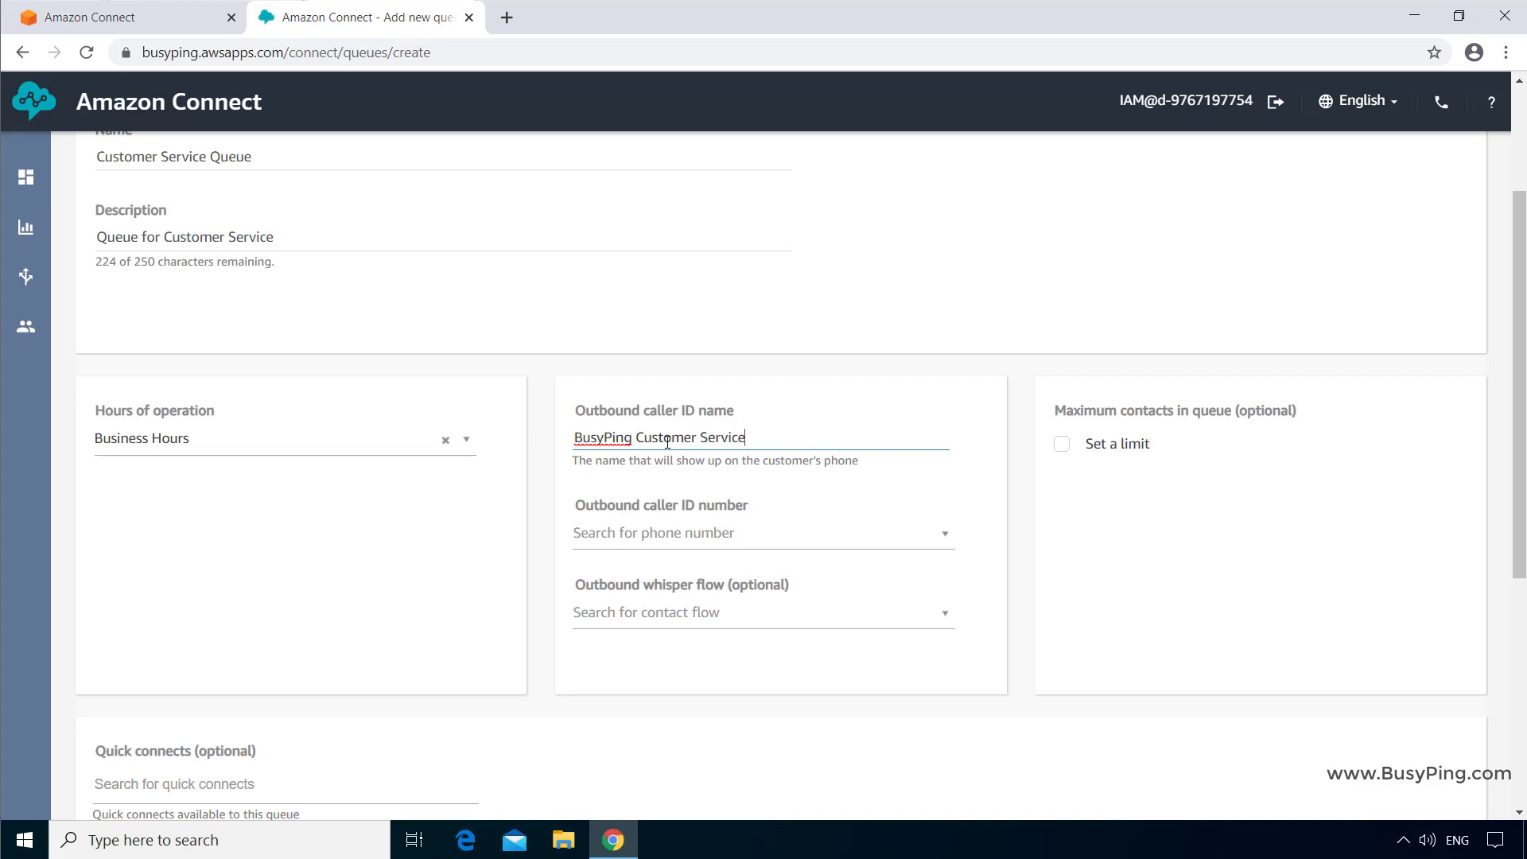
{"action": "left_click", "coordinate": [762, 532]}
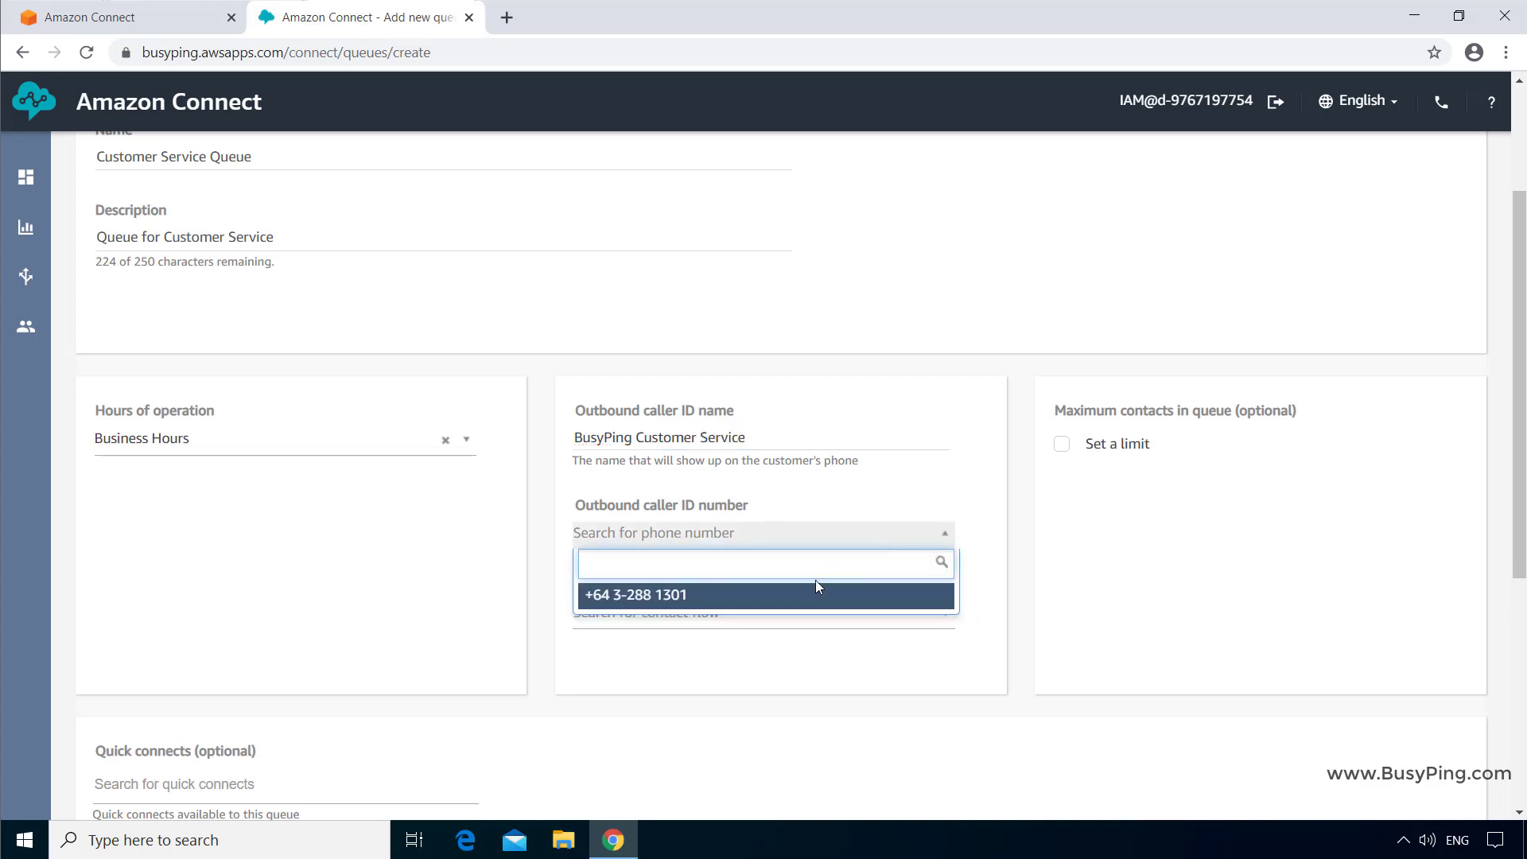
{"action": "left_click", "coordinate": [637, 594]}
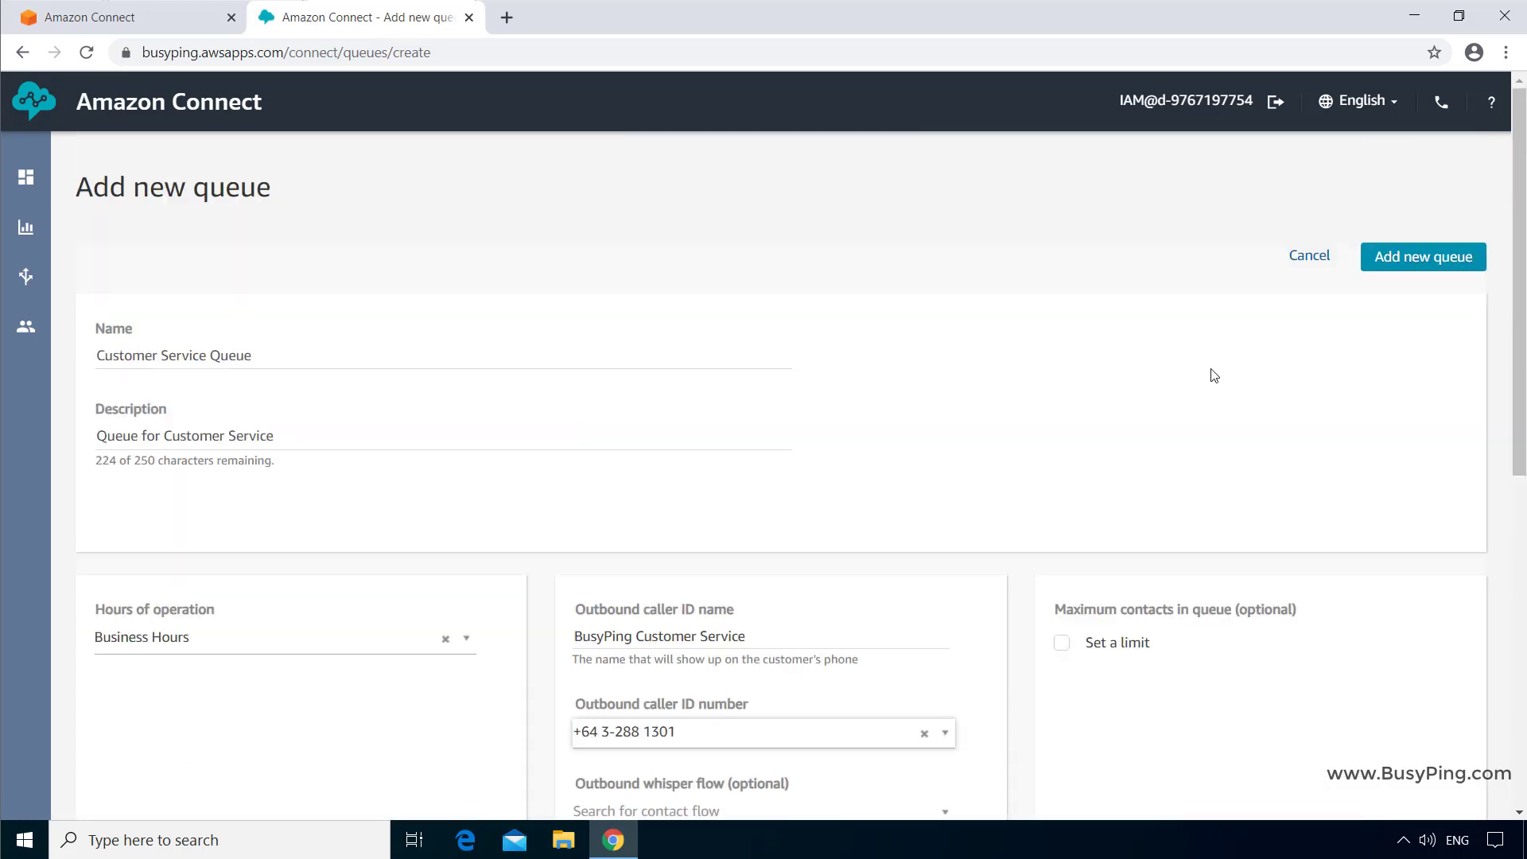
{"action": "left_click", "coordinate": [1422, 256]}
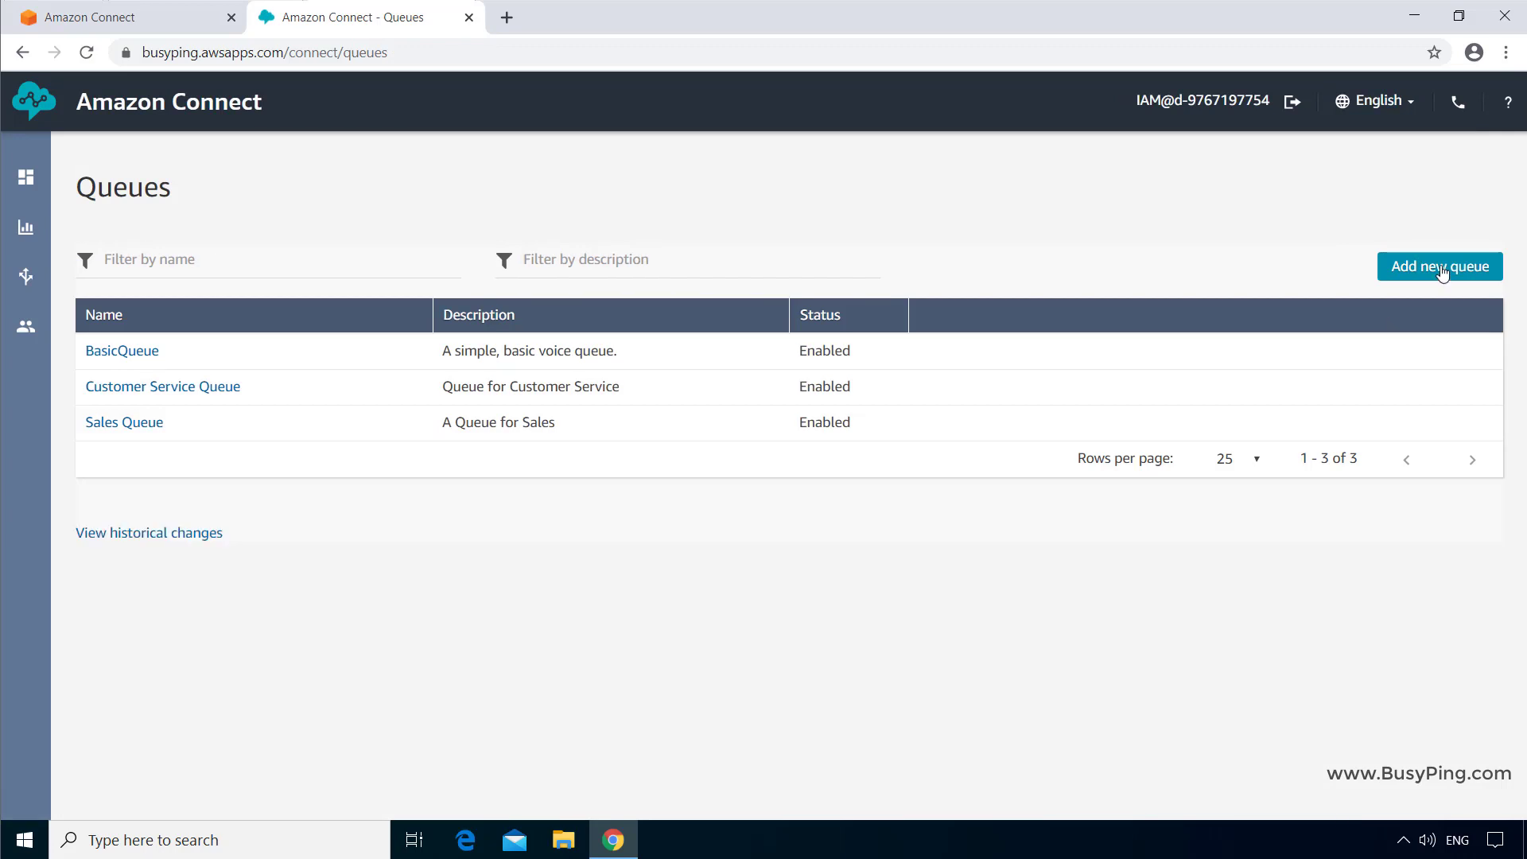
Start a Technical Support Queue described as 'Queue for Technical Support'
{"action": "left_click", "coordinate": [1439, 266]}
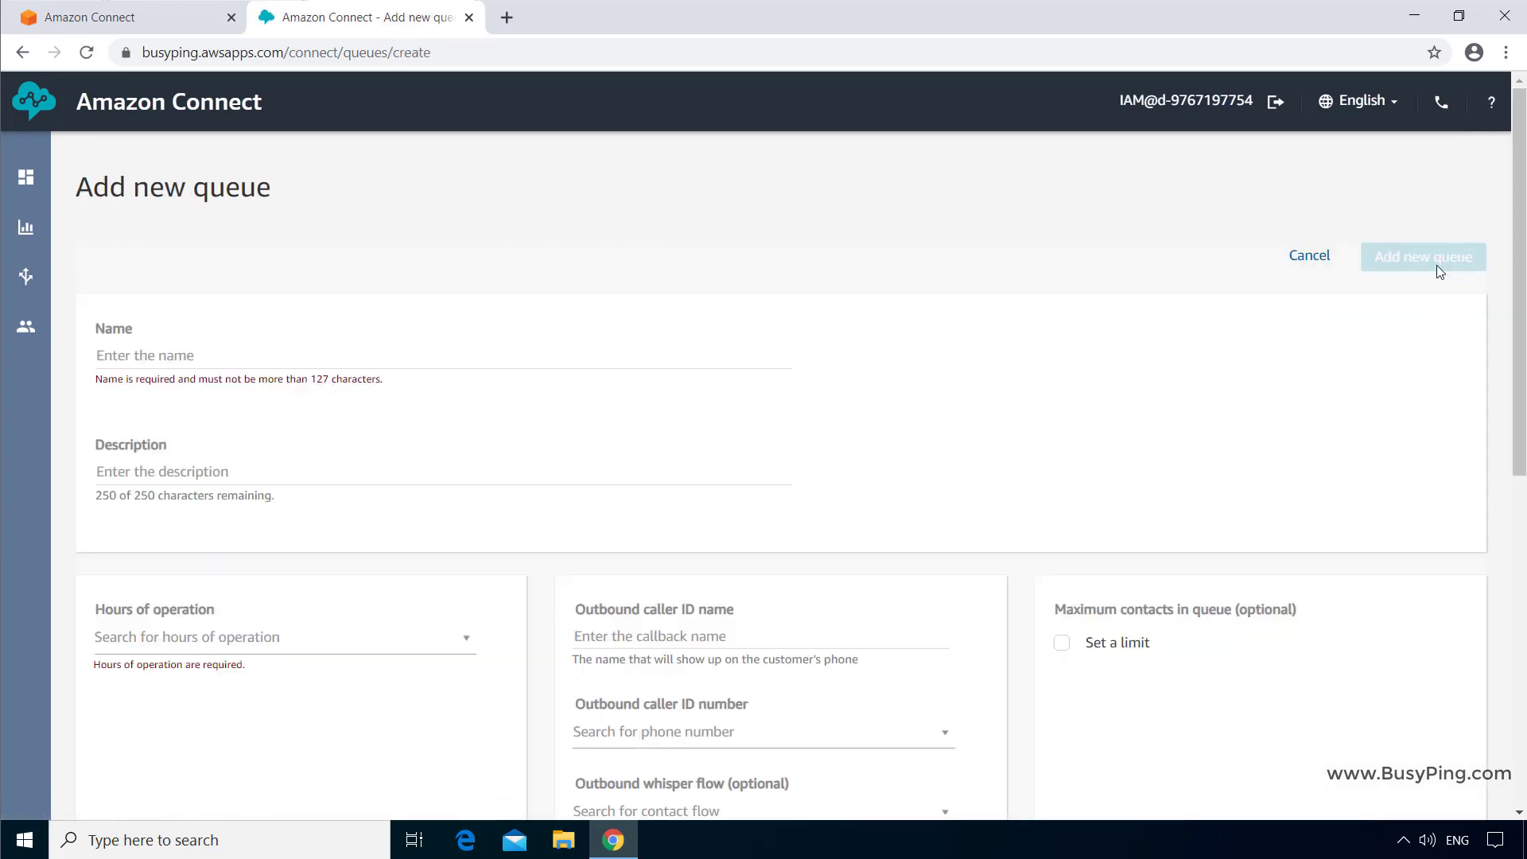
{"action": "type", "text": "Technical"}
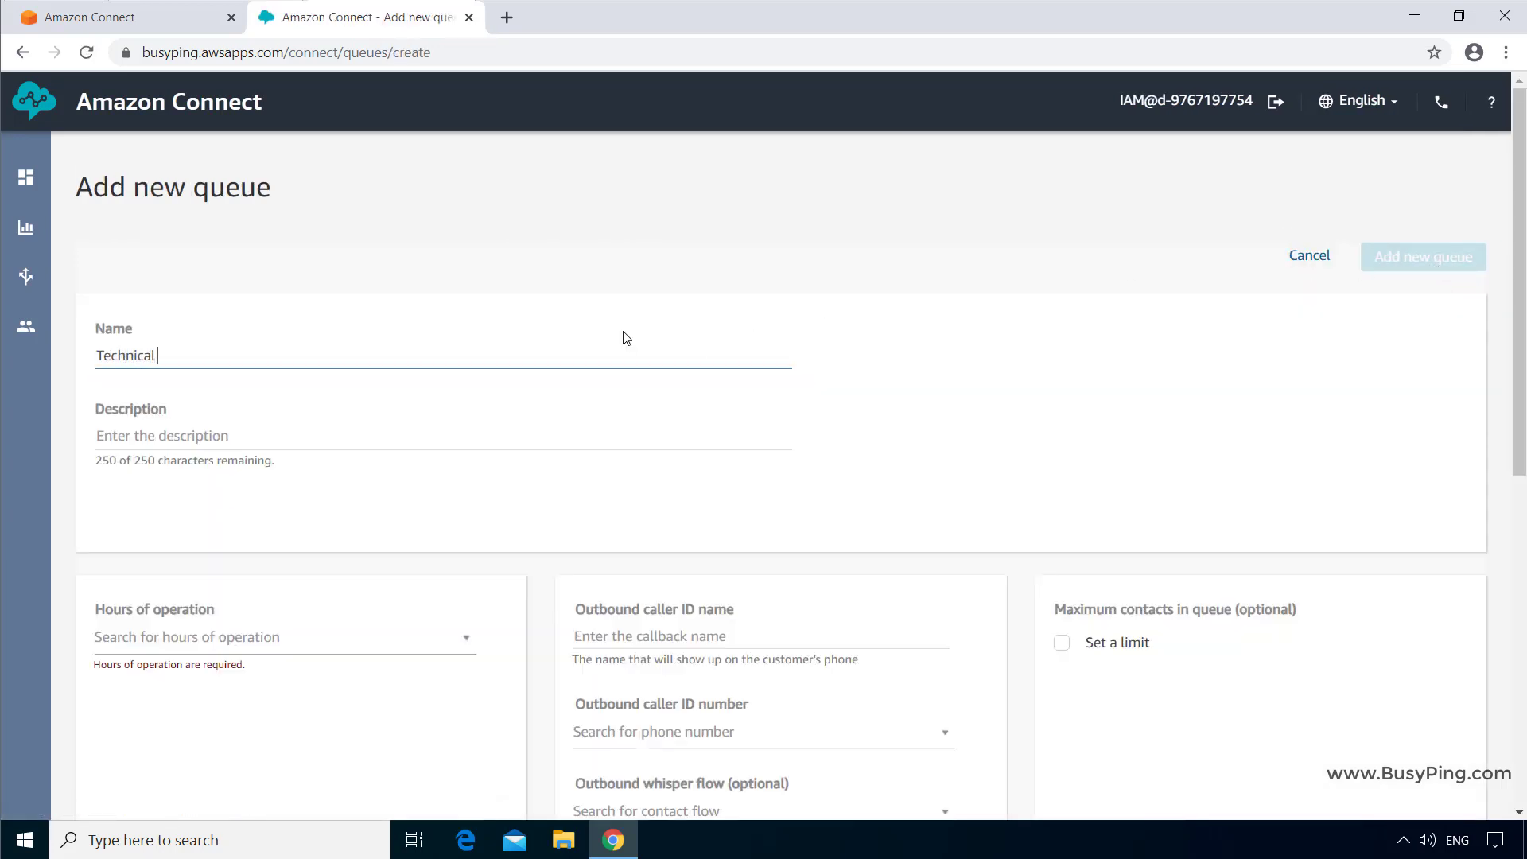
{"action": "type", "text": "Q"}
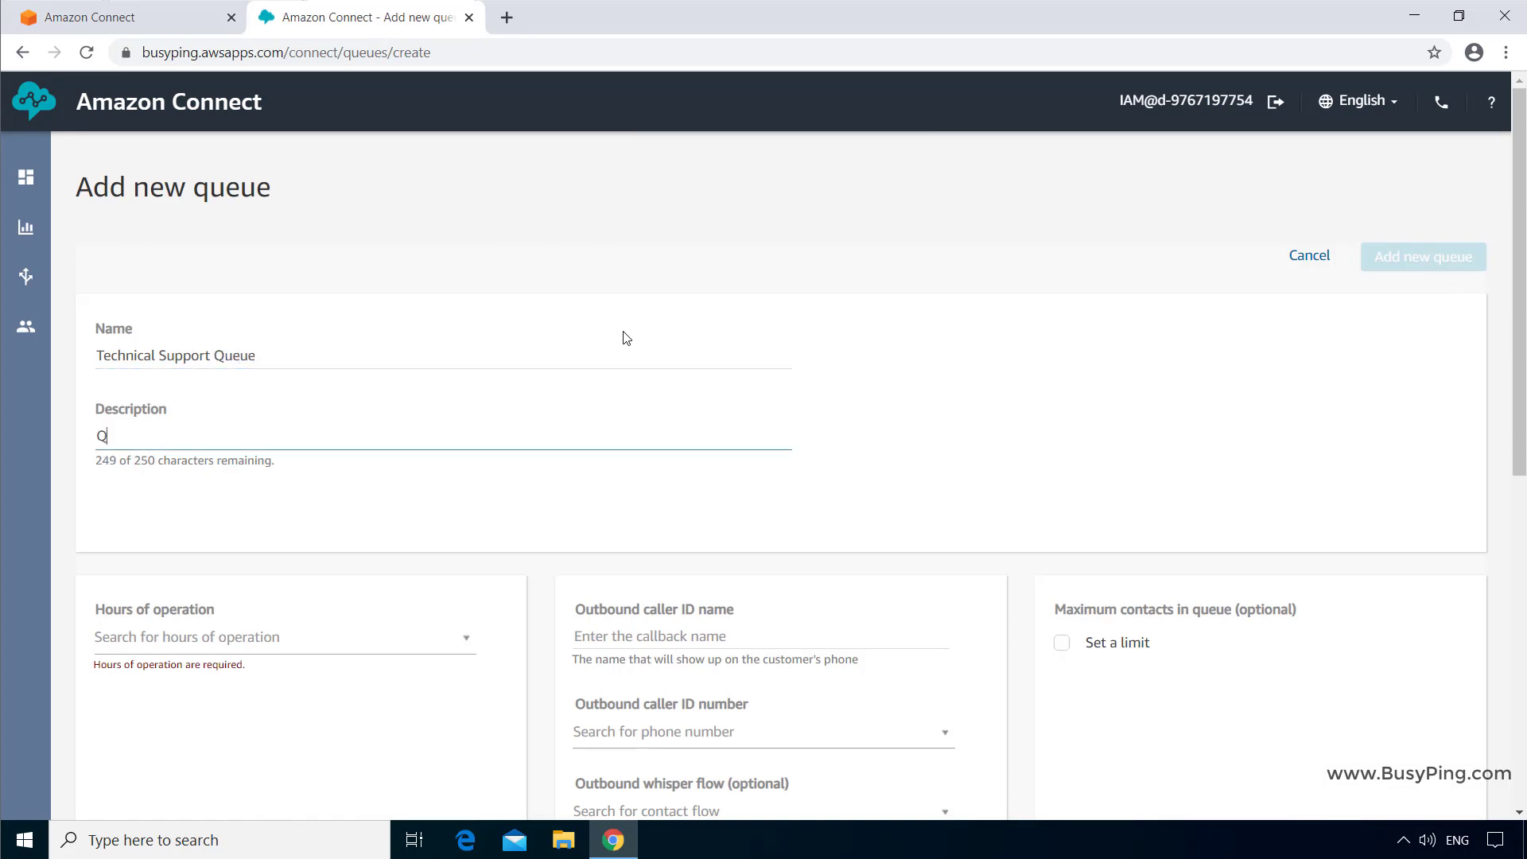
{"action": "type", "text": "ueue for Technical Support"}
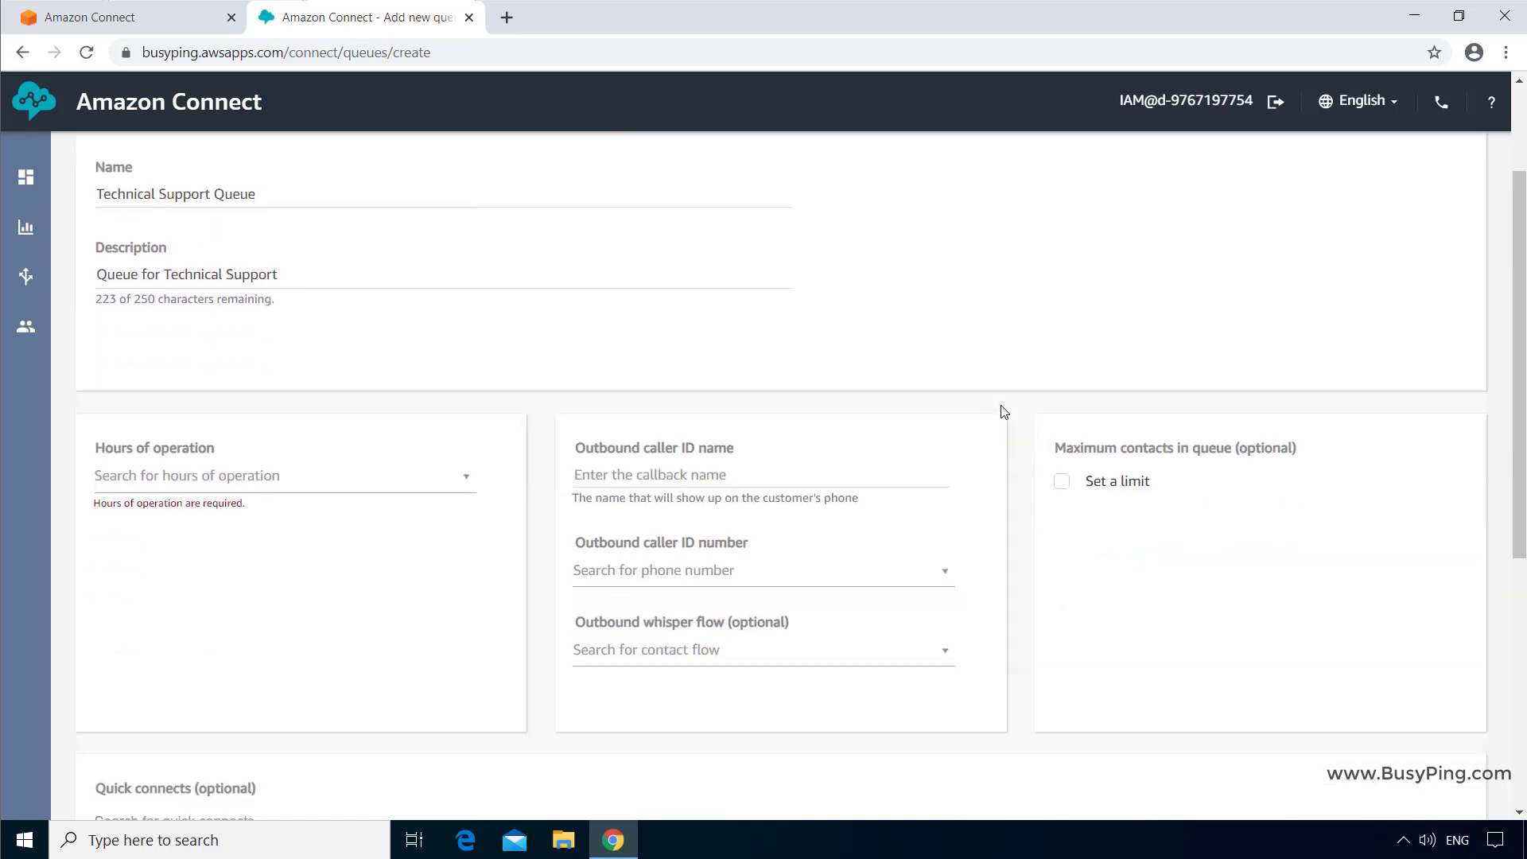
{"action": "scroll", "scroll_direction": "down", "scroll_amount": 3}
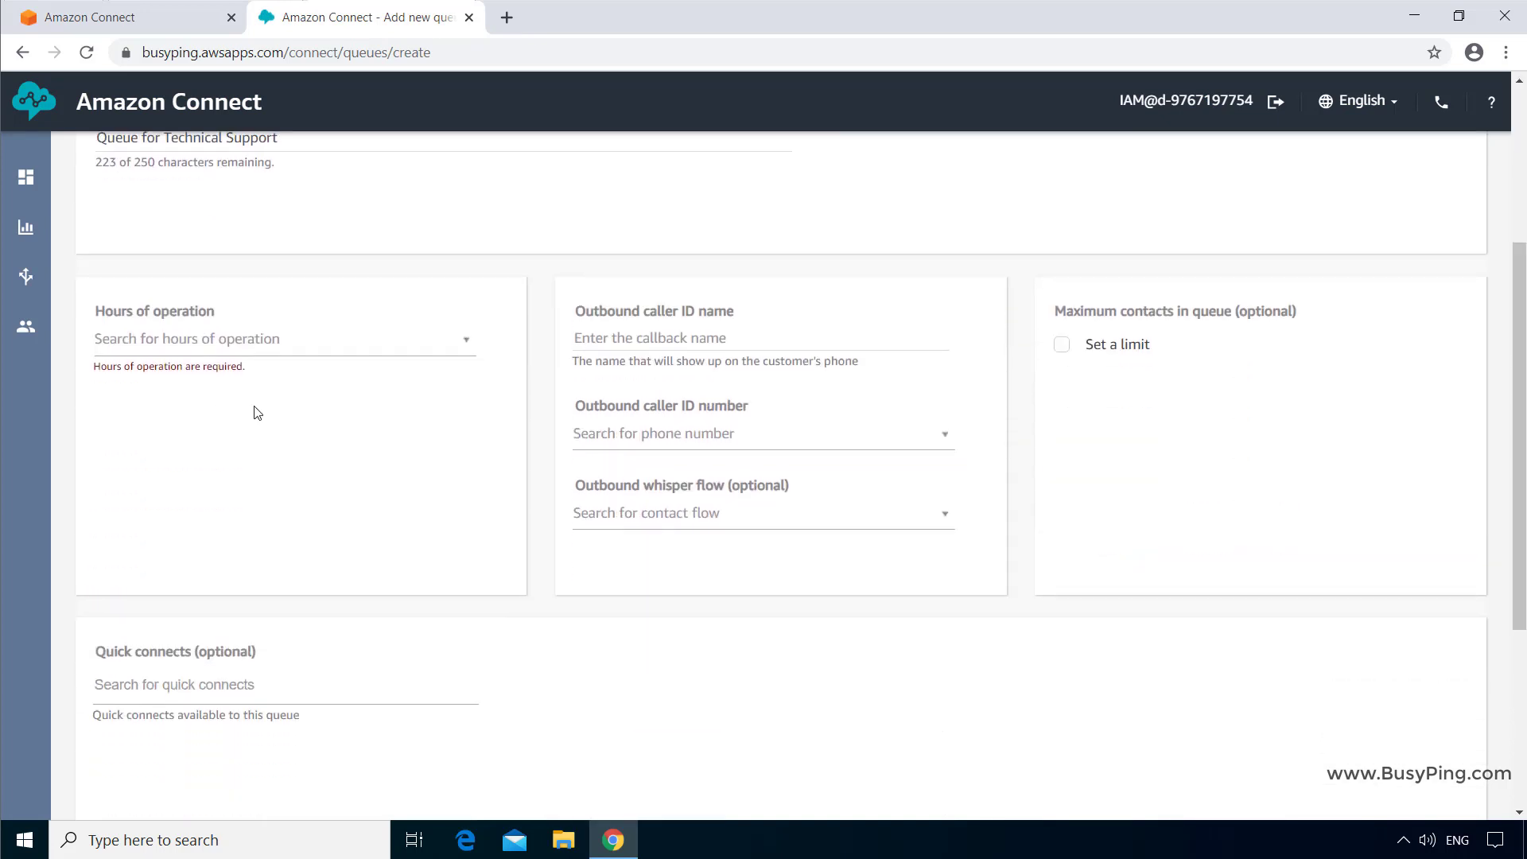
{"action": "left_click", "coordinate": [282, 338]}
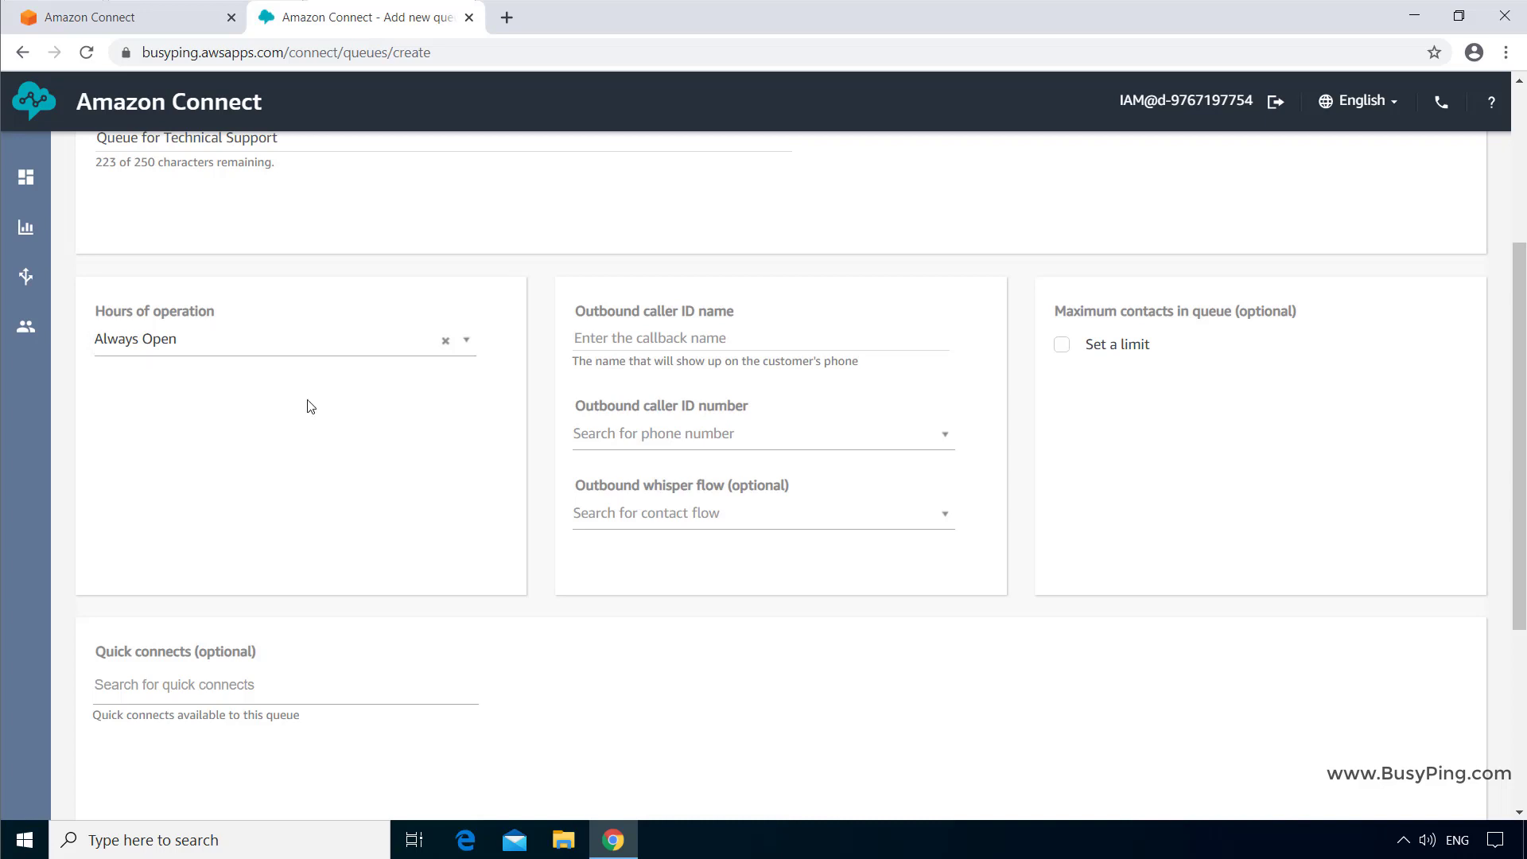
{"action": "type", "text": "BusyPing Tech Support"}
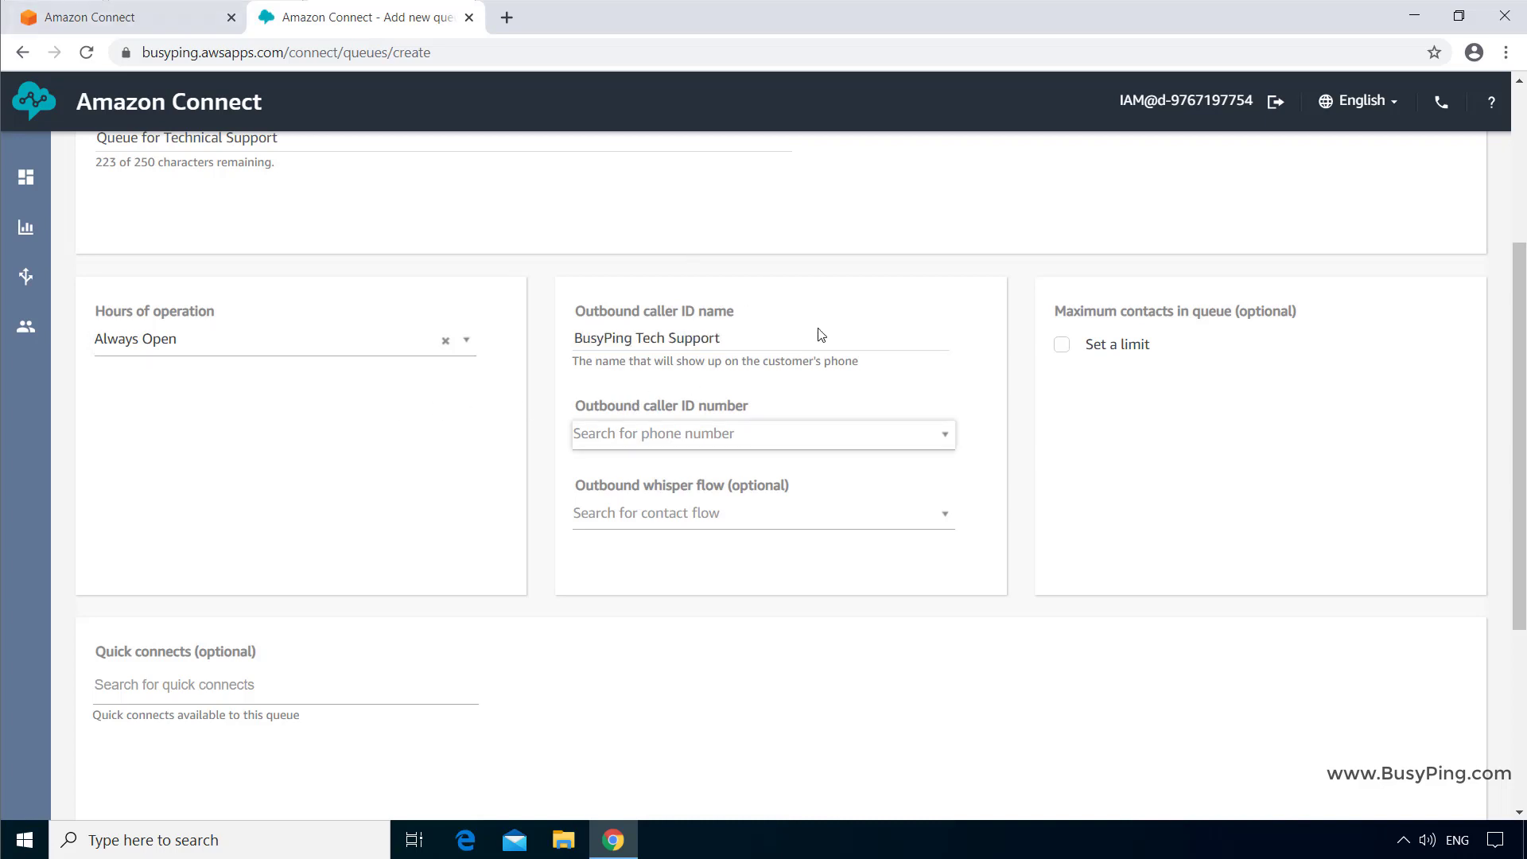
{"action": "left_click", "coordinate": [763, 434]}
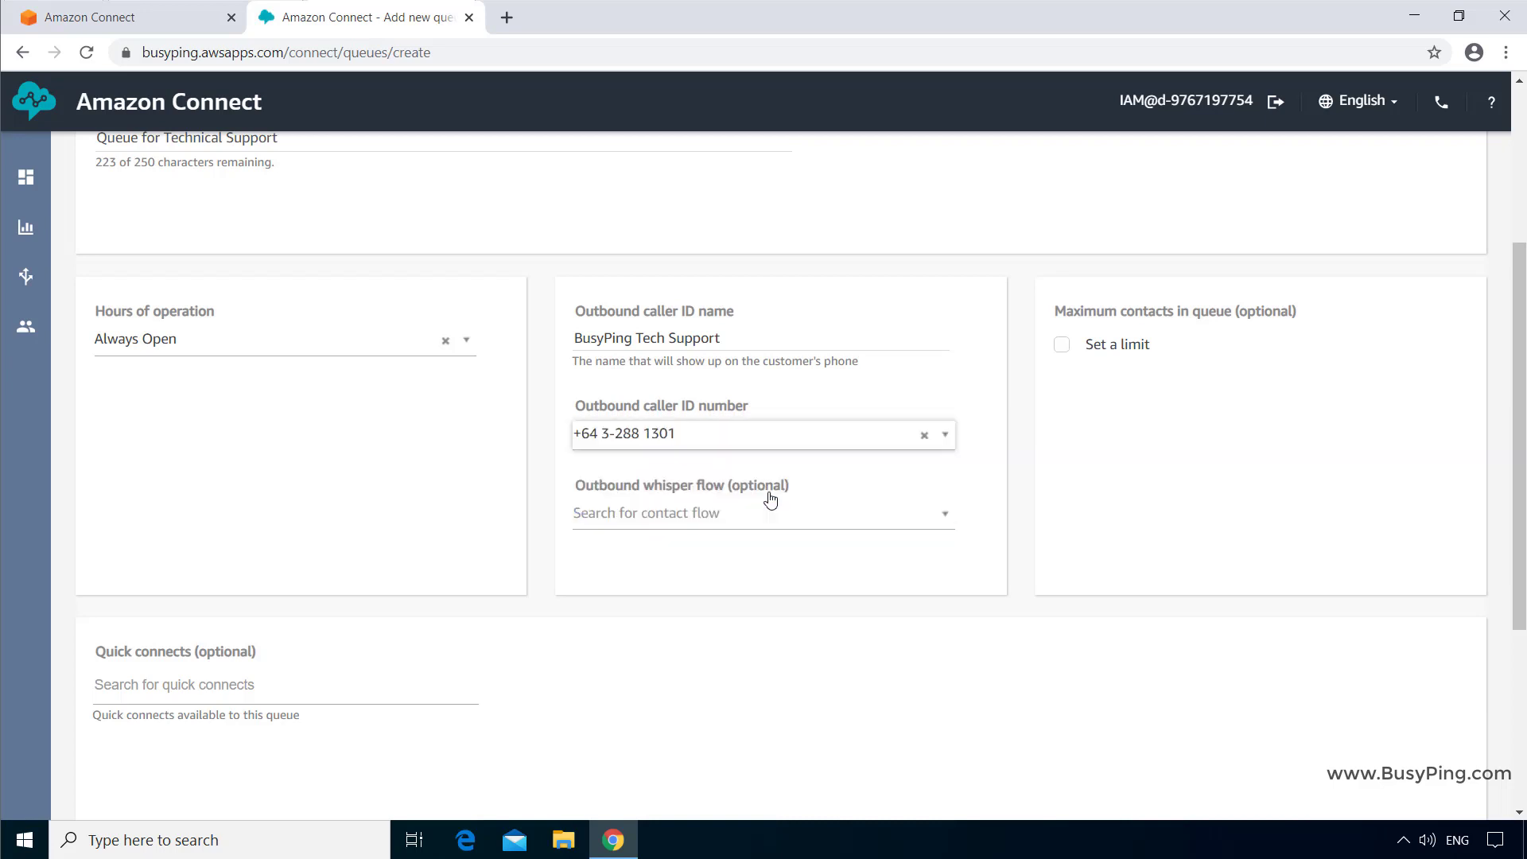
{"action": "scroll", "scroll_direction": "up", "scroll_amount": 3}
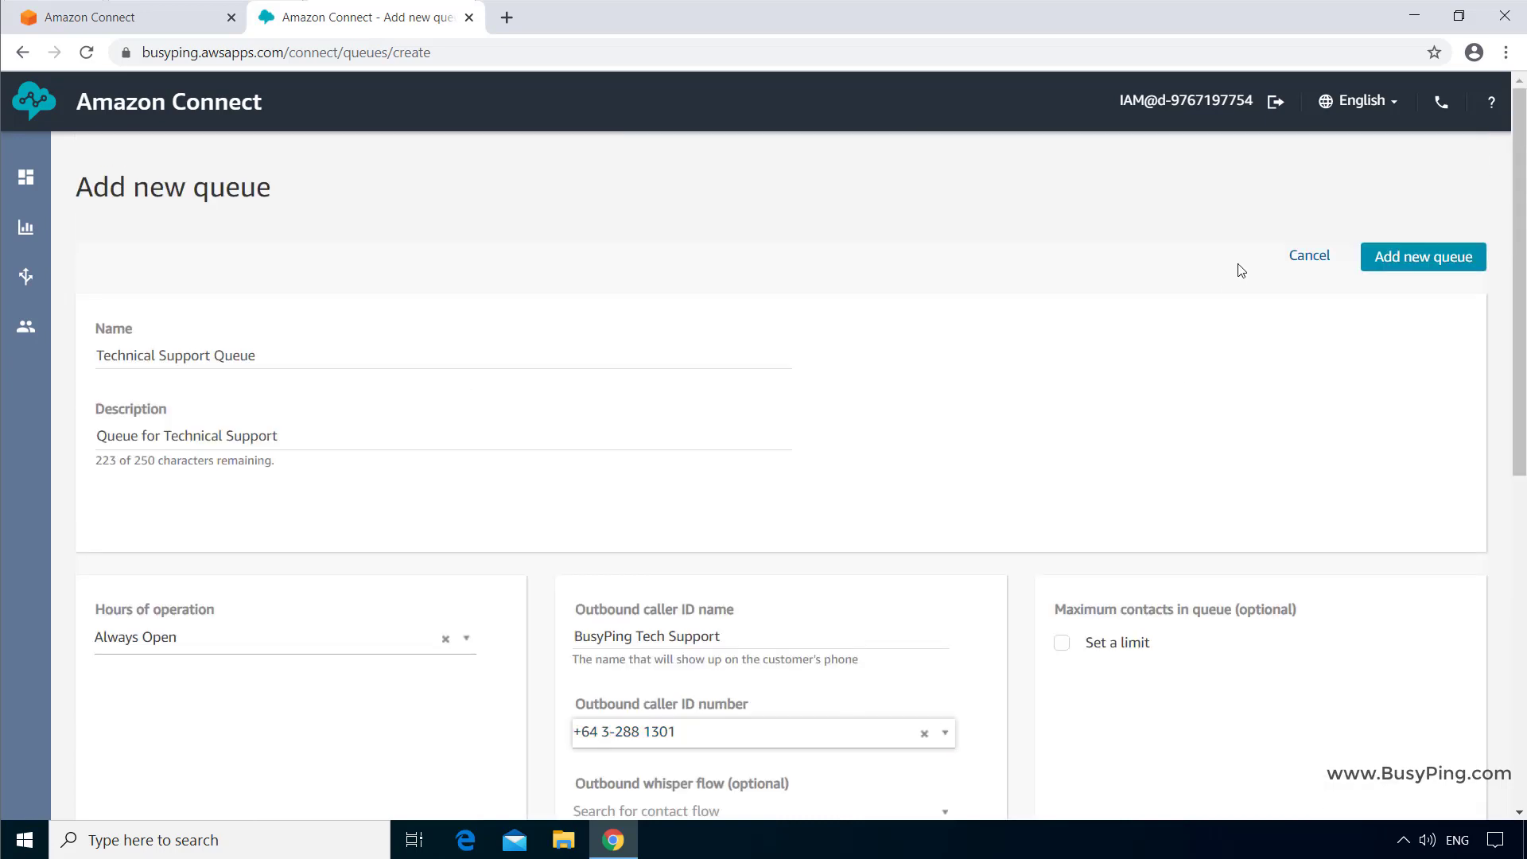
{"action": "left_click", "coordinate": [1421, 256]}
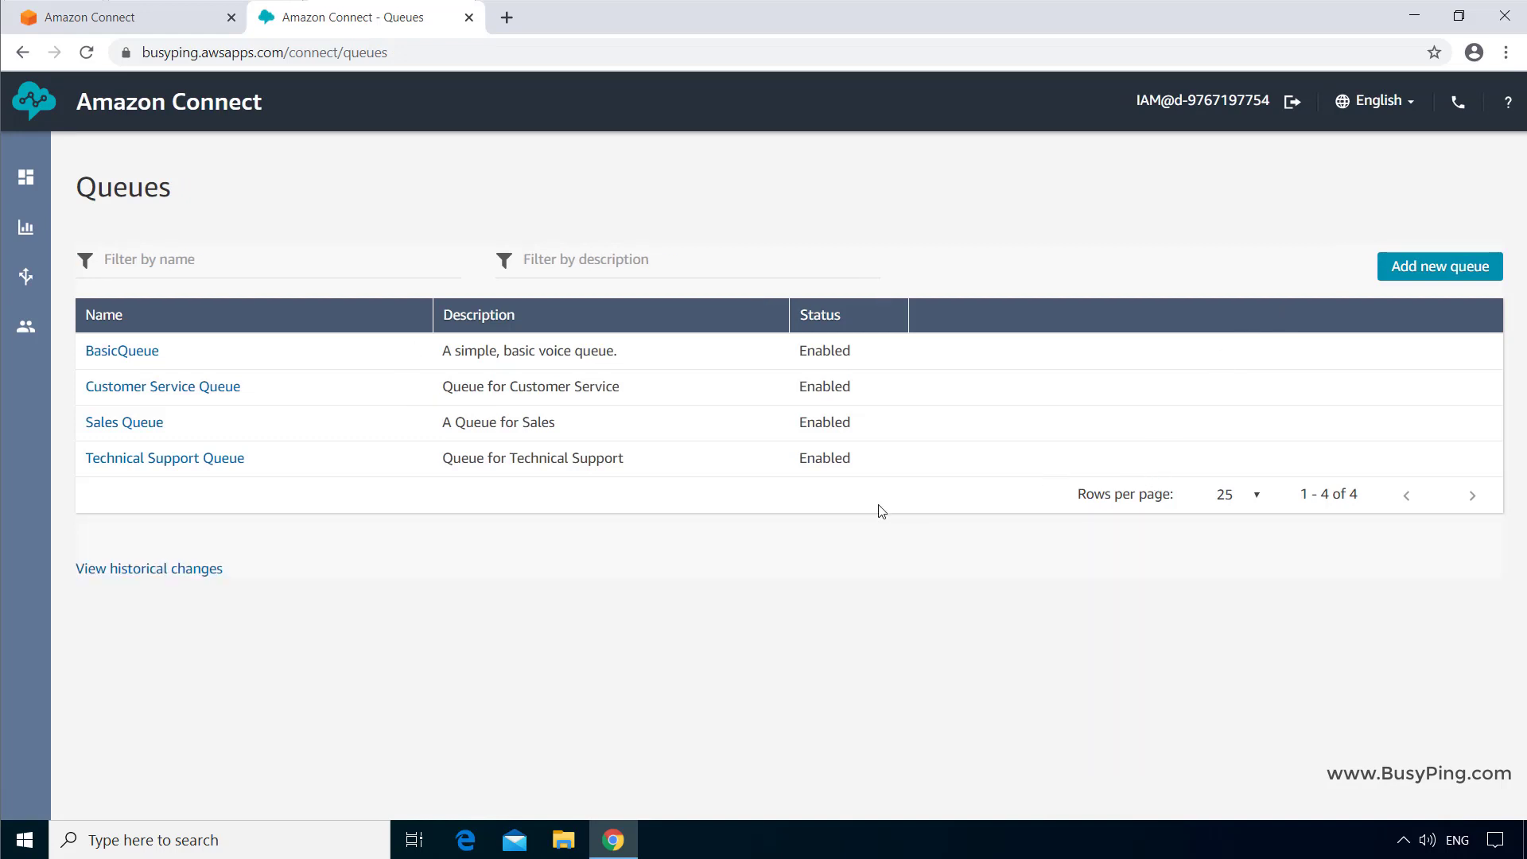
{"action": "mouse_move", "coordinate": [872, 524]}
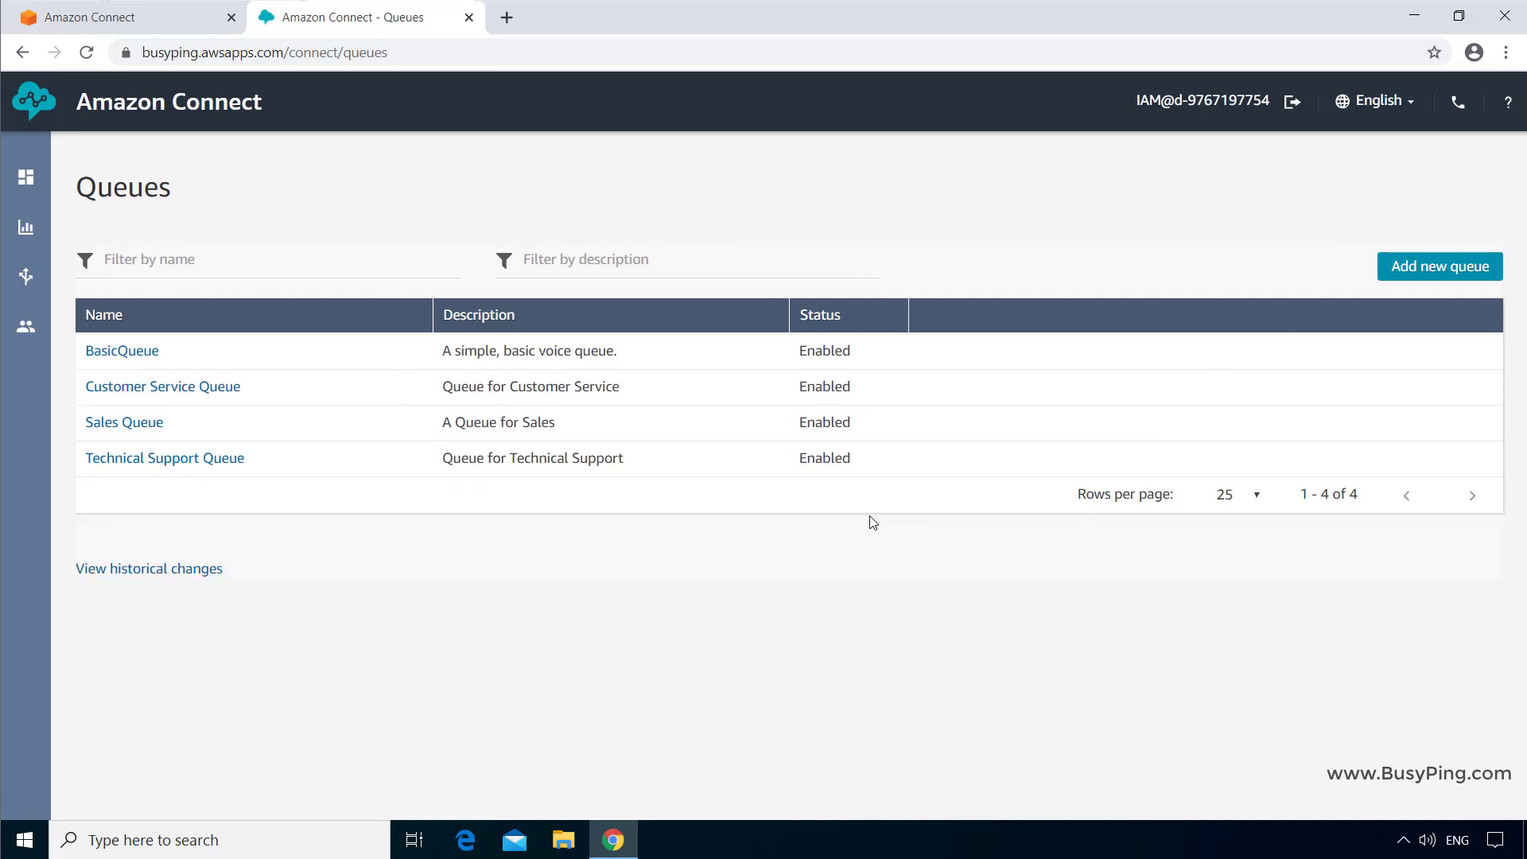